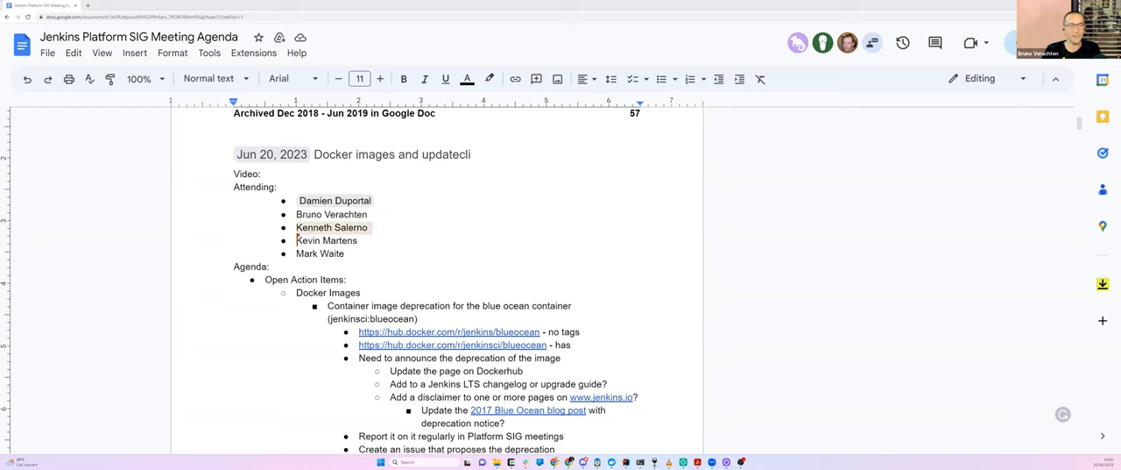
# Remove one attendee from the Jun 20, 2023 Attending list and scroll through the agenda to Open questions
pyautogui.click(331, 227)
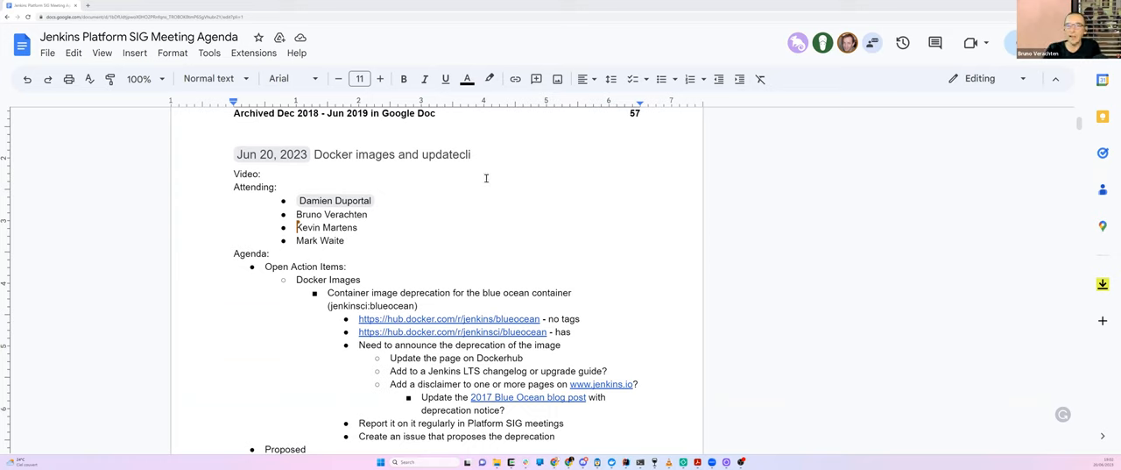
pyautogui.scroll(-3)
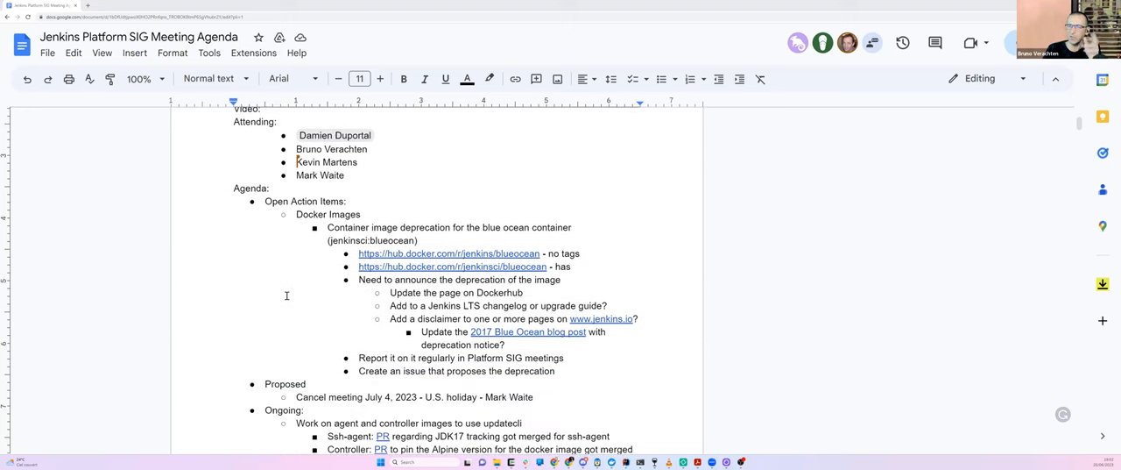
pyautogui.scroll(-3)
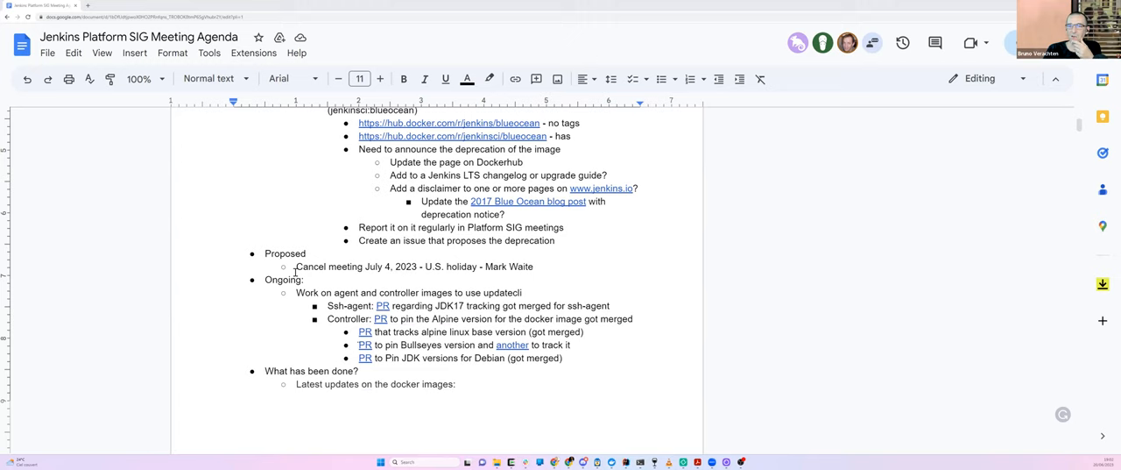
pyautogui.scroll(-3)
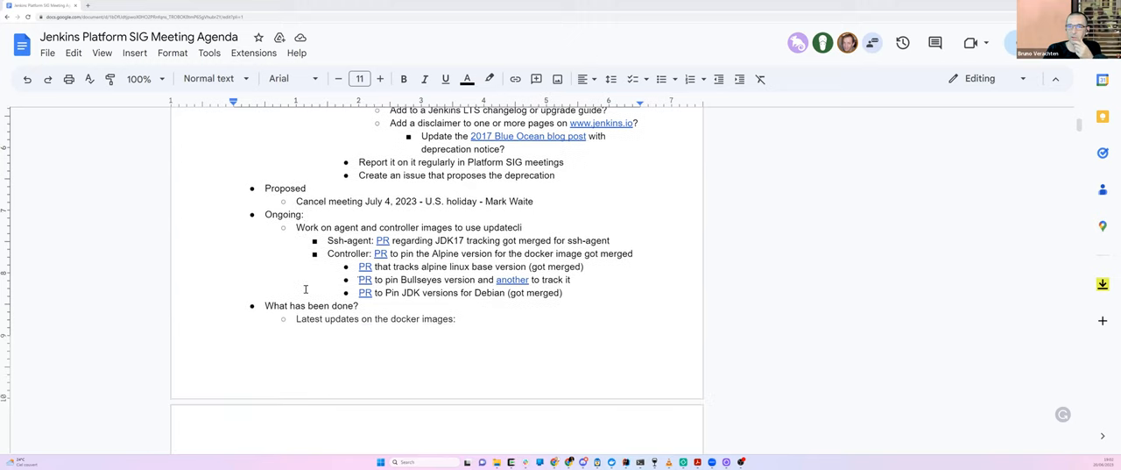
pyautogui.scroll(-3)
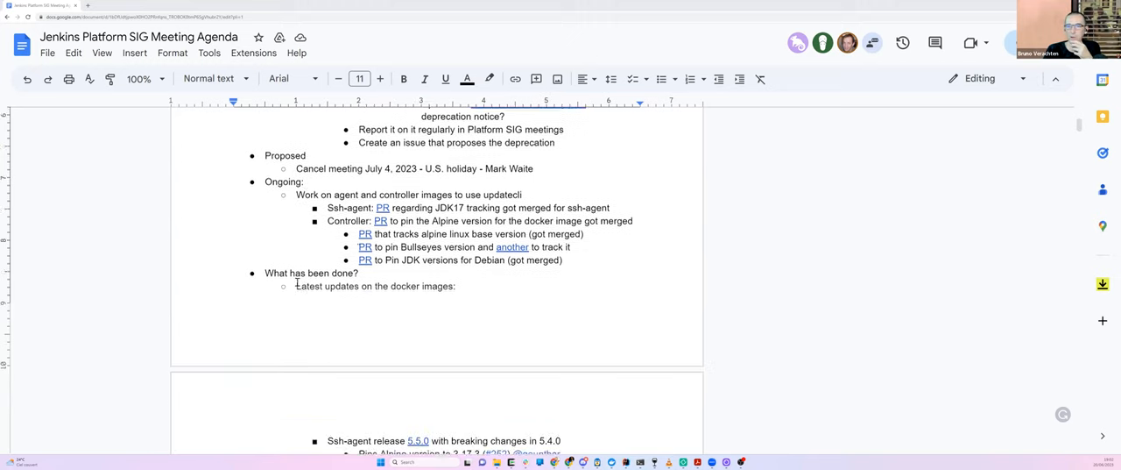
pyautogui.scroll(-3)
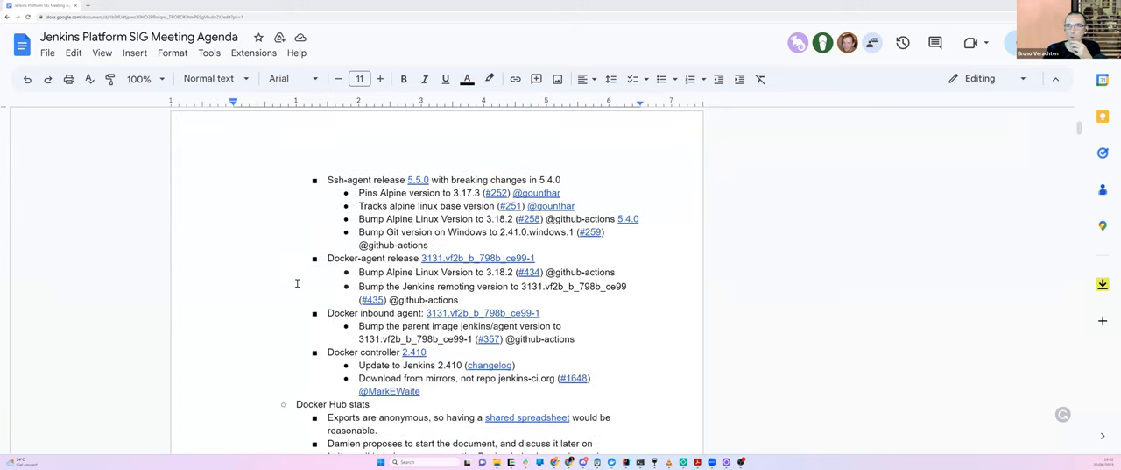
pyautogui.scroll(-3)
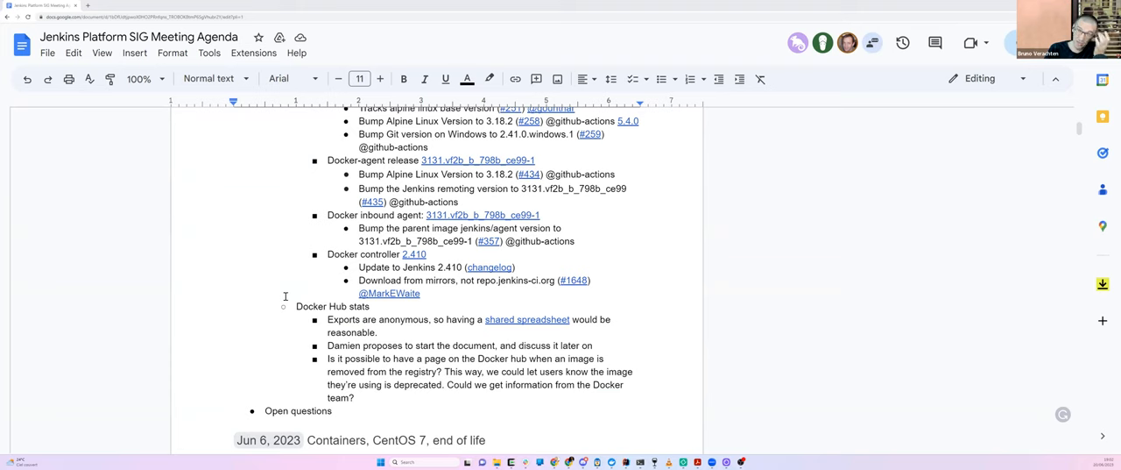
pyautogui.scroll(3)
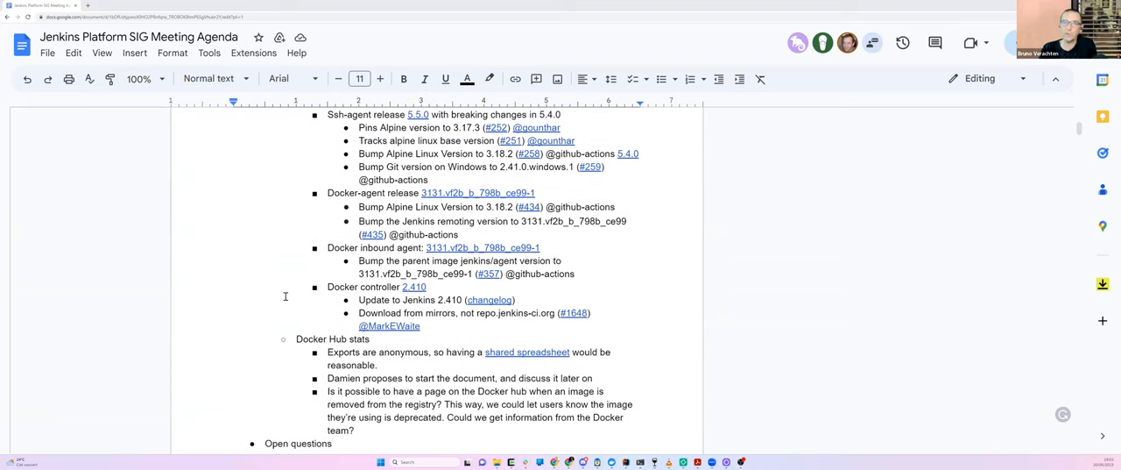
pyautogui.scroll(3)
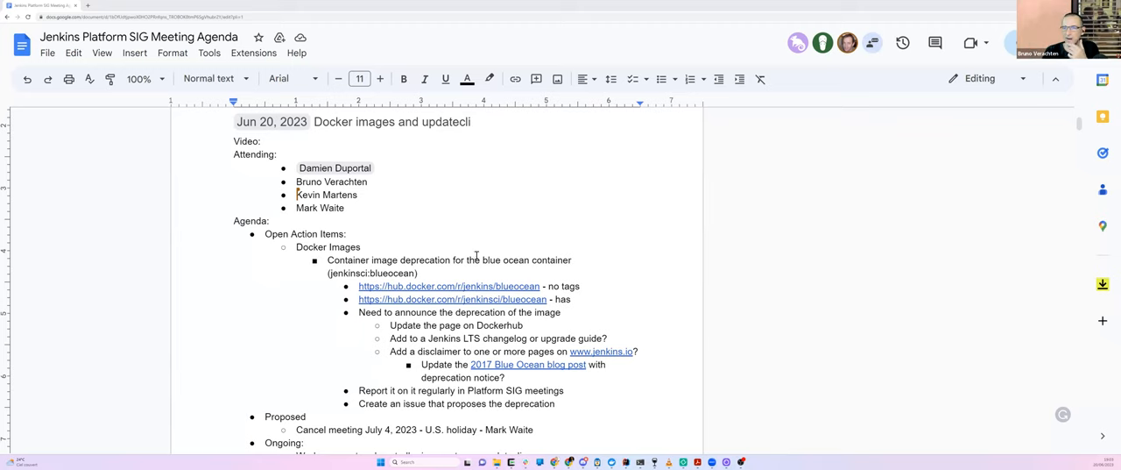
pyautogui.scroll(-3)
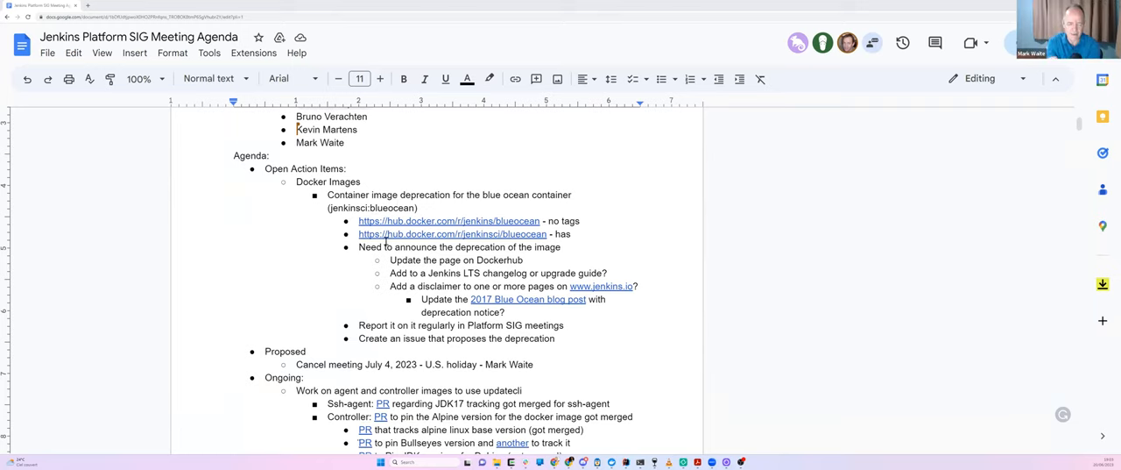
pyautogui.scroll(-3)
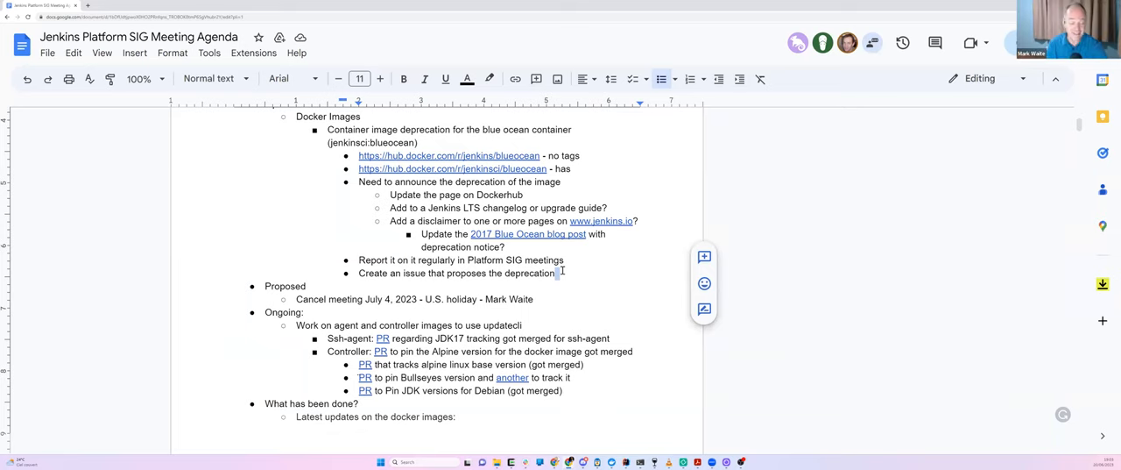
pyautogui.click(557, 274)
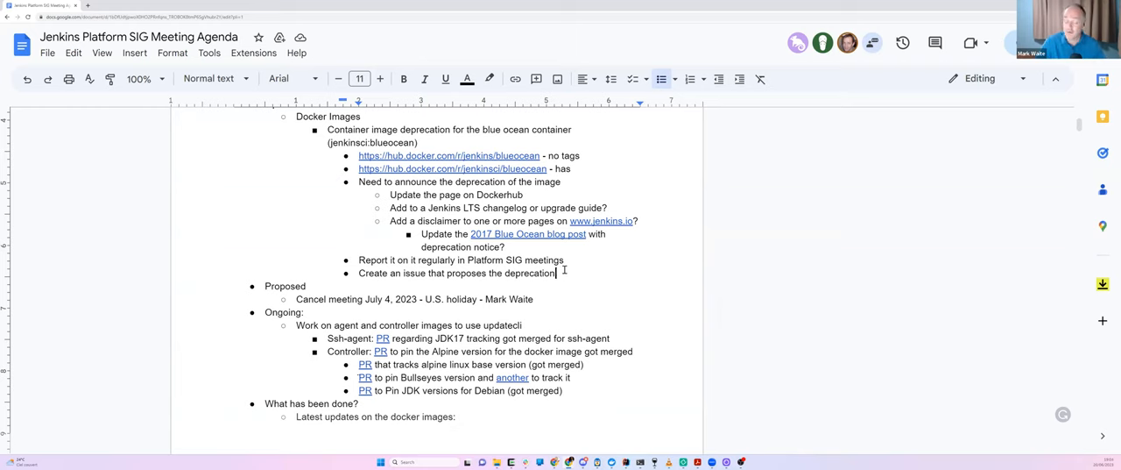
pyautogui.scroll(-3)
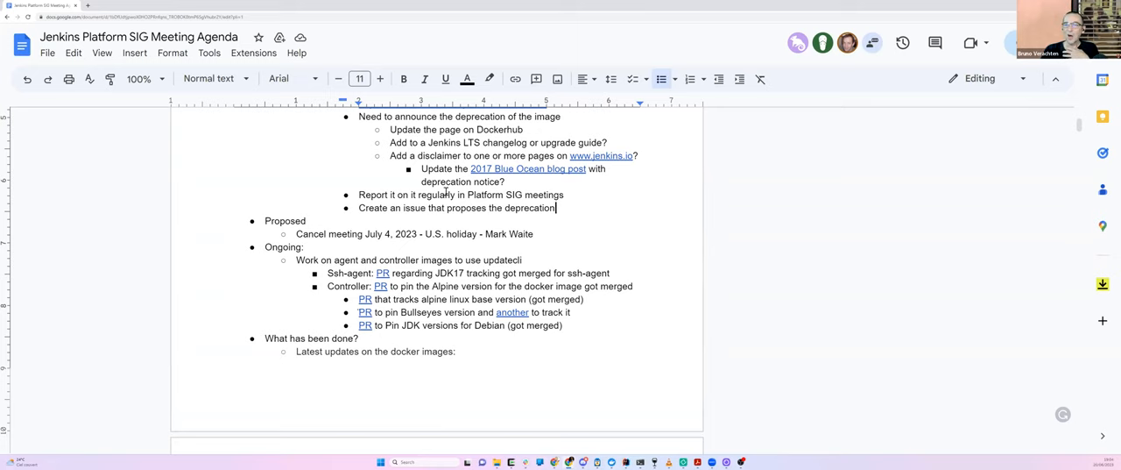
pyautogui.scroll(-3)
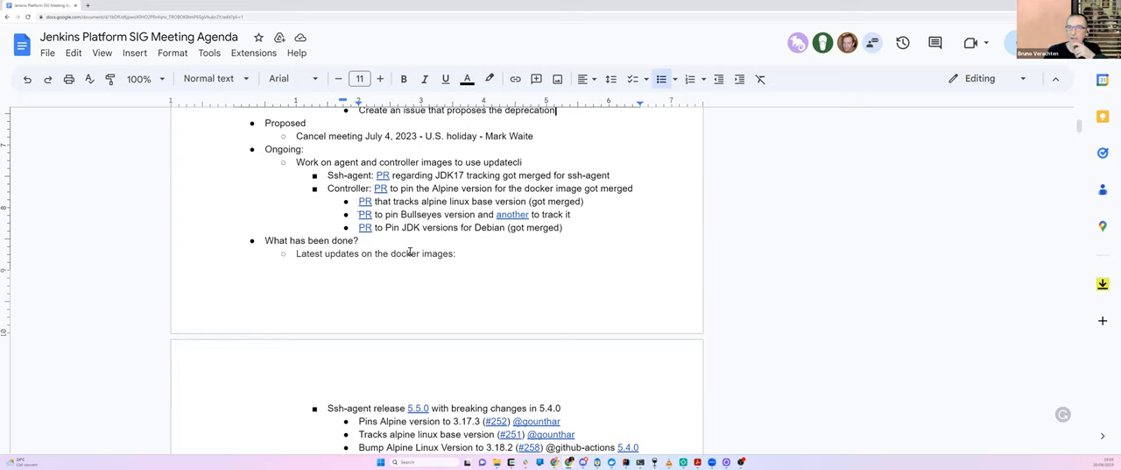
pyautogui.scroll(-3)
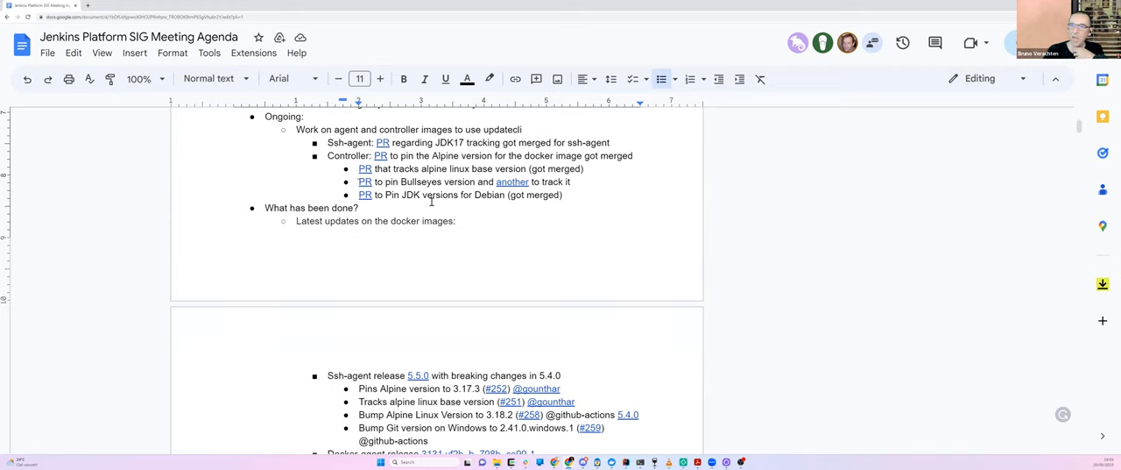
pyautogui.moveTo(302, 176)
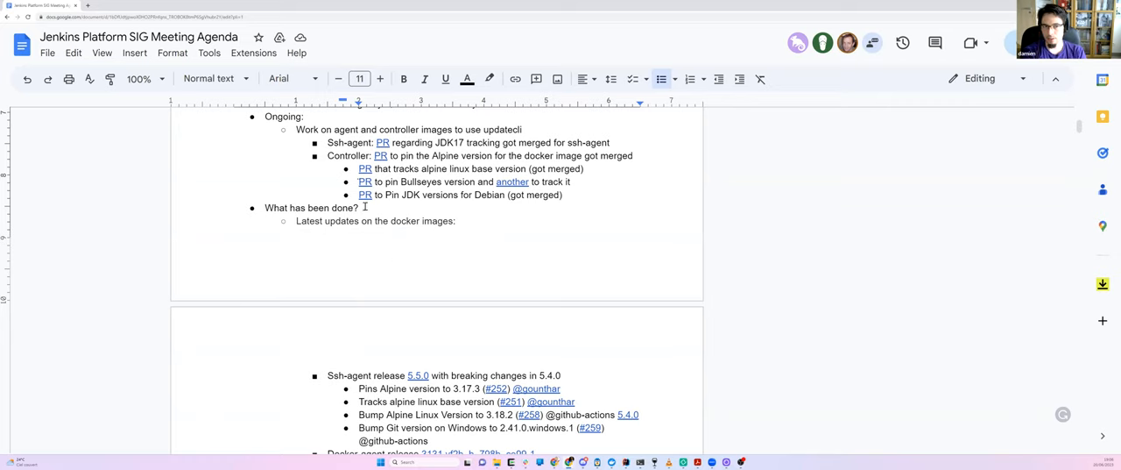
# Add an Ongoing bullet: Dependabot is kind of limited as it can't use FROM instructions, Renovabot can do it though
pyautogui.click(568, 194)
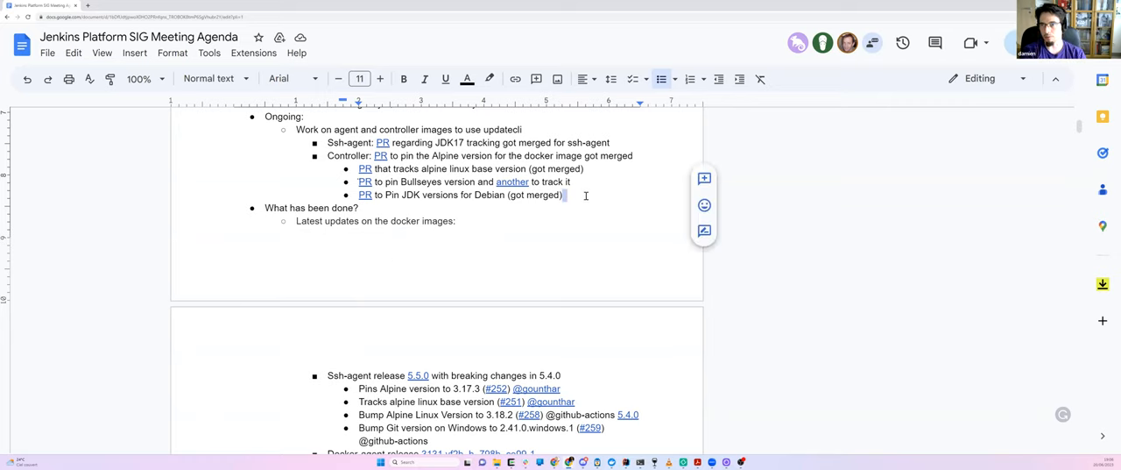
pyautogui.press('enter')
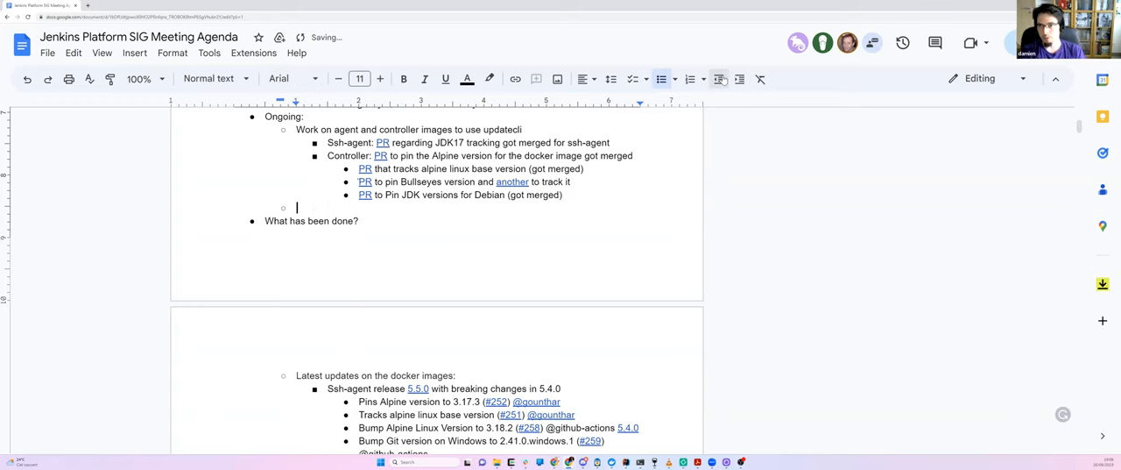
pyautogui.write('Dependabot is k')
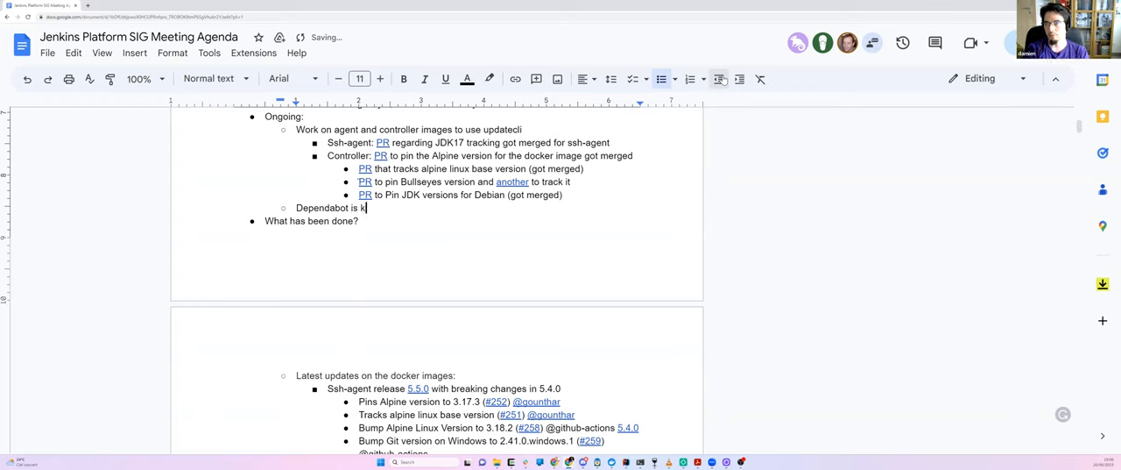
pyautogui.write('ind of')
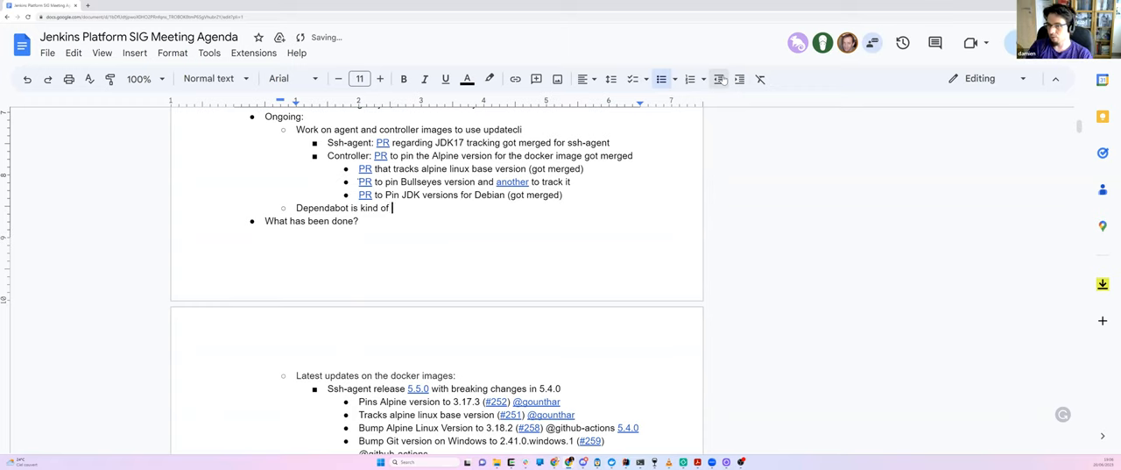
pyautogui.write('limited, as it ca')
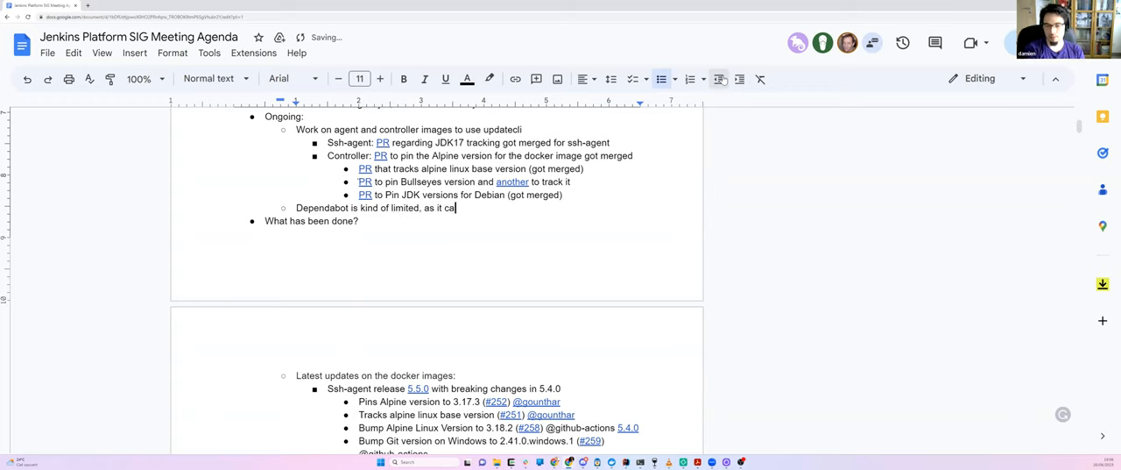
pyautogui.write("n't use FROM")
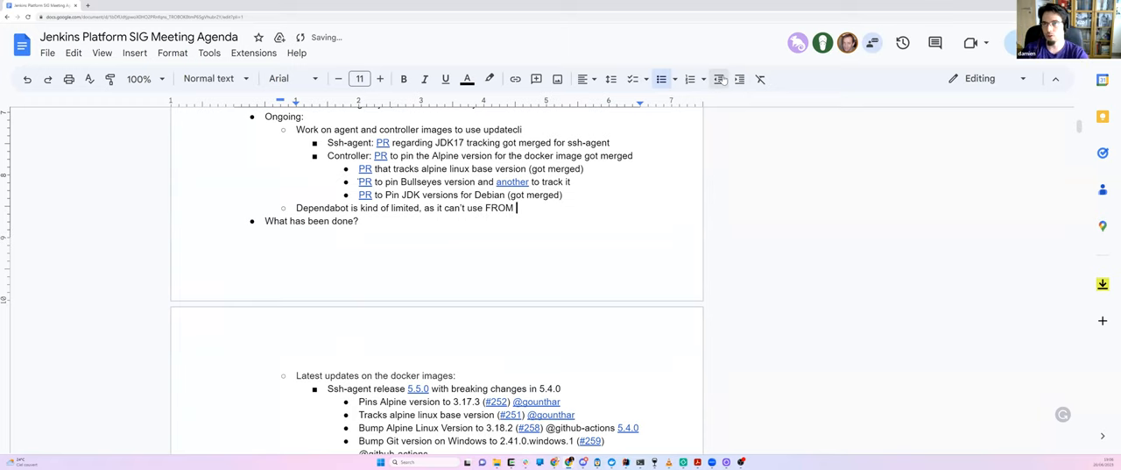
pyautogui.write('instructions. Ren')
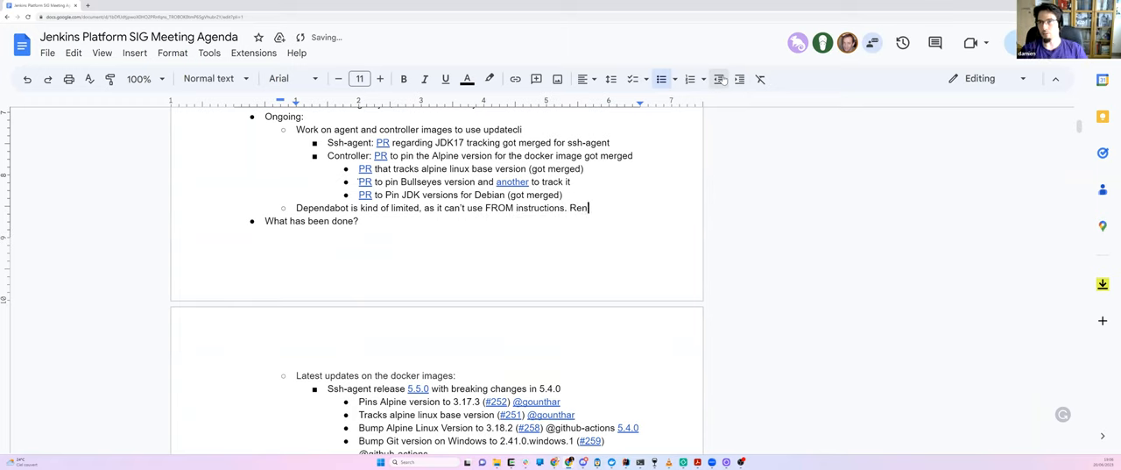
pyautogui.write('ovabot can')
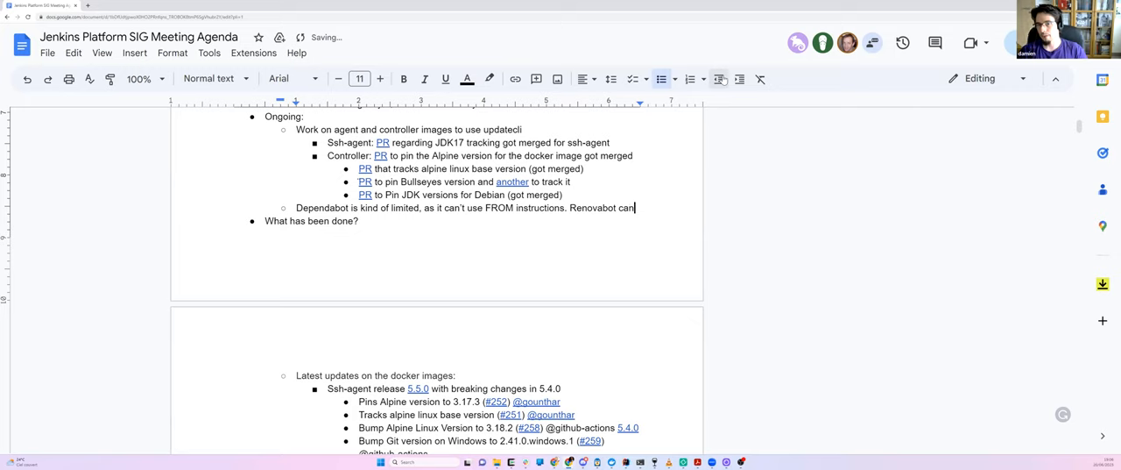
pyautogui.write('do it thoughgh.')
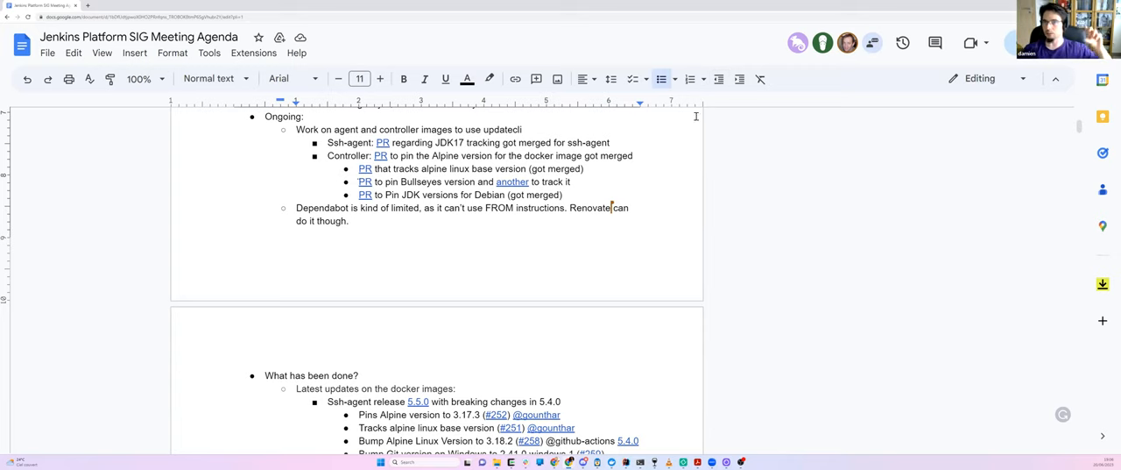
# Correct the note to say Dependabot can't use ARG instructions, only FROM
pyautogui.doubleClick(499, 208)
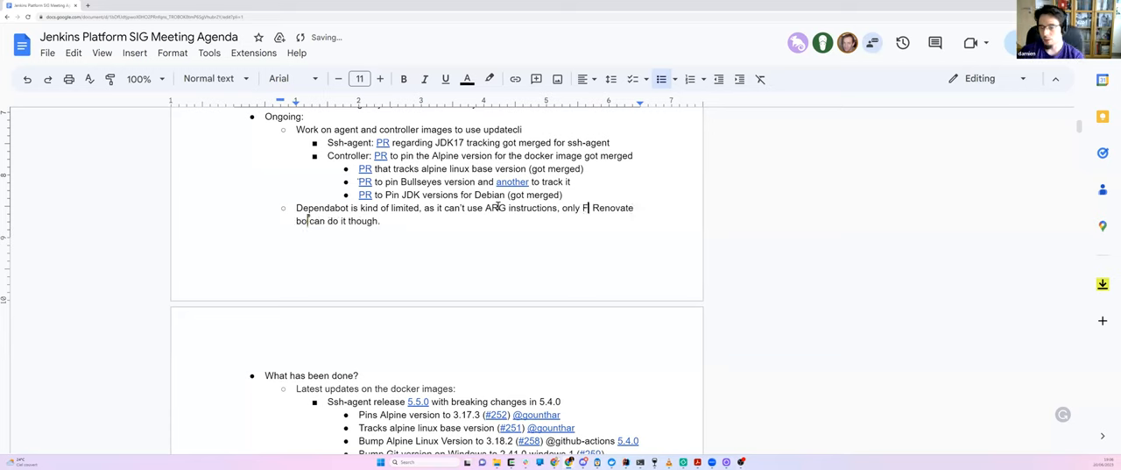
pyautogui.write('ROM.')
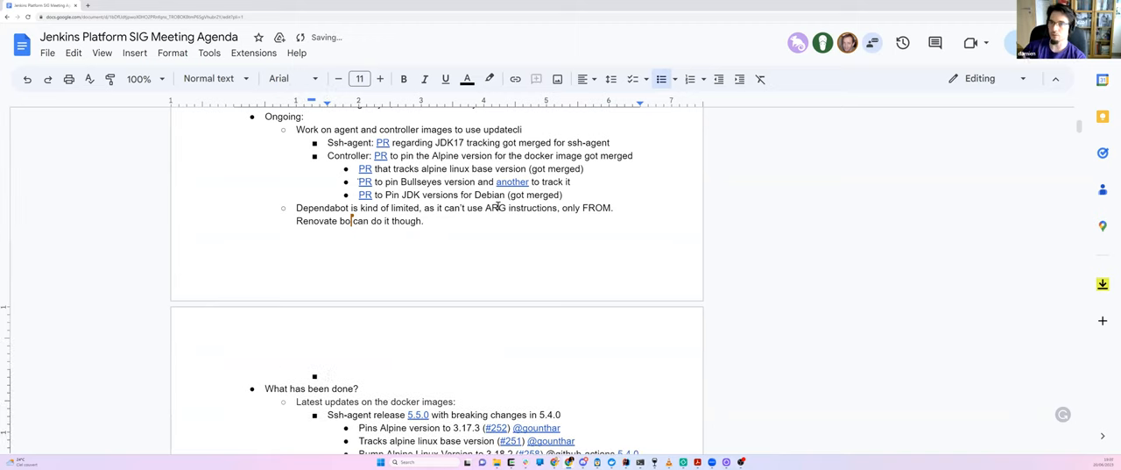
# Add sub-bullets 'ARG makes more sense than FROM' and 'We can even factorize code'
pyautogui.write('ARG ma')
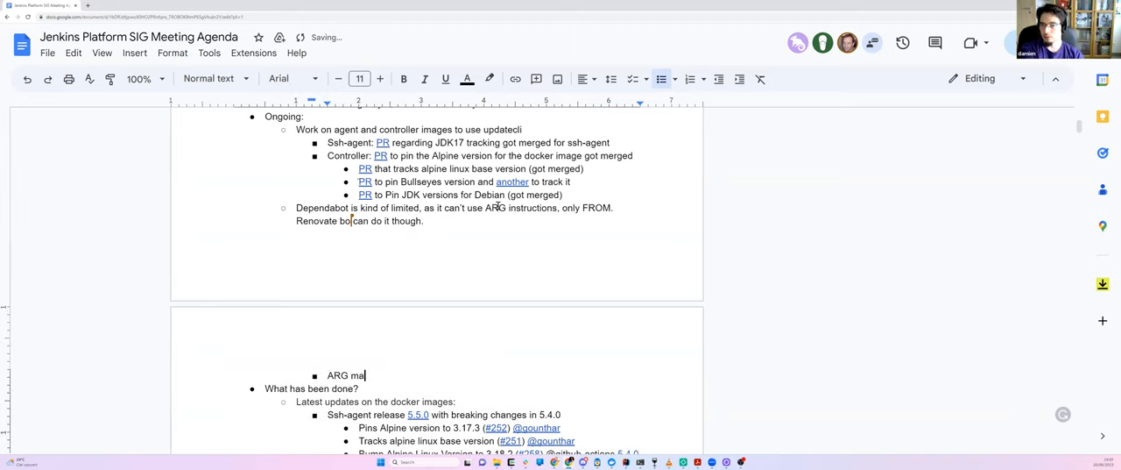
pyautogui.write('kes more sense')
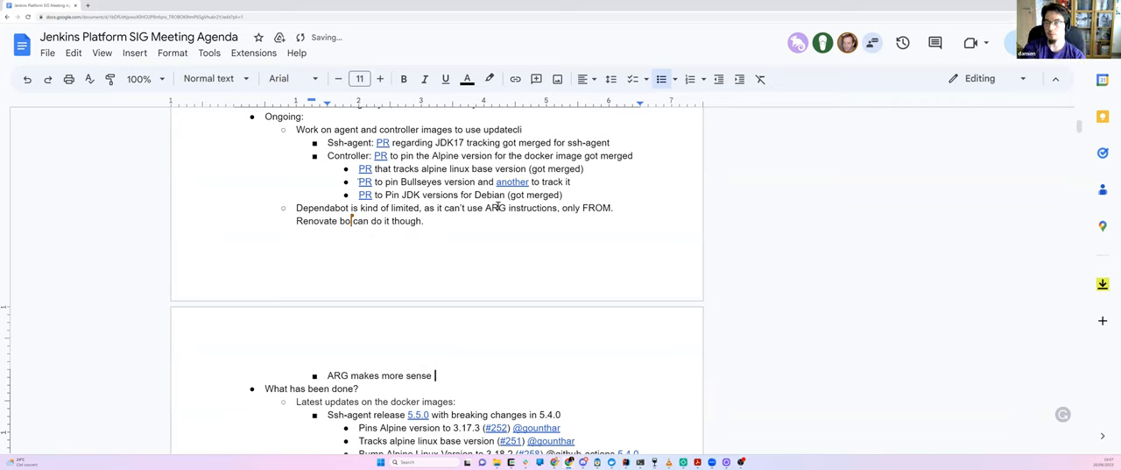
pyautogui.write('than FROM')
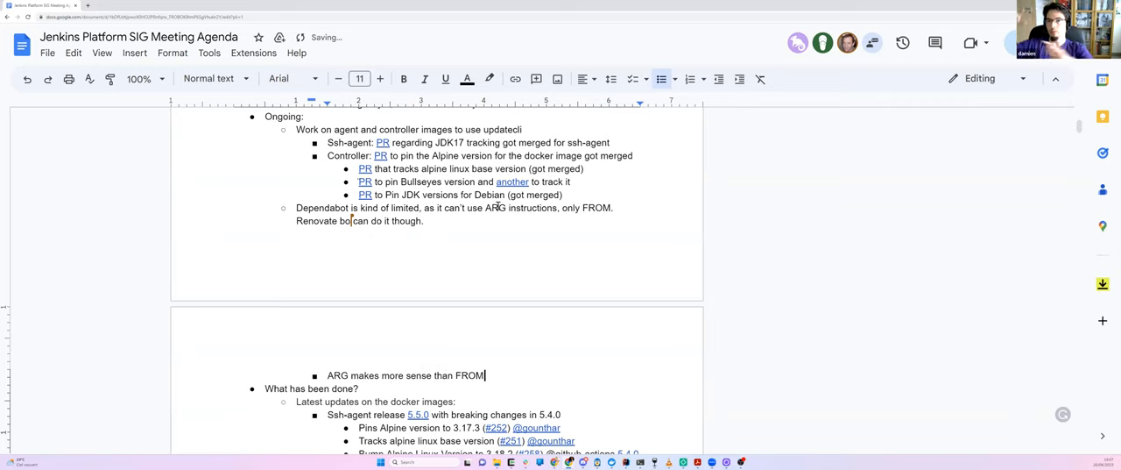
pyautogui.write('We can')
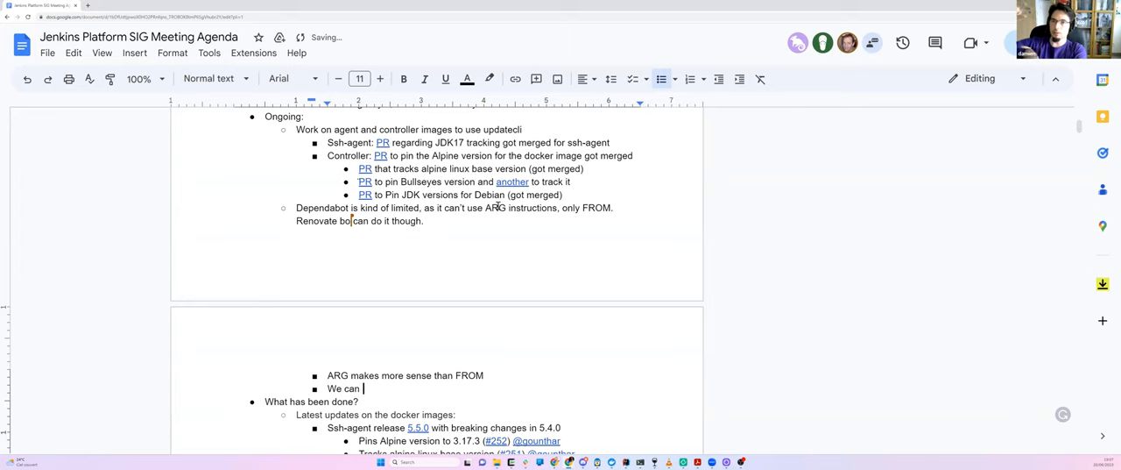
pyautogui.write('even factorize code')
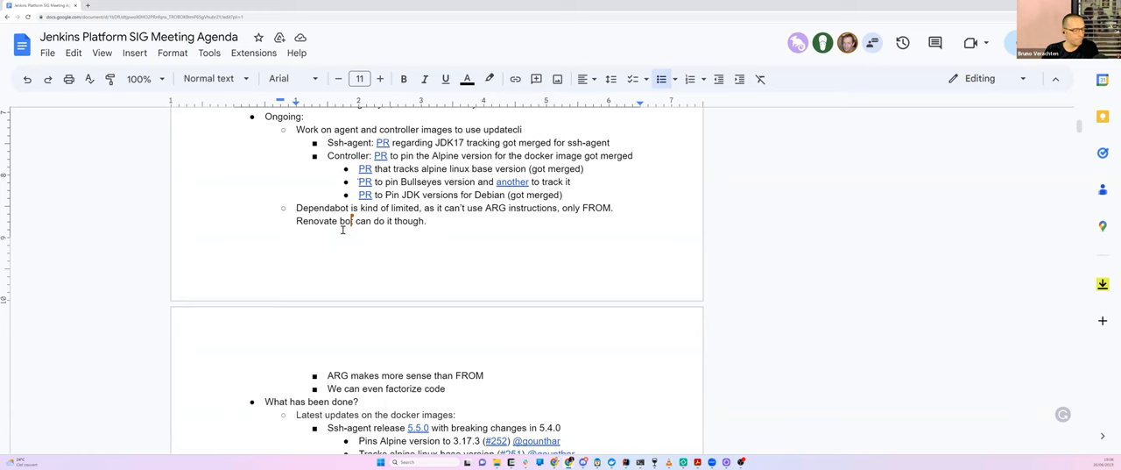
pyautogui.moveTo(347, 287)
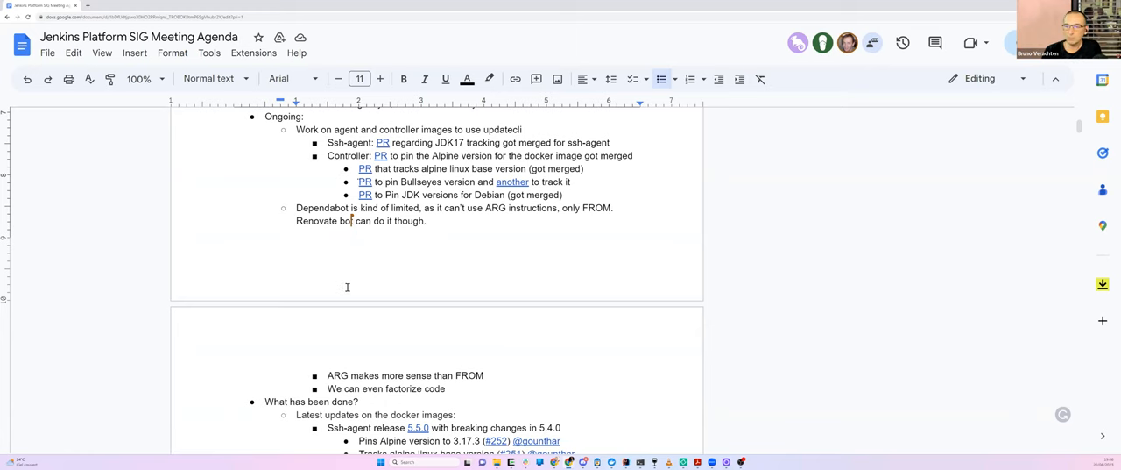
# Scroll down to the Docker Hub stats bullets about the shared spreadsheet and removed-image page
pyautogui.scroll(-3)
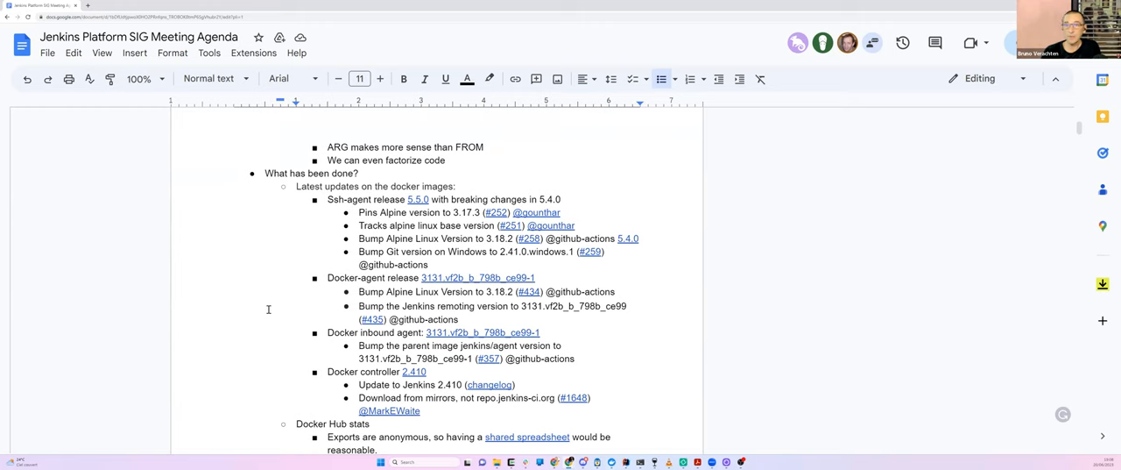
pyautogui.scroll(-3)
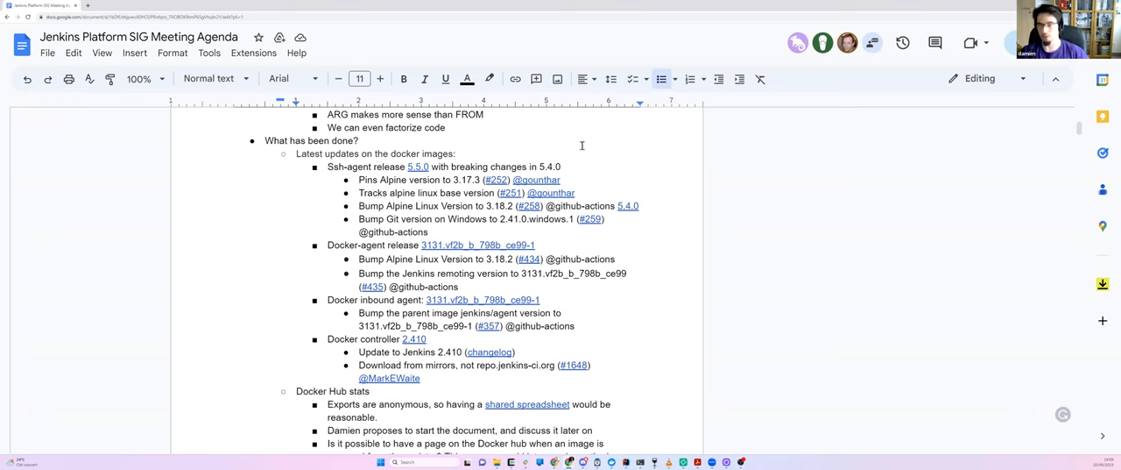
# Scroll to the Docker Hub question about deprecated images and asking the Docker team
pyautogui.scroll(-3)
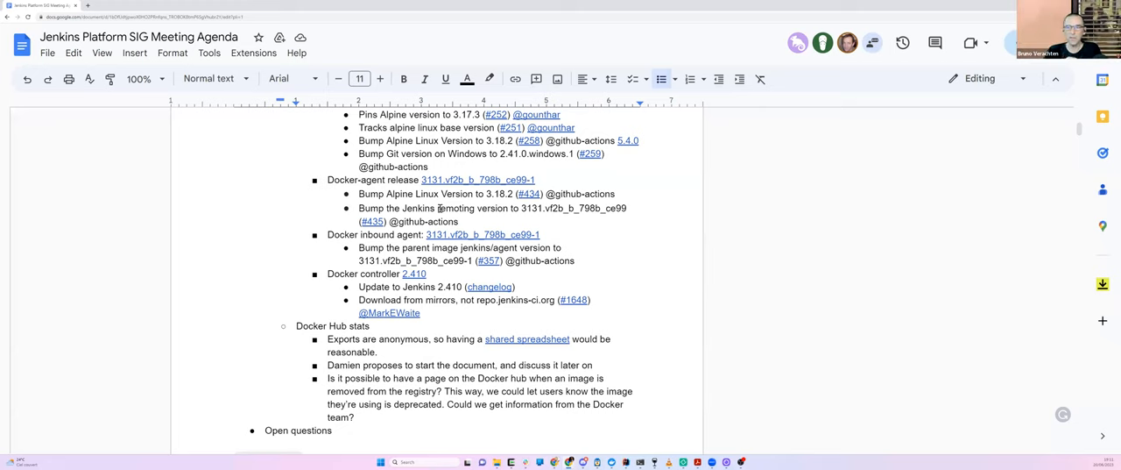
# Scroll down to the 'shared spreadsheet' link for the DockerHub Download Statistics (2023) sheet
pyautogui.scroll(-3)
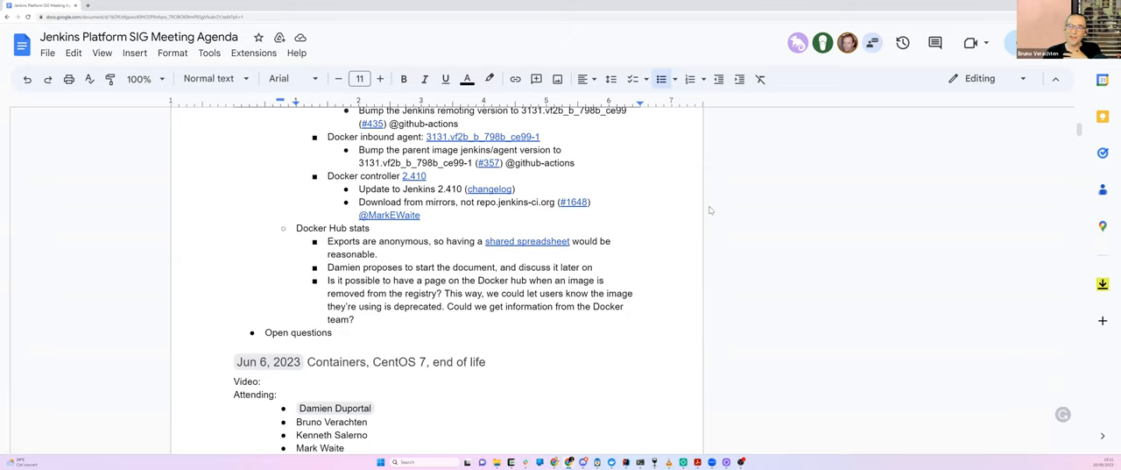
pyautogui.moveTo(525, 241)
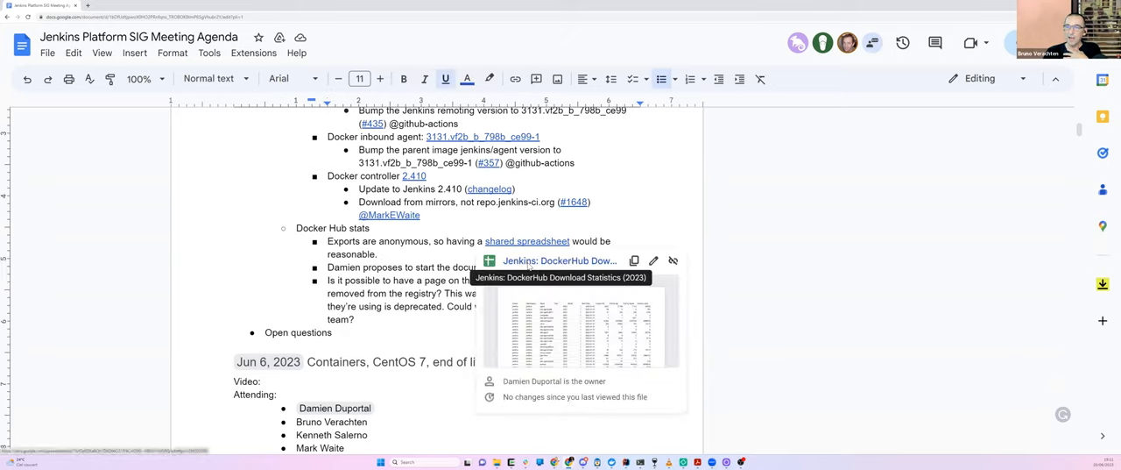
# Open the Jenkins: DockerHub Download Statistics (2023) spreadsheet and select the Owner header cell
pyautogui.click(558, 260)
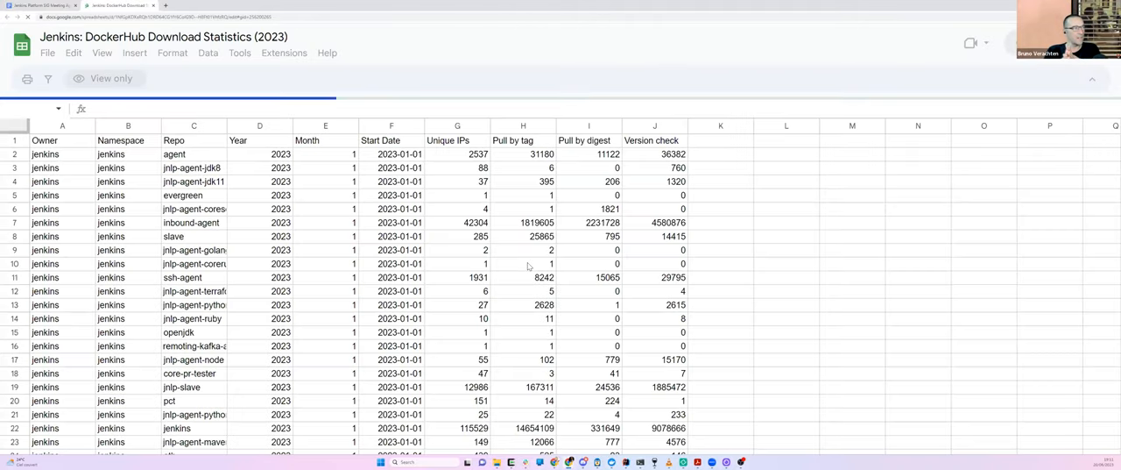
pyautogui.click(62, 137)
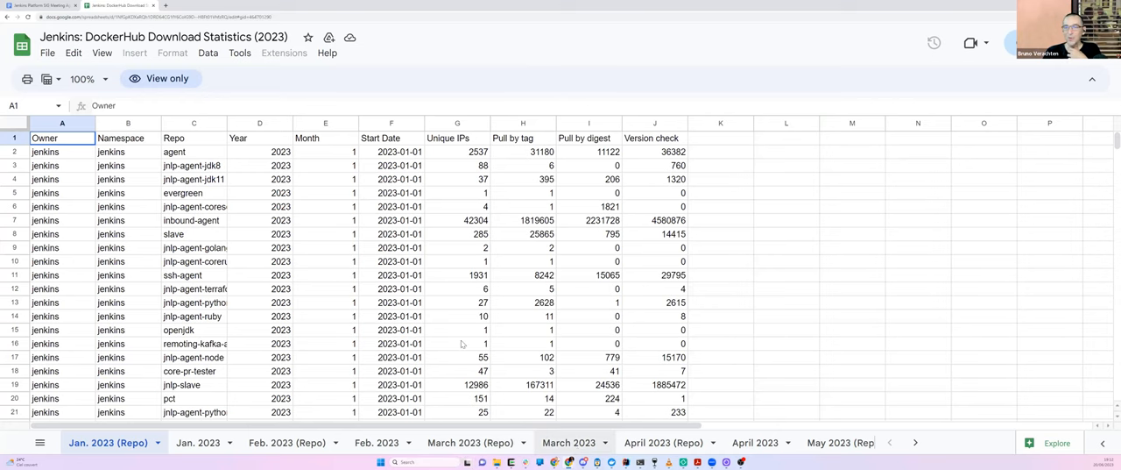
# Switch to the March 2023 sheet and look through its per-tag download rows
pyautogui.click(568, 441)
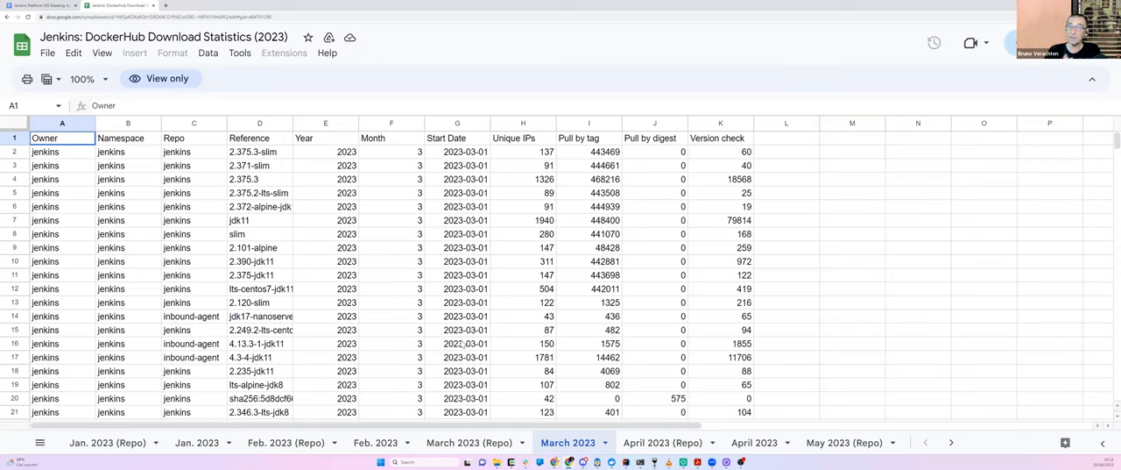
pyautogui.moveTo(490, 264)
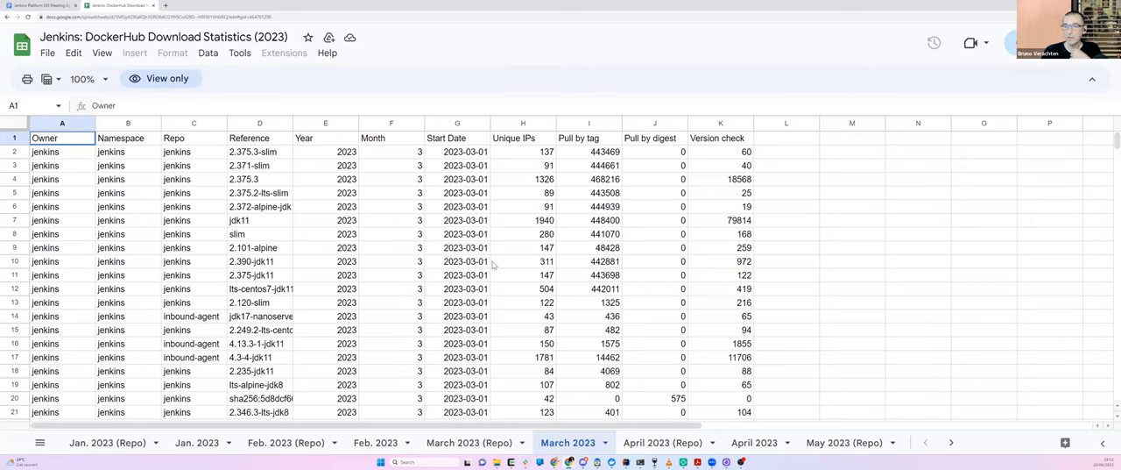
pyautogui.scroll(-3)
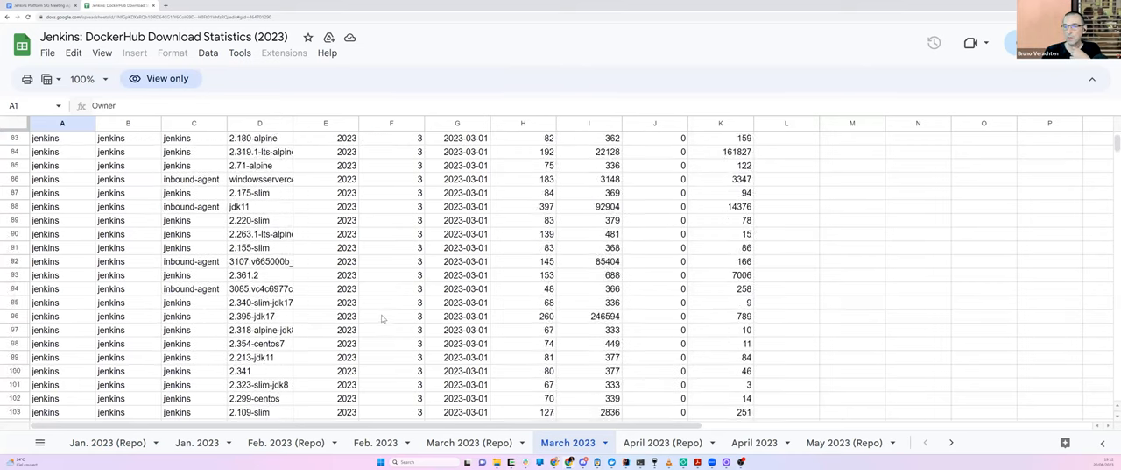
pyautogui.scroll(-3)
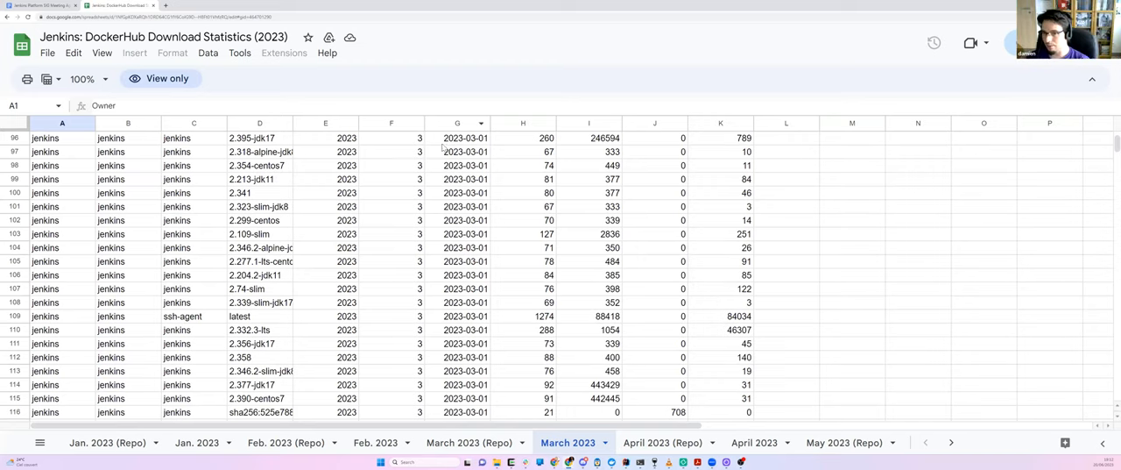
pyautogui.moveTo(326, 280)
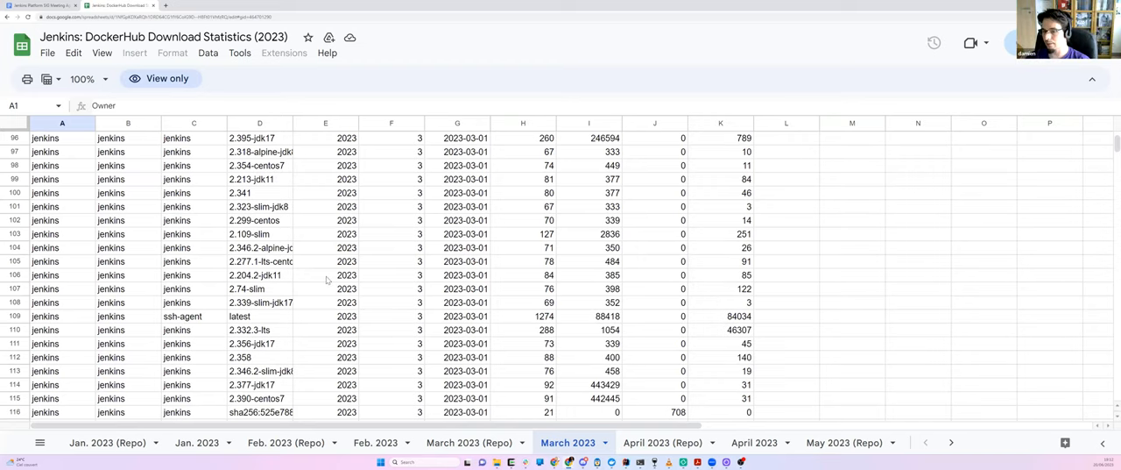
pyautogui.scroll(3)
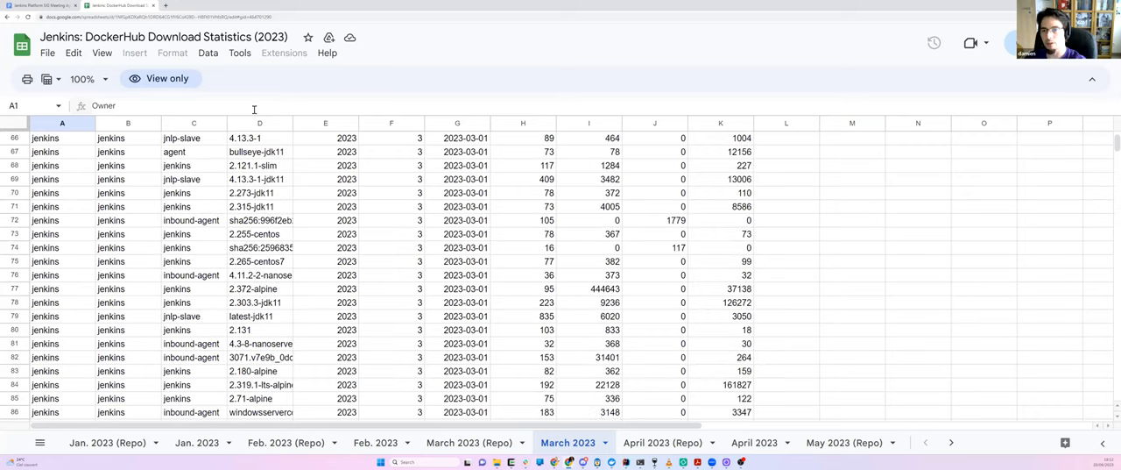
# Select the Reference column and scroll to the alpine and archlinux rows around row 3407
pyautogui.click(284, 123)
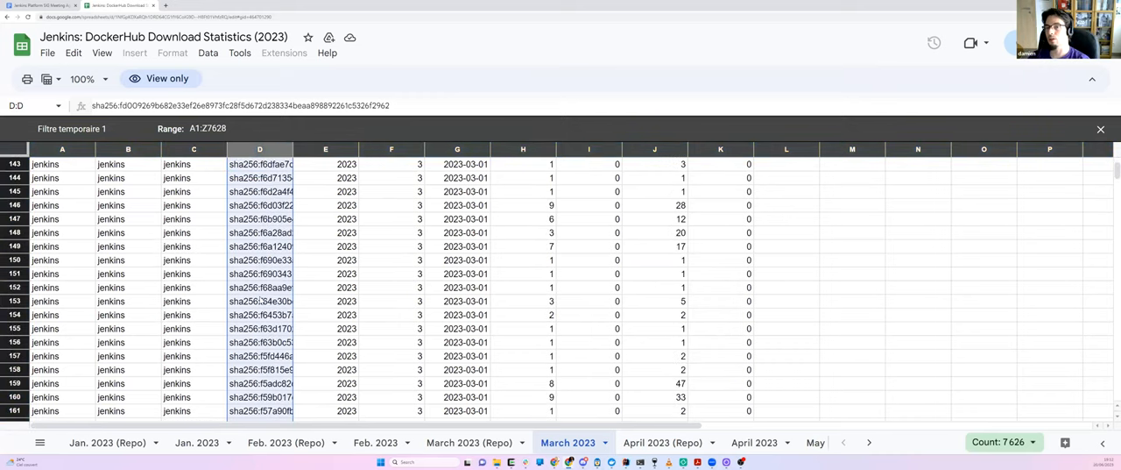
pyautogui.scroll(-3)
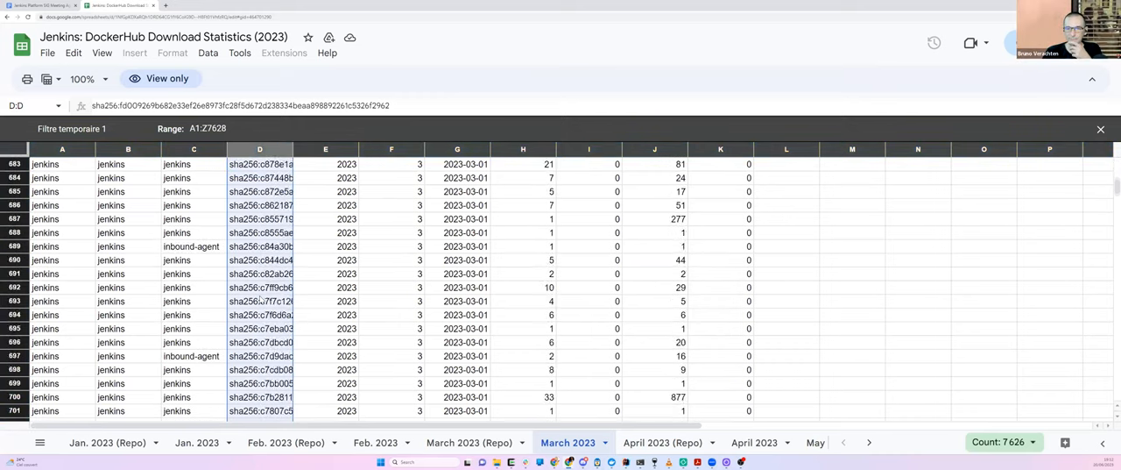
pyautogui.scroll(-3)
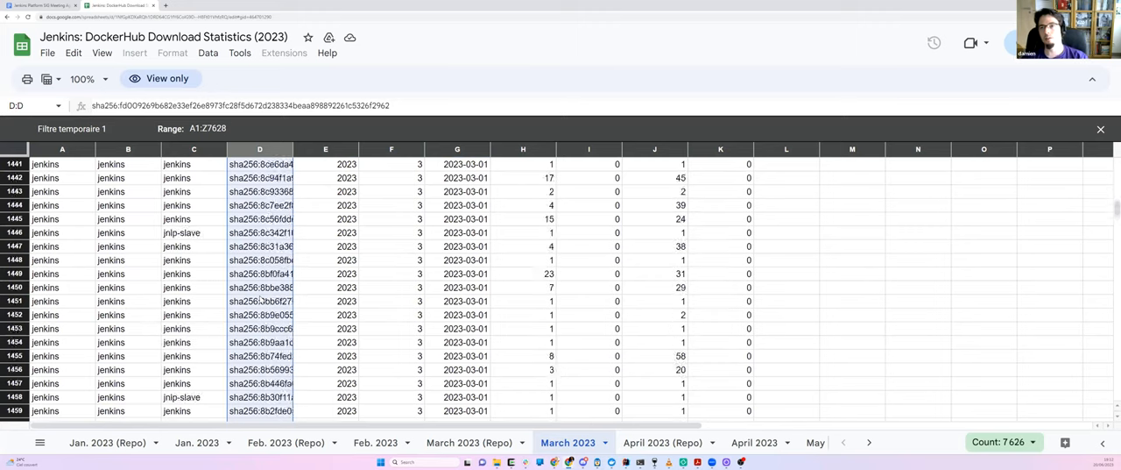
pyautogui.scroll(-3)
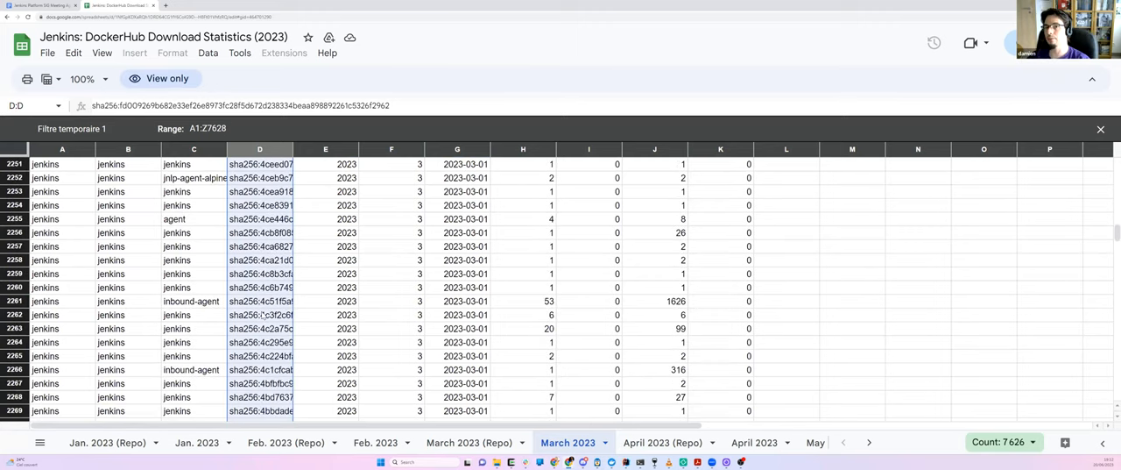
pyautogui.scroll(-3)
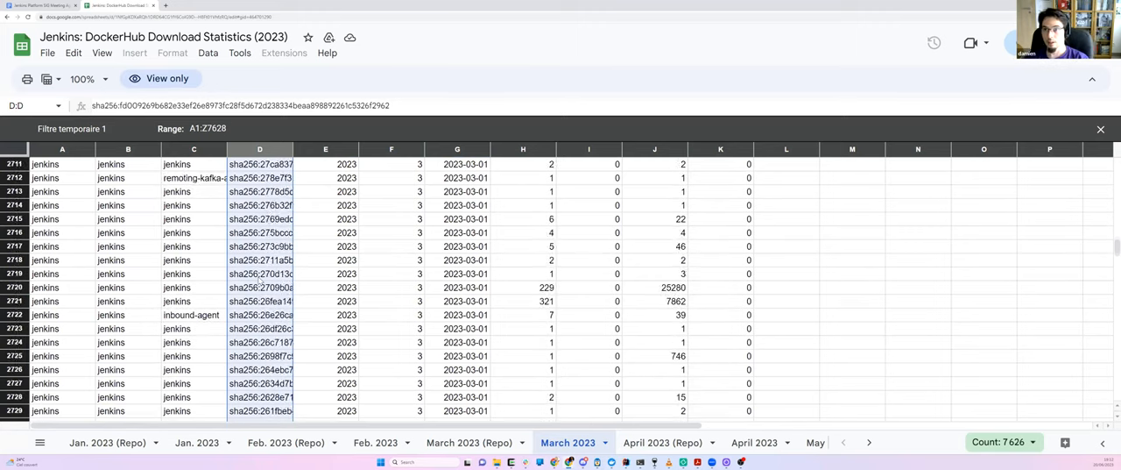
pyautogui.scroll(-3)
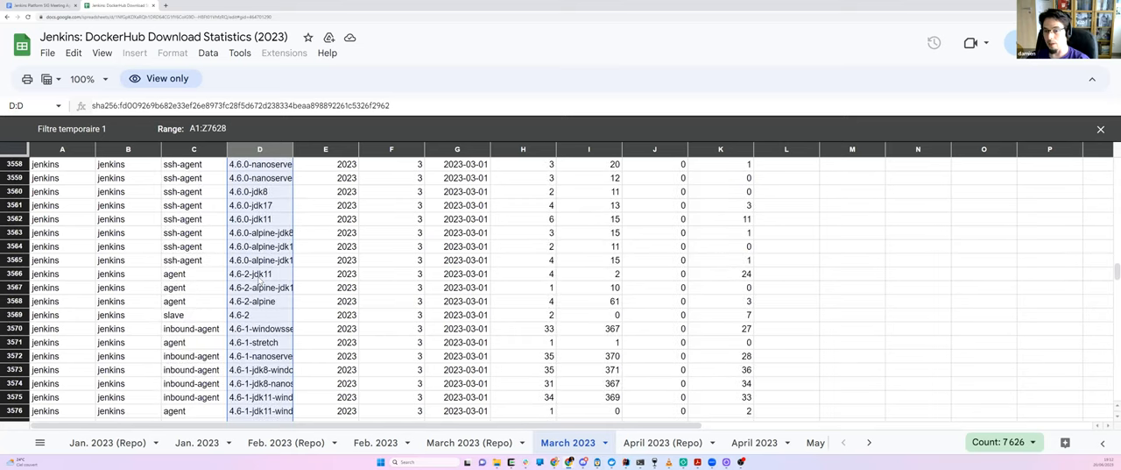
pyautogui.scroll(-3)
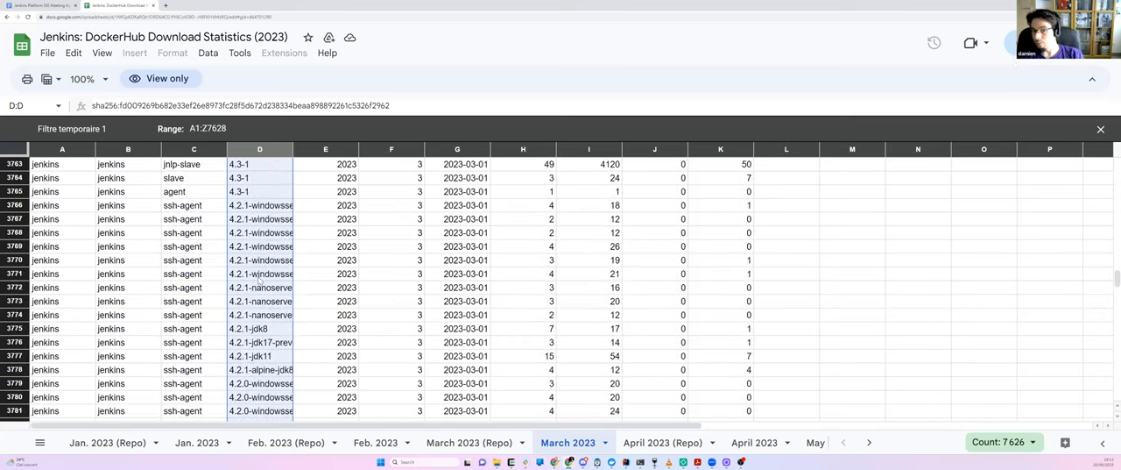
pyautogui.scroll(3)
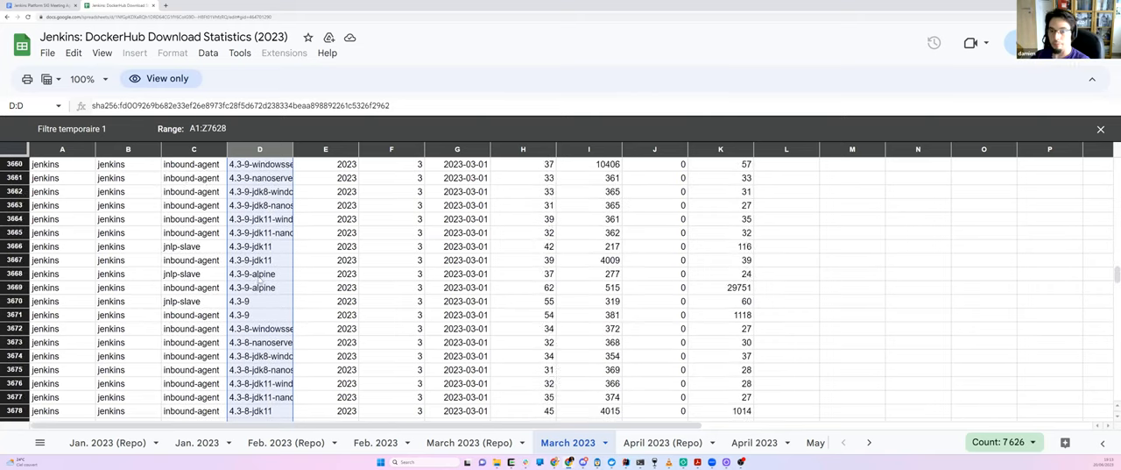
pyautogui.scroll(3)
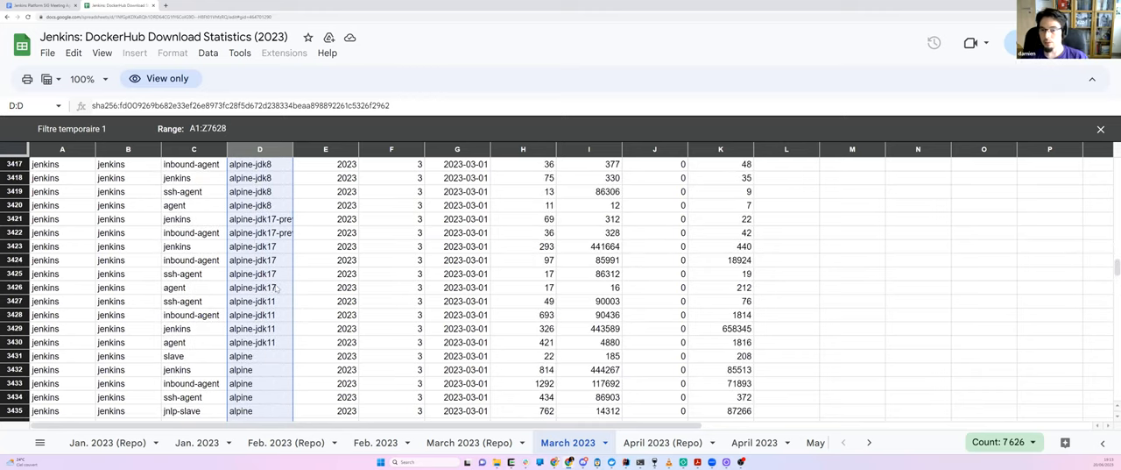
pyautogui.scroll(-3)
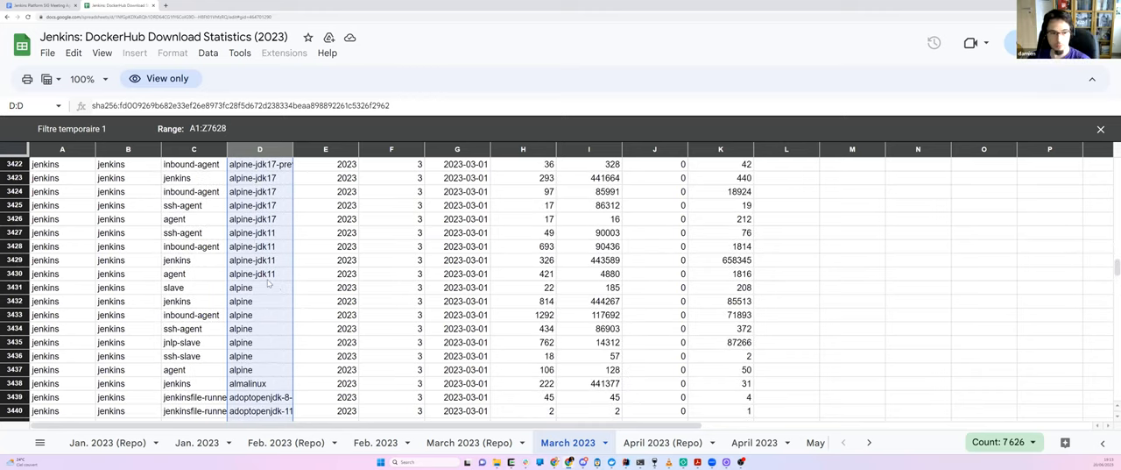
pyautogui.scroll(3)
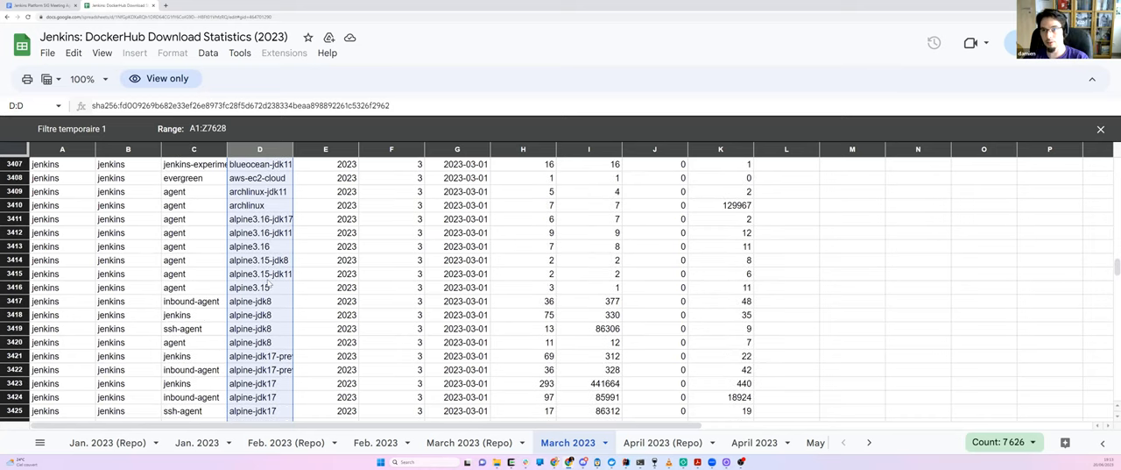
# Select row 3410, the archlinux agent image with 129,967 downloads
pyautogui.click(260, 205)
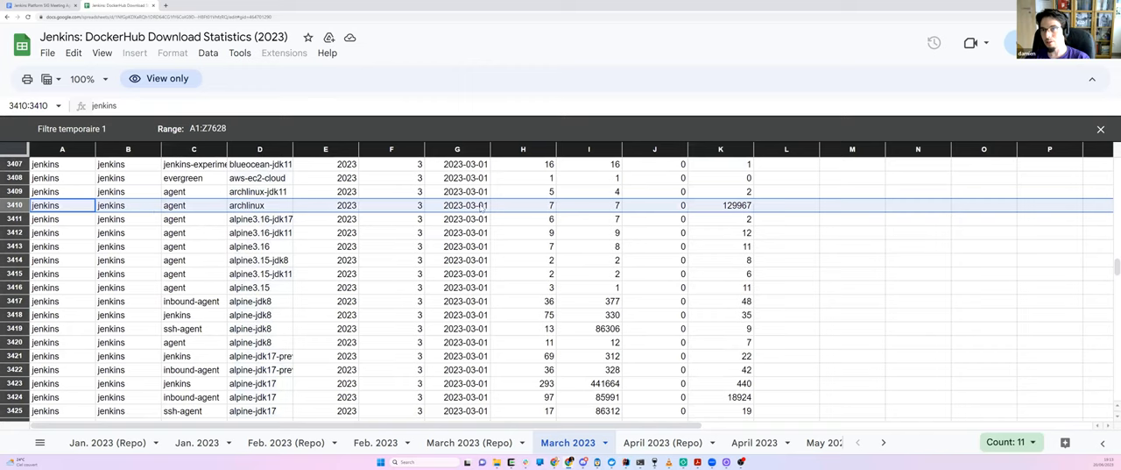
pyautogui.moveTo(403, 209)
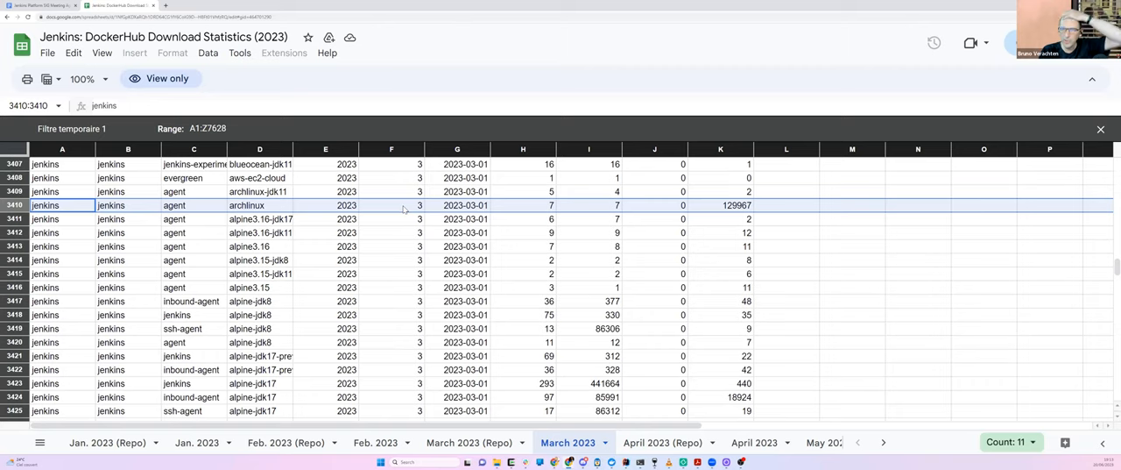
pyautogui.moveTo(1060, 270)
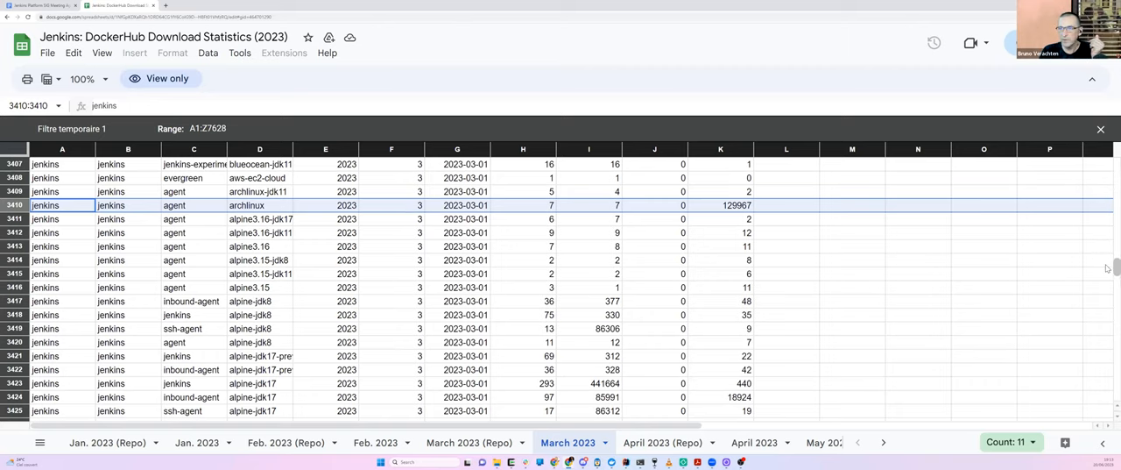
# Scroll through the March 2023 Docker Hub download rows in the stats sheet
pyautogui.scroll(3)
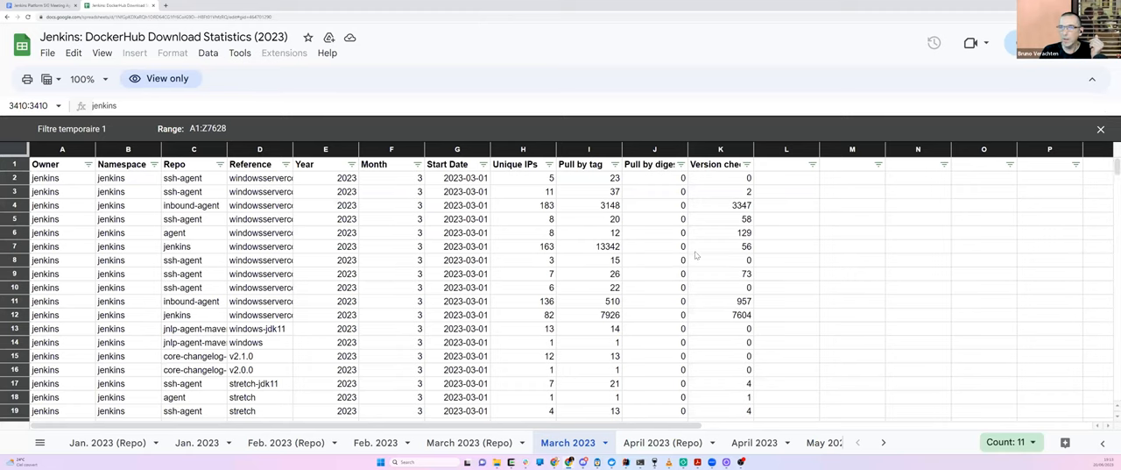
pyautogui.moveTo(382, 170)
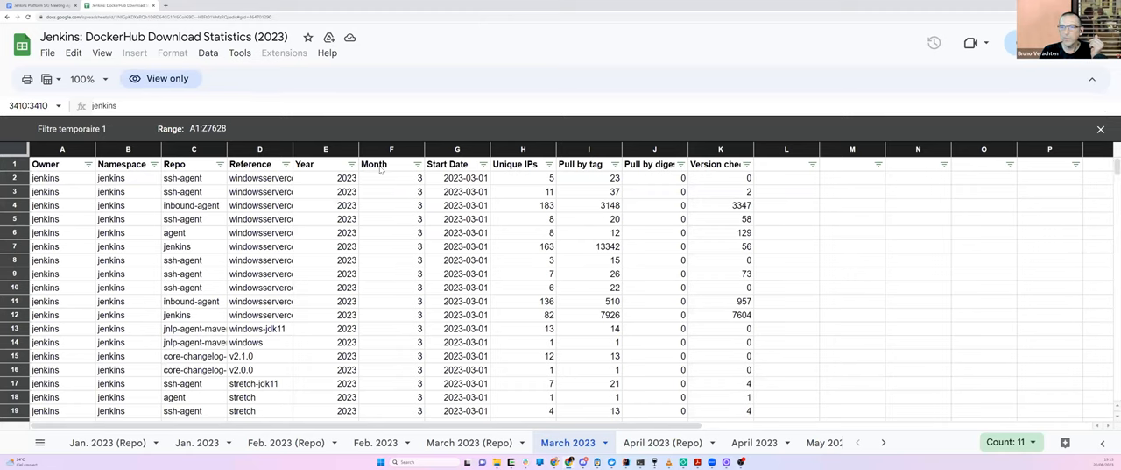
pyautogui.moveTo(582, 170)
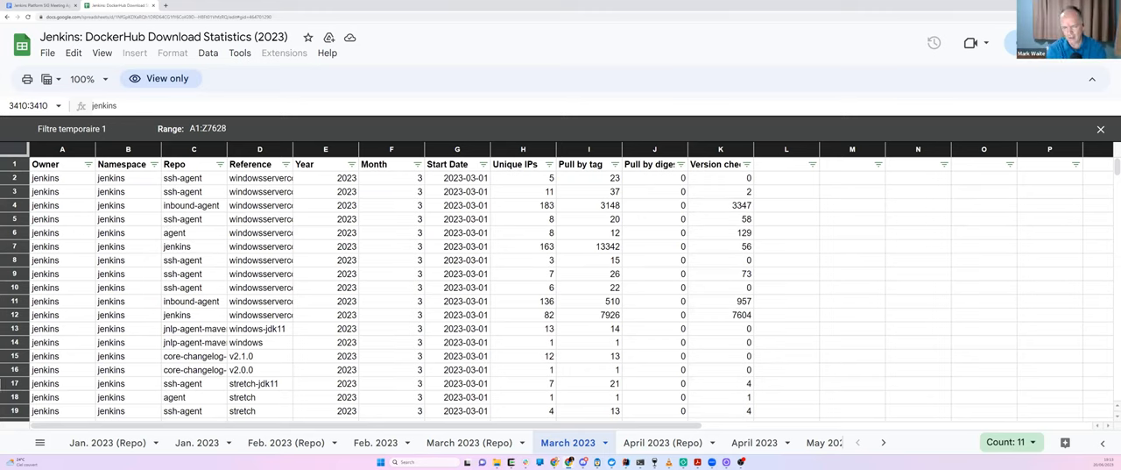
pyautogui.moveTo(302, 248)
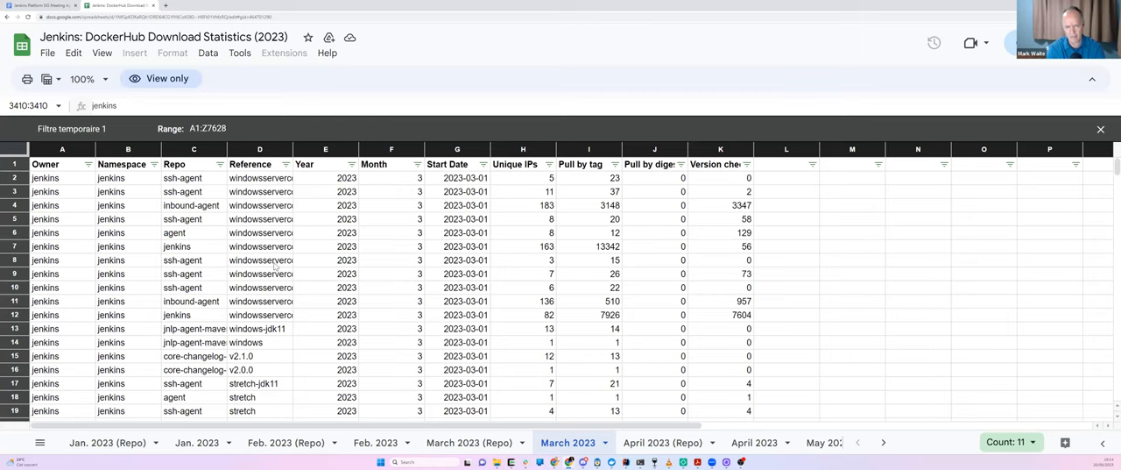
pyautogui.scroll(-3)
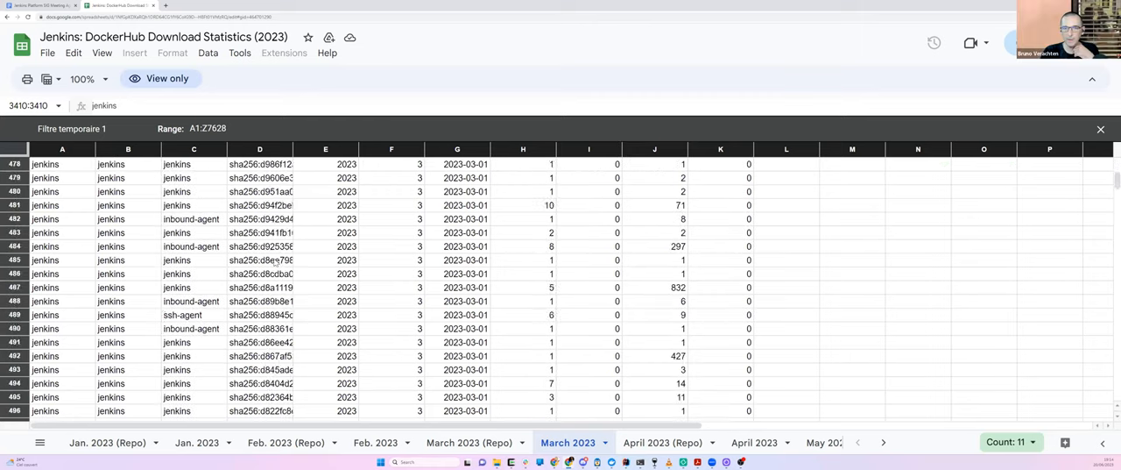
pyautogui.scroll(-3)
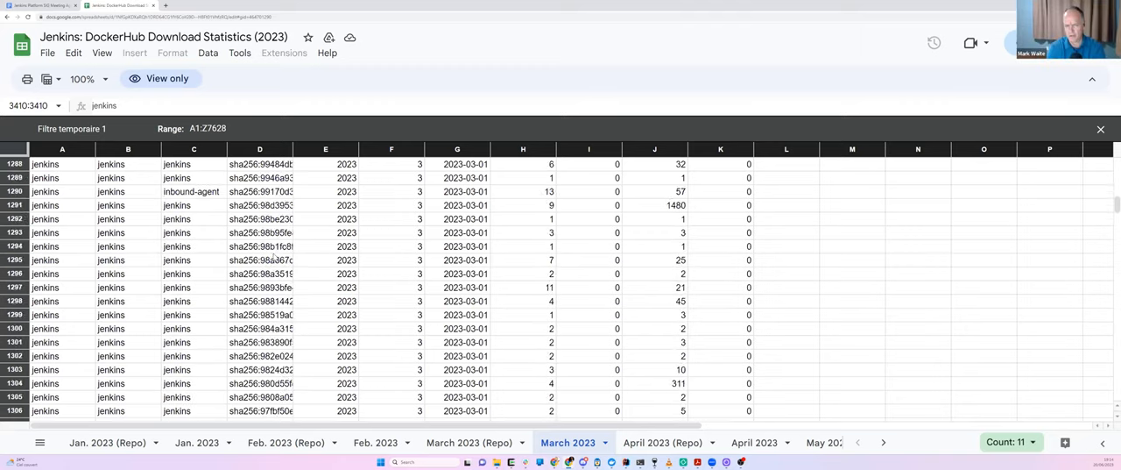
pyautogui.scroll(-3)
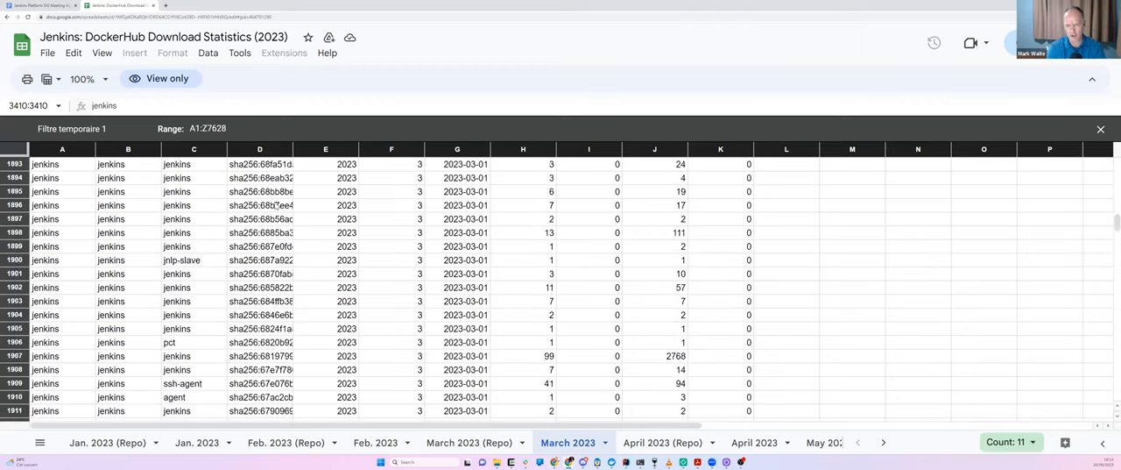
pyautogui.scroll(-3)
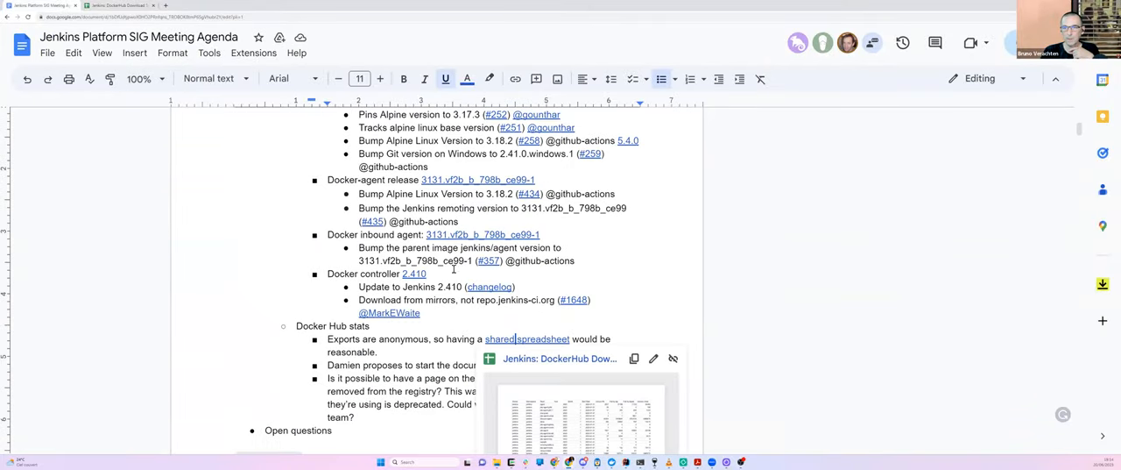
# Note 'ArchLinux is not used much (3 image pulls in March)… dead.' then move to the Open questions item
pyautogui.scroll(-3)
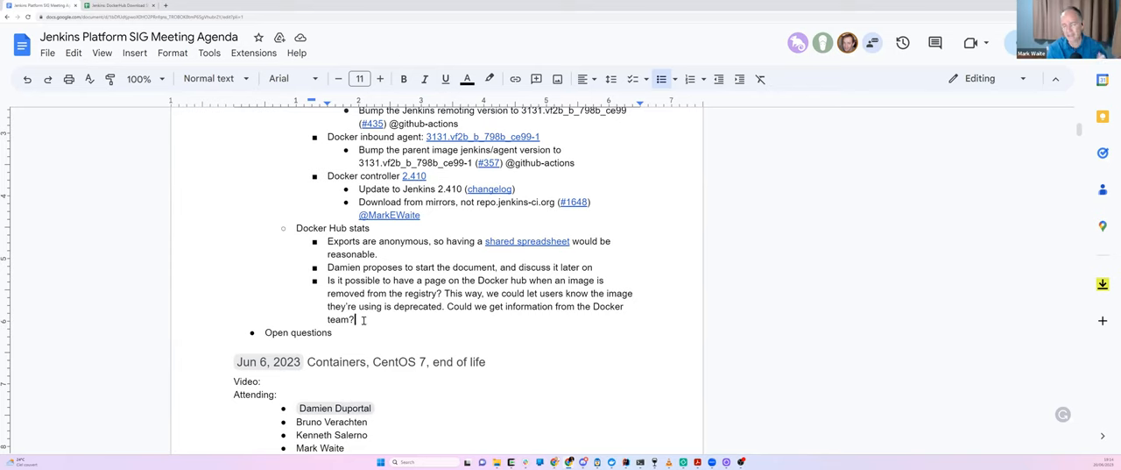
pyautogui.write('Arc')
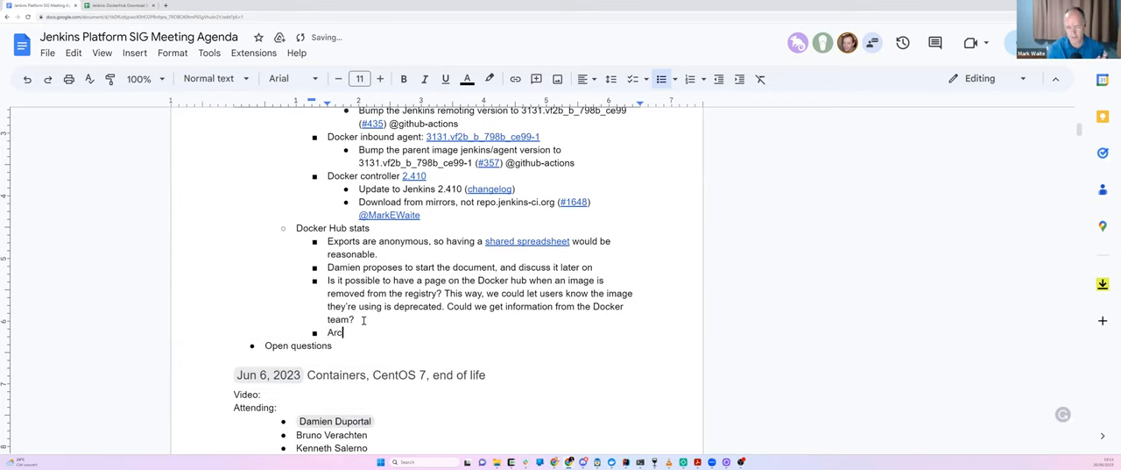
pyautogui.write('hLinux is not')
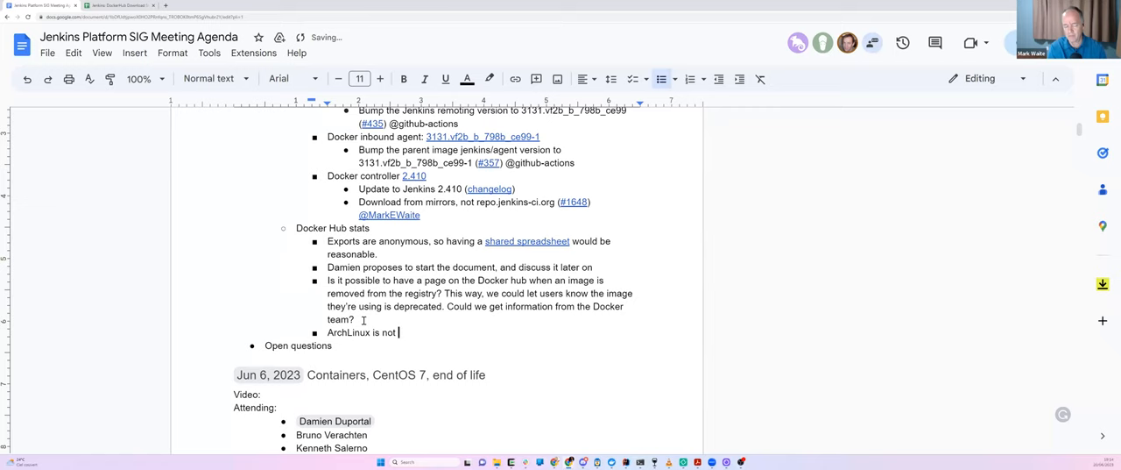
pyautogui.write('used much')
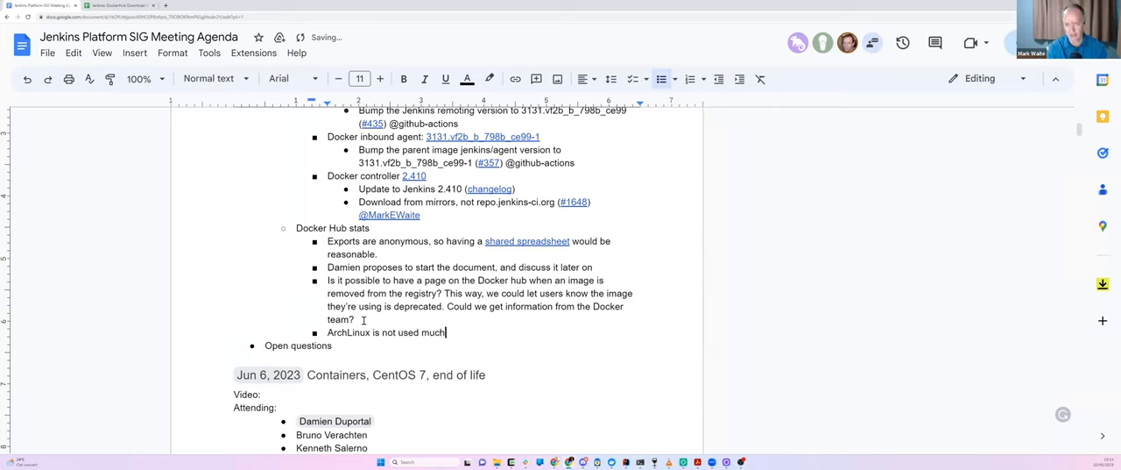
pyautogui.write('(3 d')
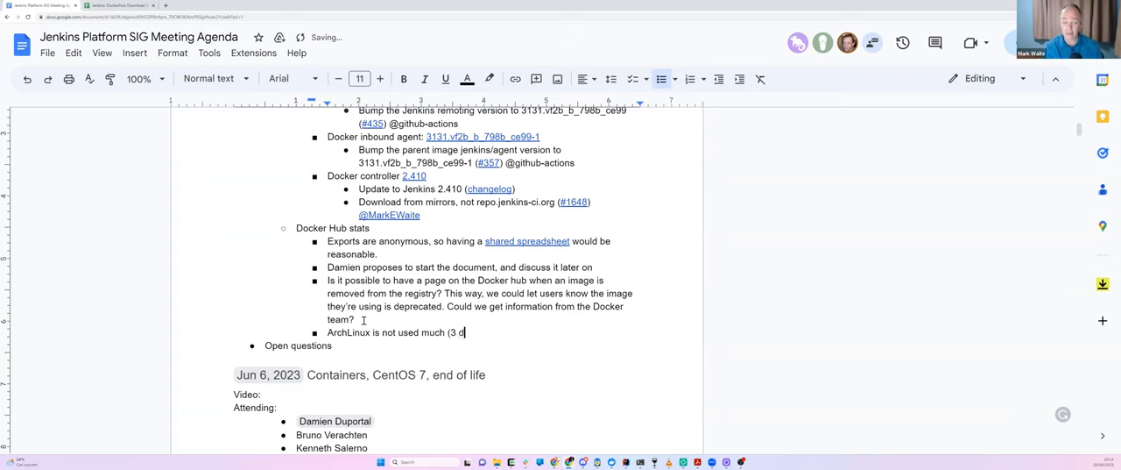
pyautogui.write('image pul')
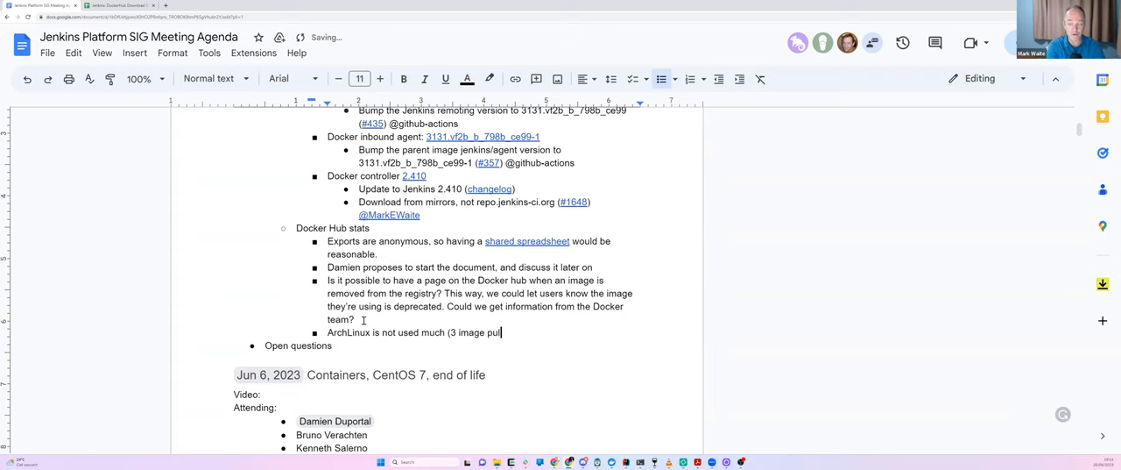
pyautogui.write('ls in March')
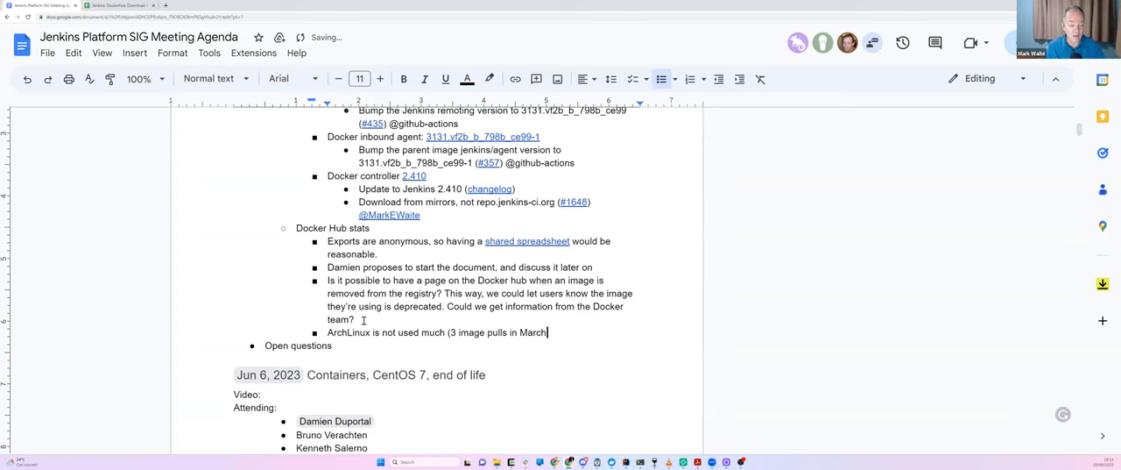
pyautogui.write("), so it's not deprecated, but")
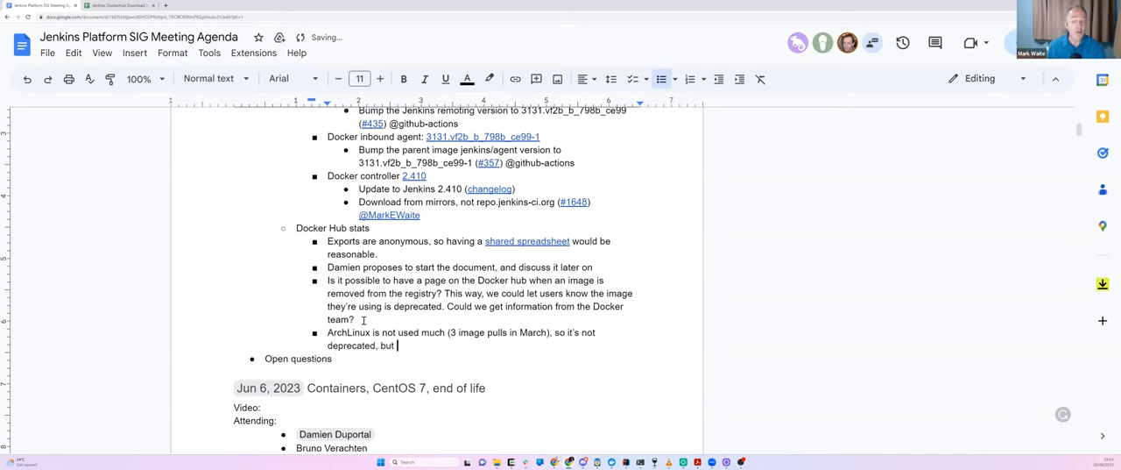
pyautogui.write('we could consider it')
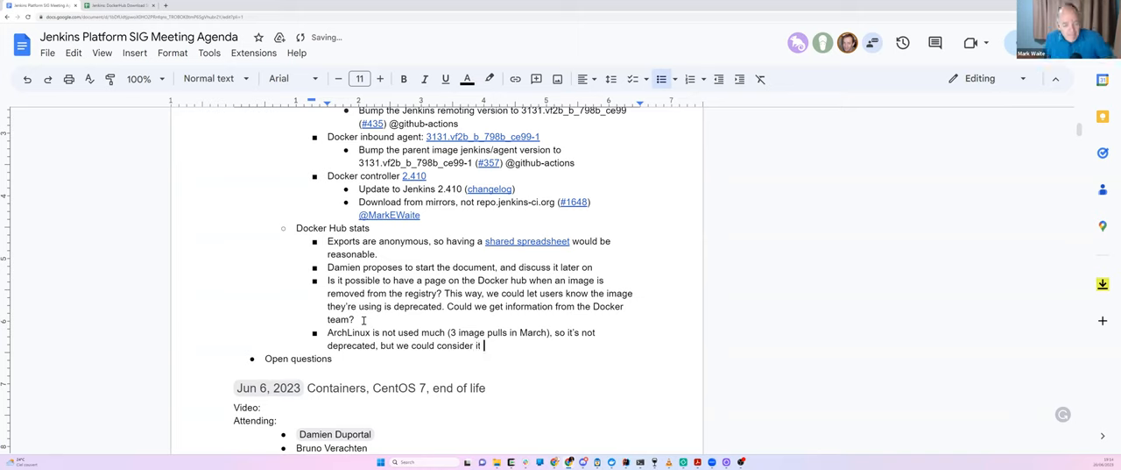
pyautogui.write('dead.')
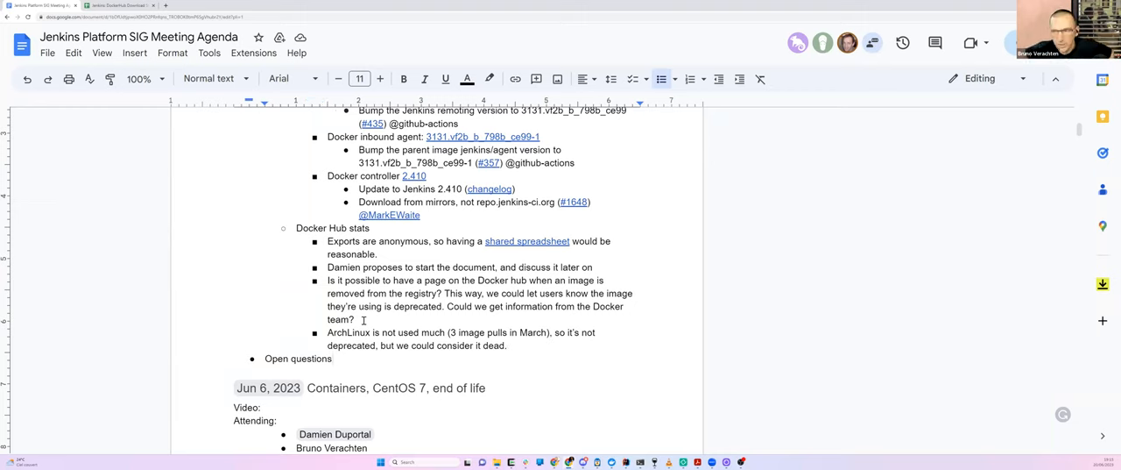
pyautogui.click(331, 357)
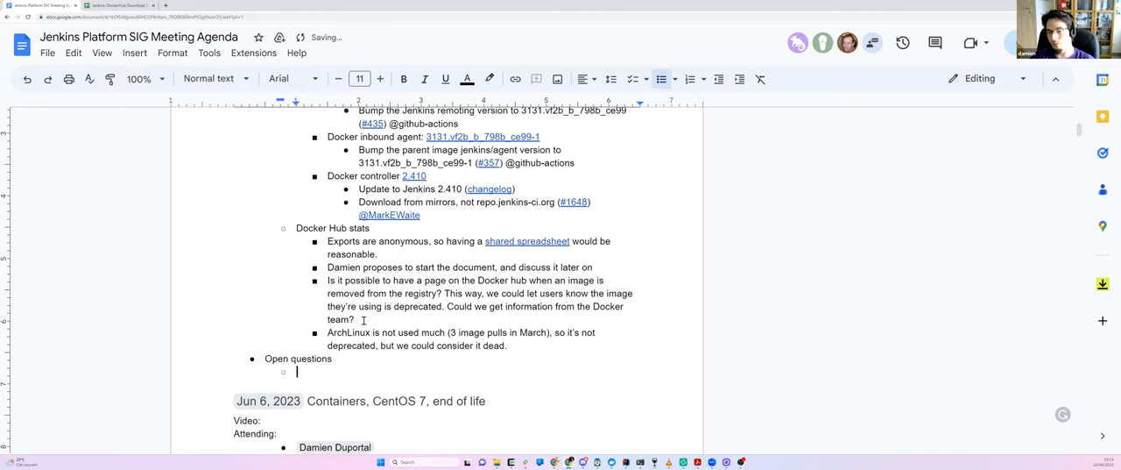
# Write 'Availability of the Windows image': a contributor asked for an update; it does not provide any version tag
pyautogui.write('Availab')
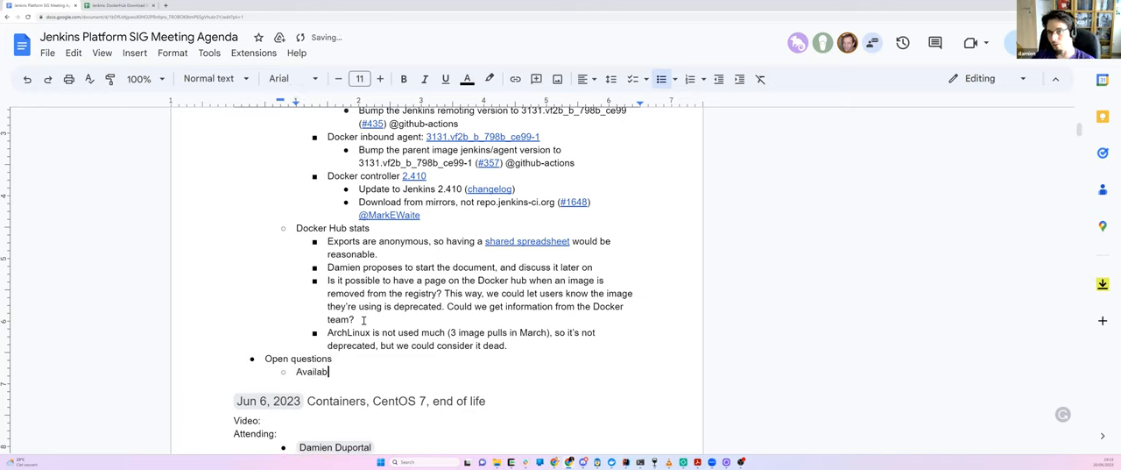
pyautogui.write('ility of')
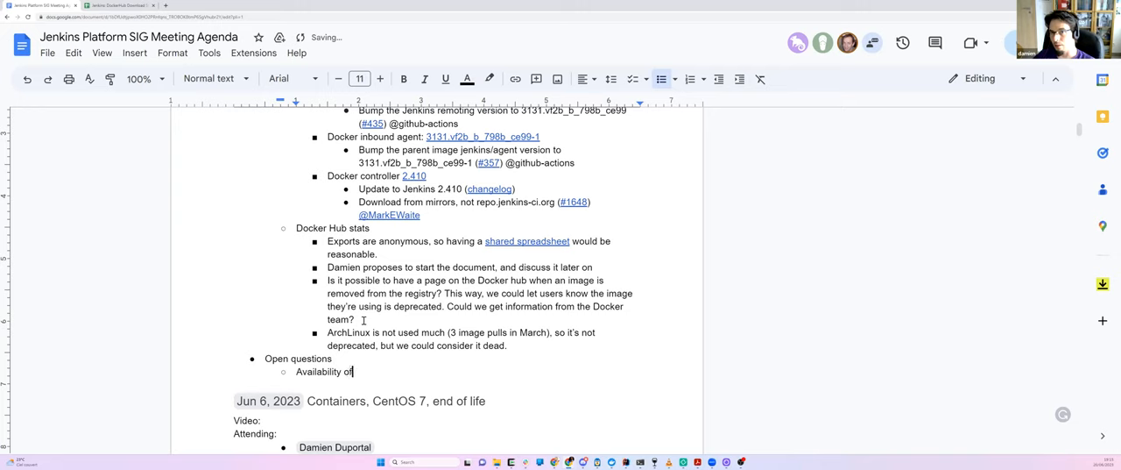
pyautogui.write('the Windows image for the controller')
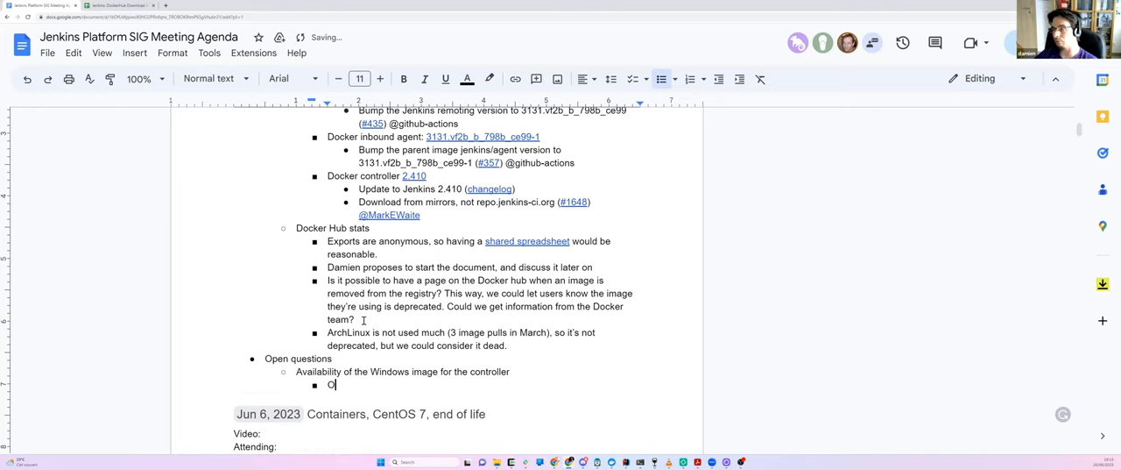
pyautogui.write('ne contributor')
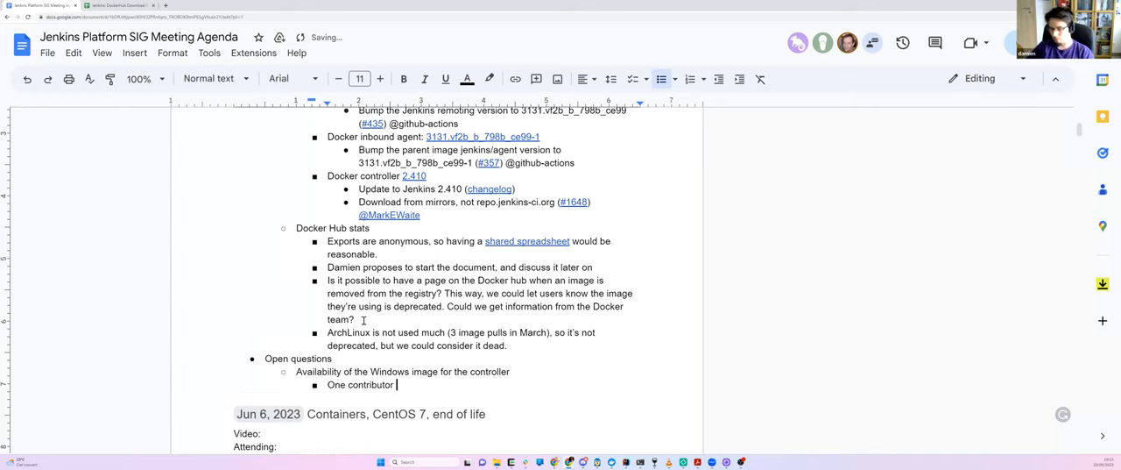
pyautogui.write('asked for')
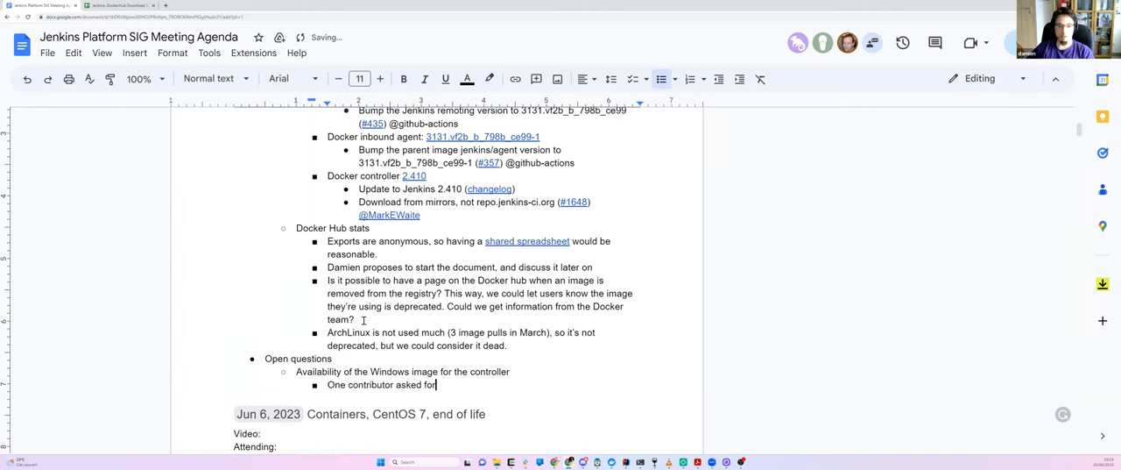
pyautogui.write('an update, but the Windows image')
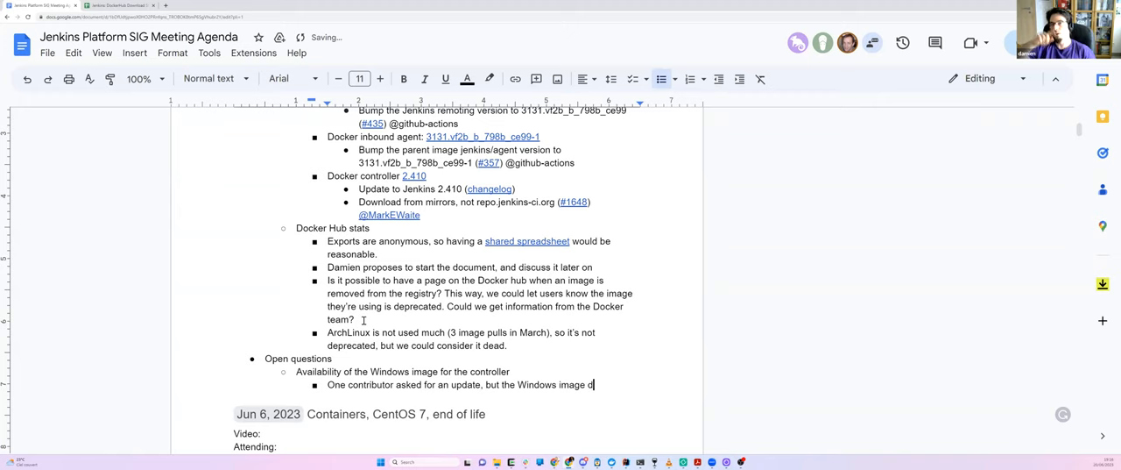
pyautogui.write('does not provide')
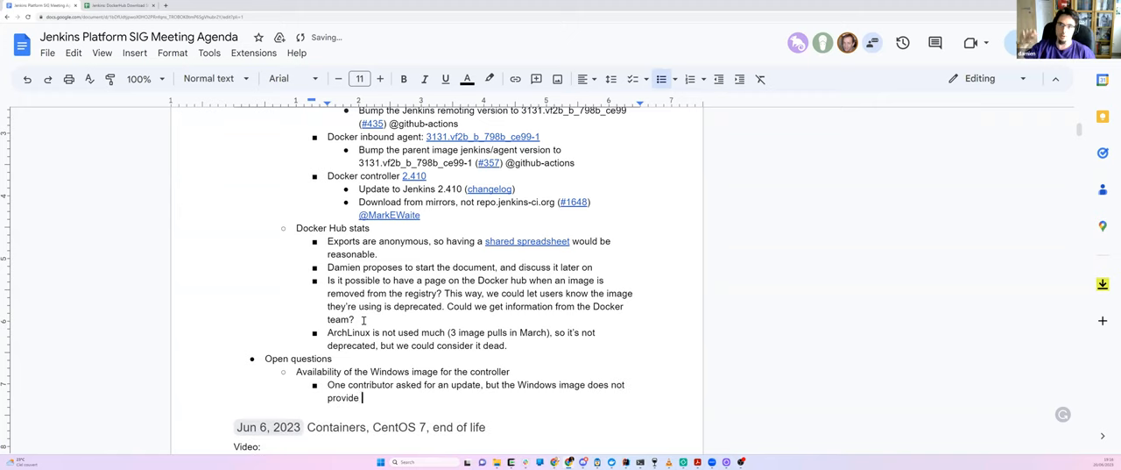
pyautogui.write('any version tag')
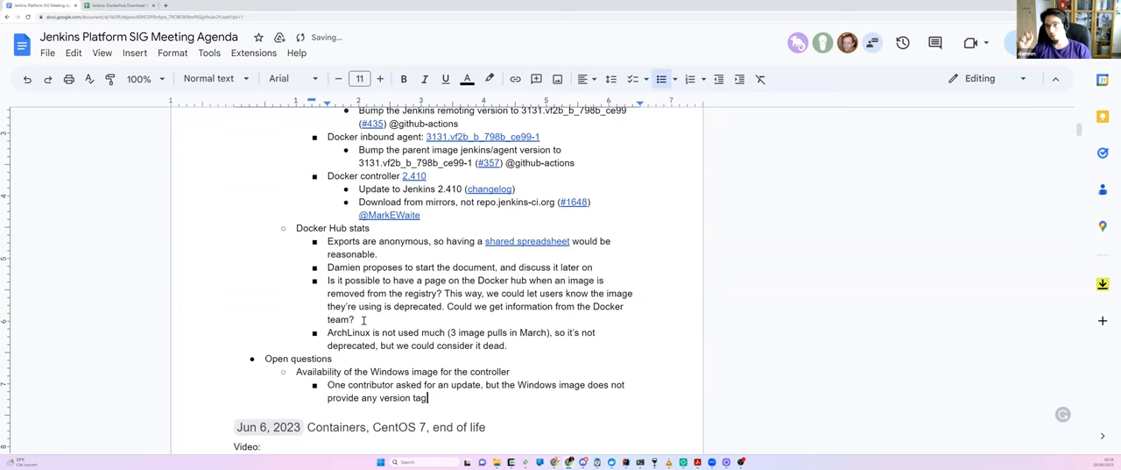
# Add 'You always get the latest version. It's a Jenkins weekly version from 14 months ago.'
pyautogui.write('Y')
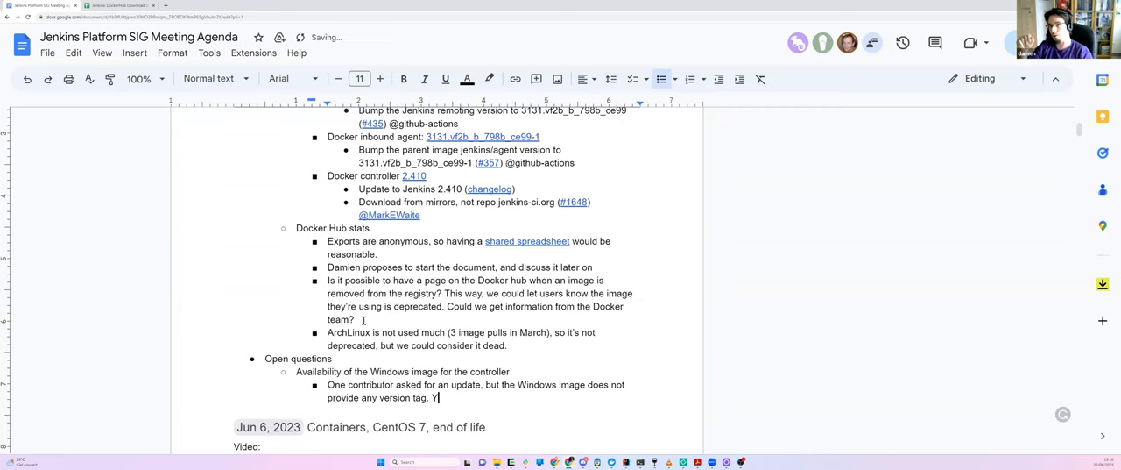
pyautogui.write('ou always get the')
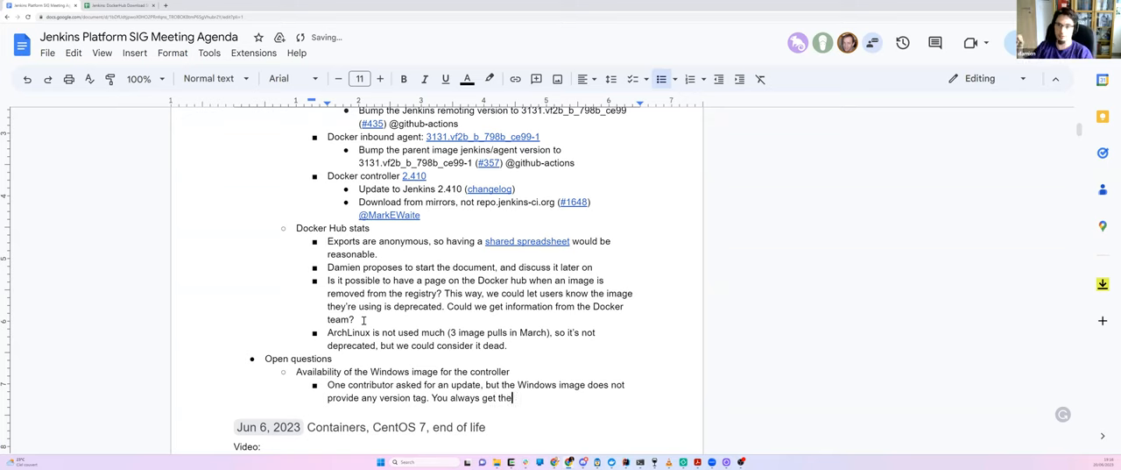
pyautogui.write('latest version.')
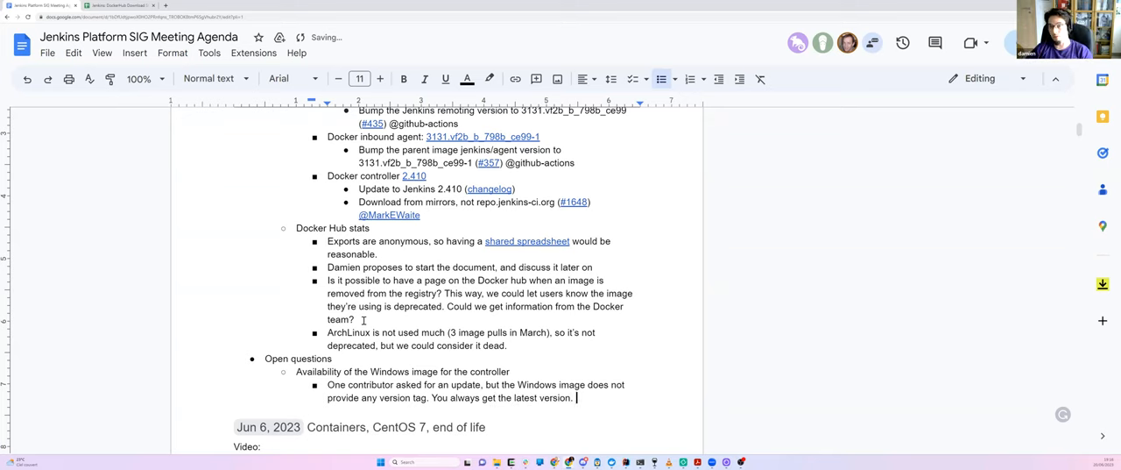
pyautogui.write("It's a")
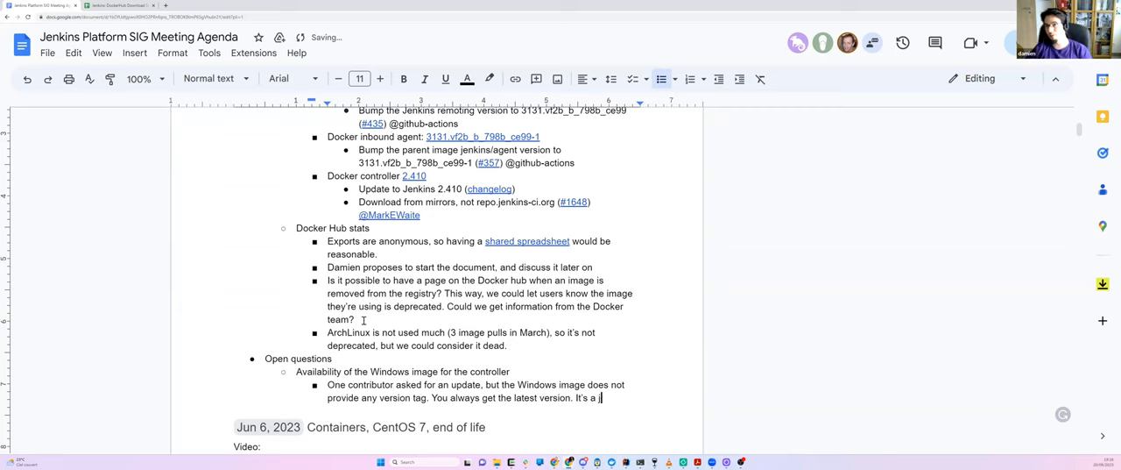
pyautogui.write('enkins')
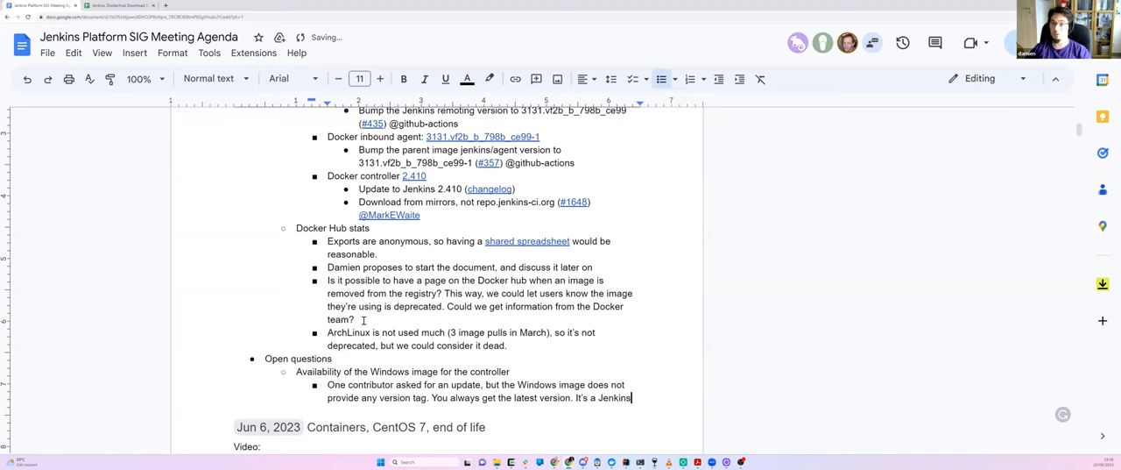
pyautogui.write('weekly version')
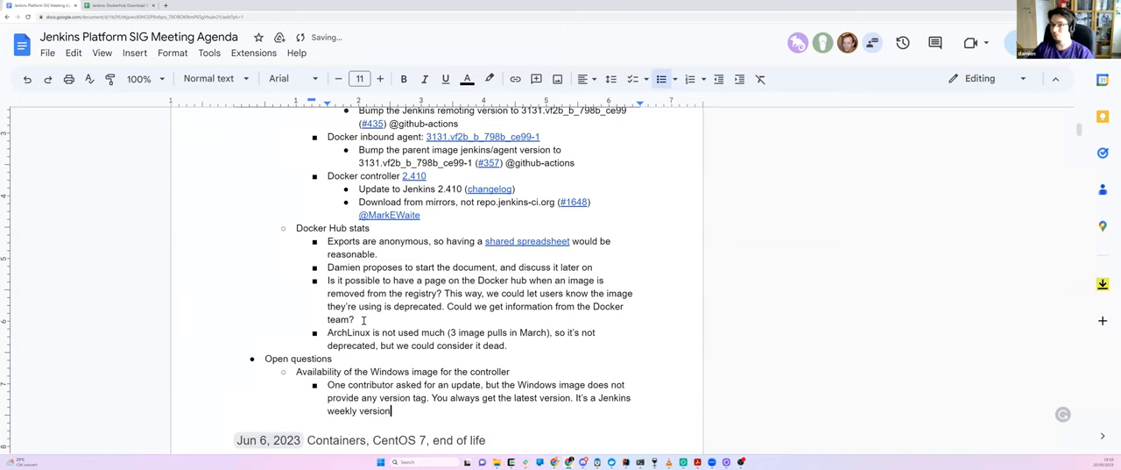
pyautogui.write('from 14')
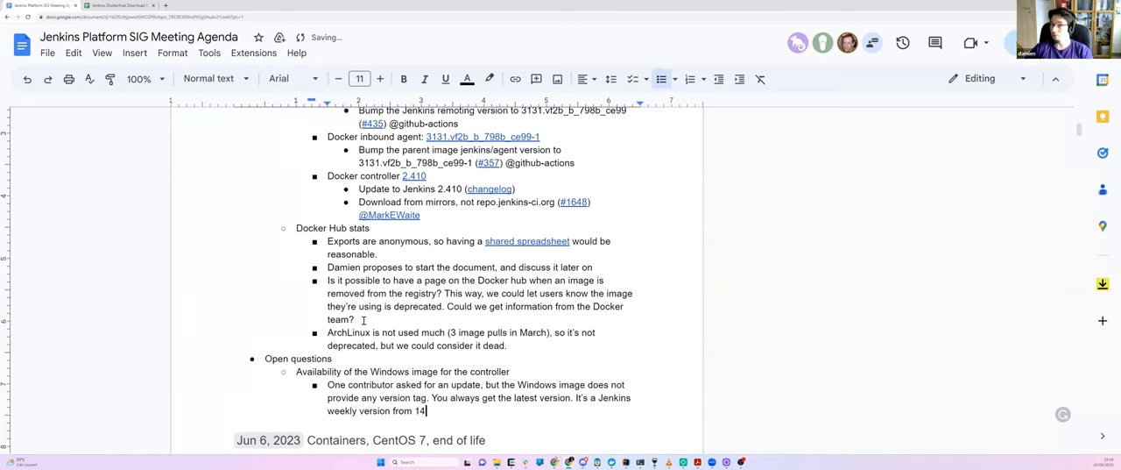
pyautogui.write('months ago.')
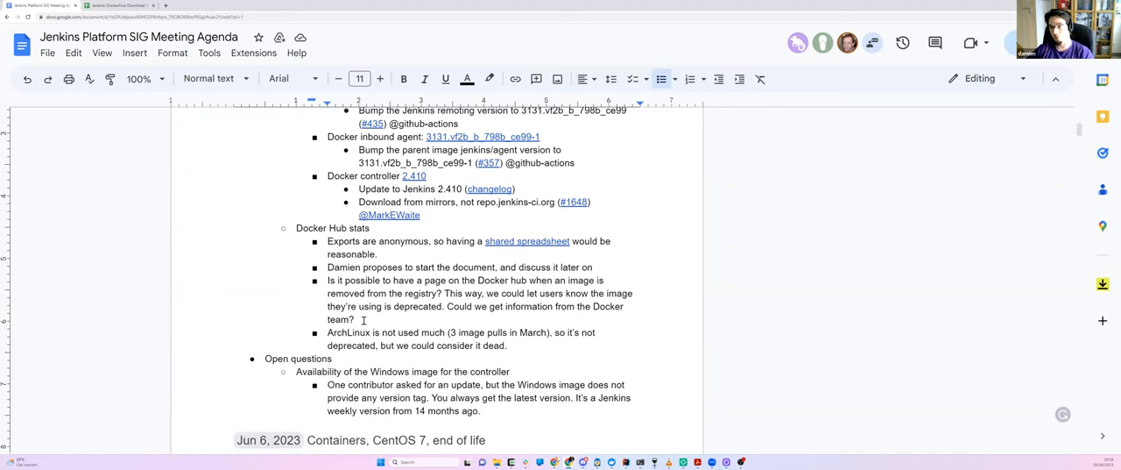
# Write that a PR from this user was merged yesterday; latest Windows version is now 2.410 (weekly release from last week)
pyautogui.write('We have merged a')
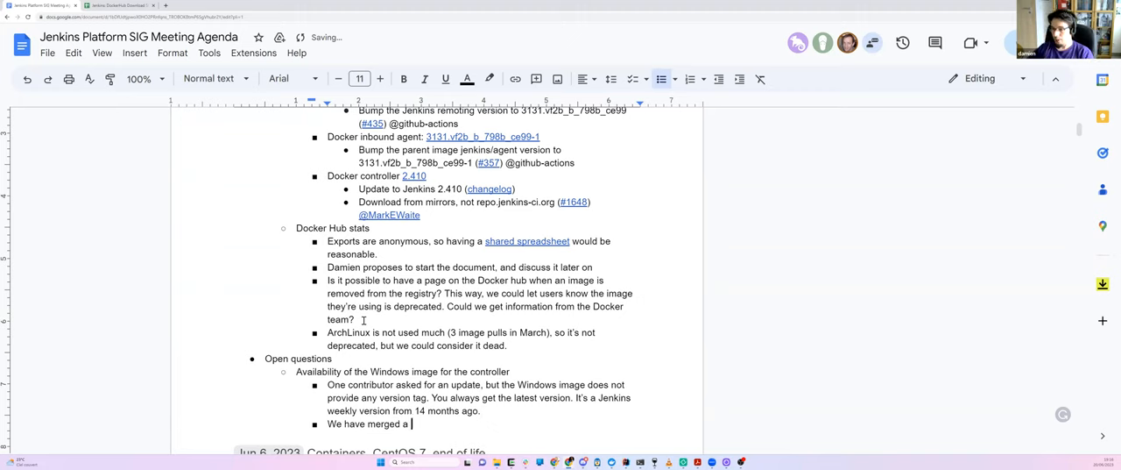
pyautogui.write('PR from this user yester')
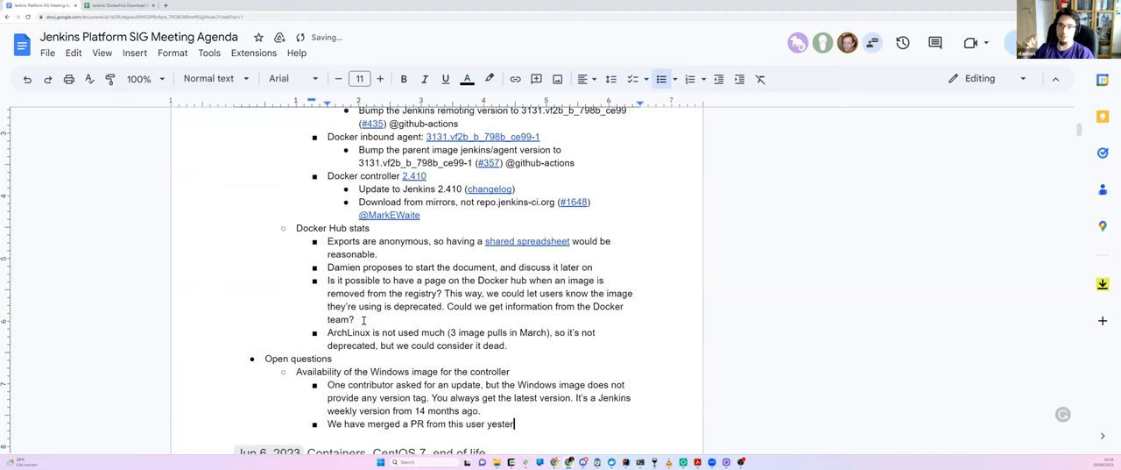
pyautogui.write('day.')
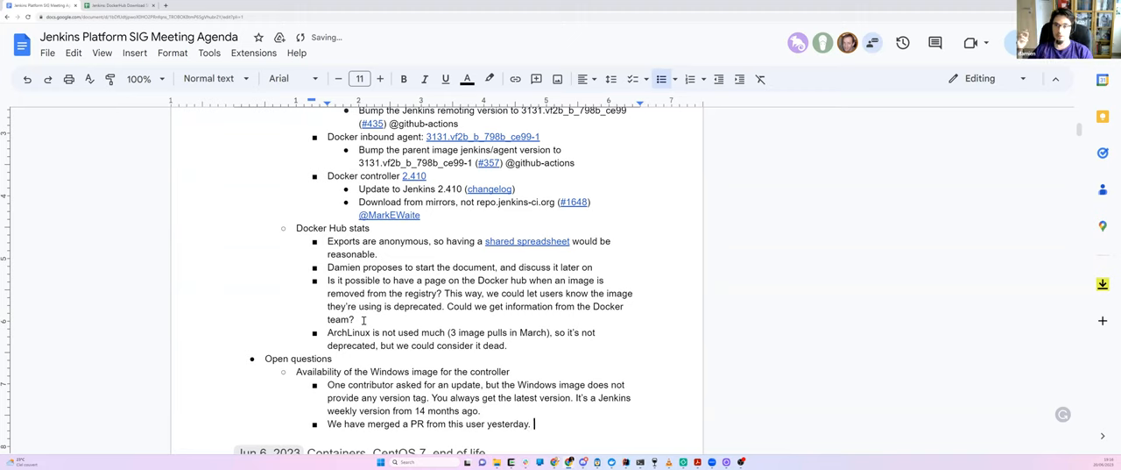
pyautogui.write('T')
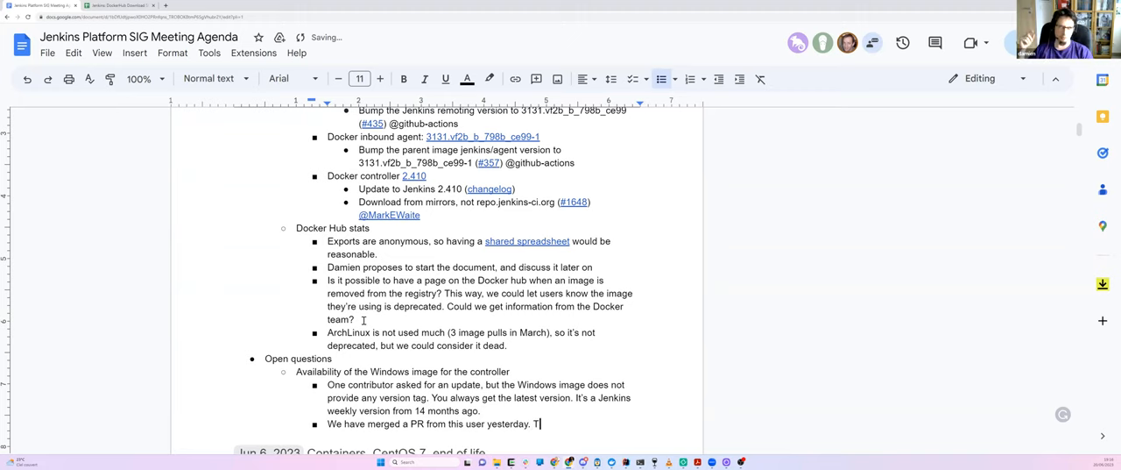
pyautogui.write('he latest vers')
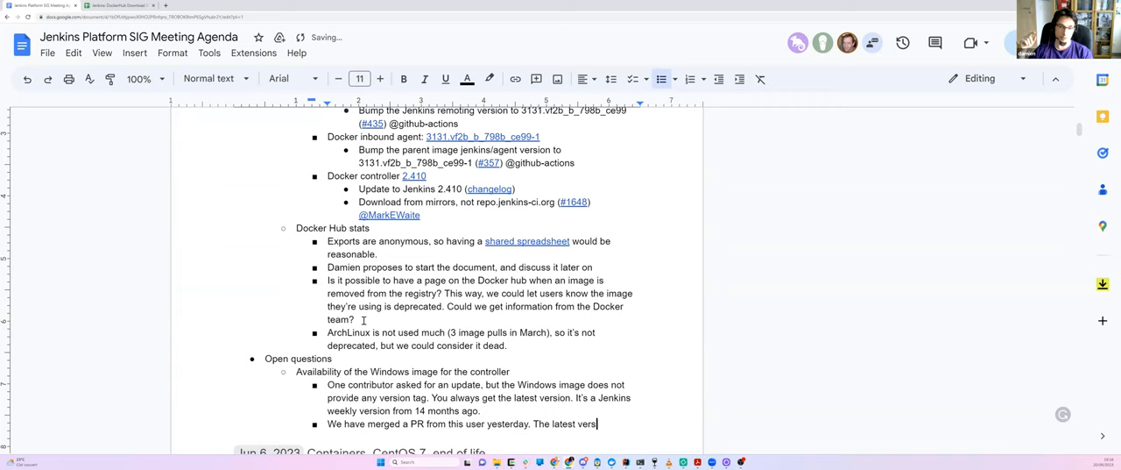
pyautogui.write('Windows')
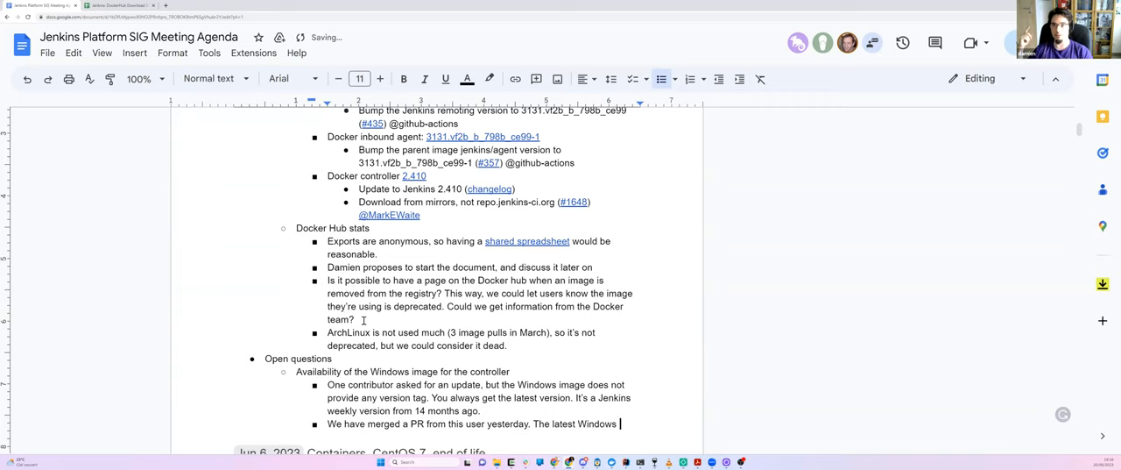
pyautogui.write('version is now')
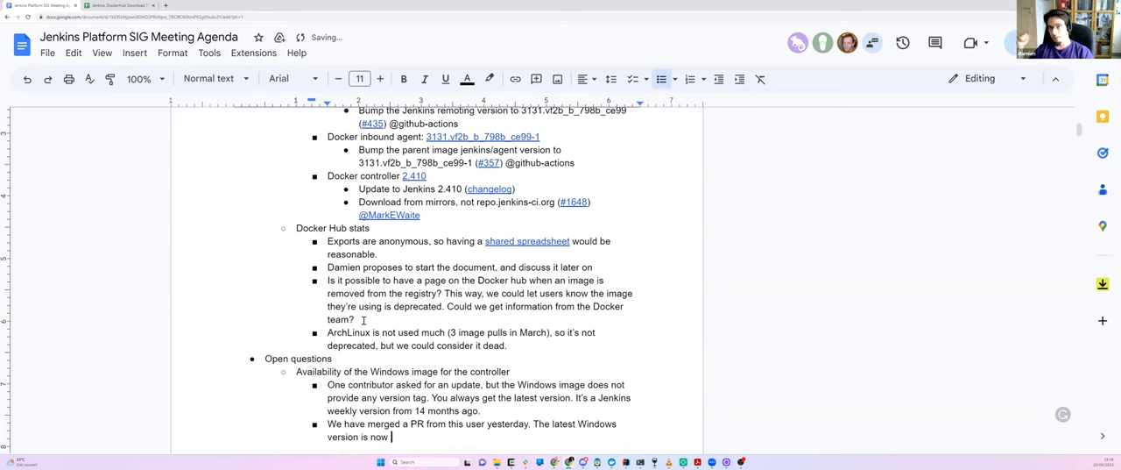
pyautogui.write('2.410')
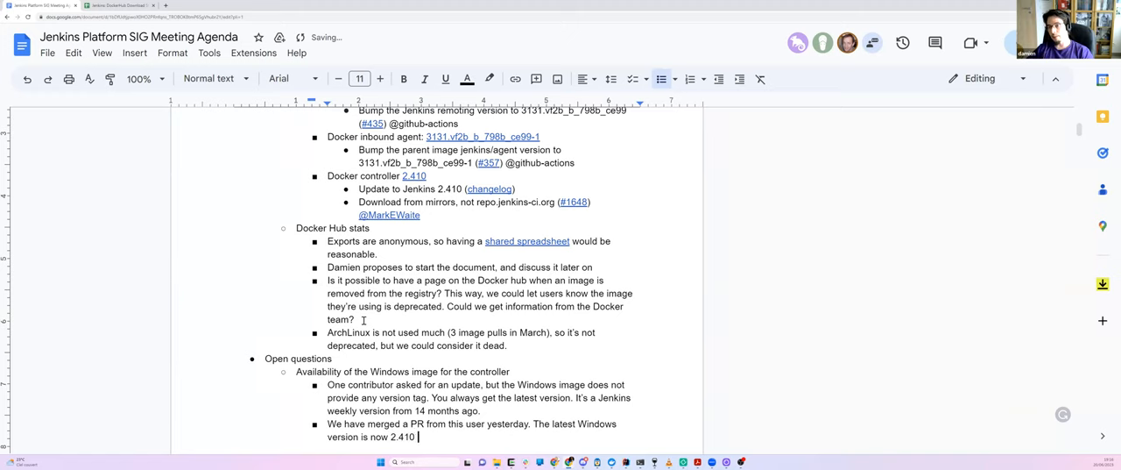
pyautogui.write('(weekly release f')
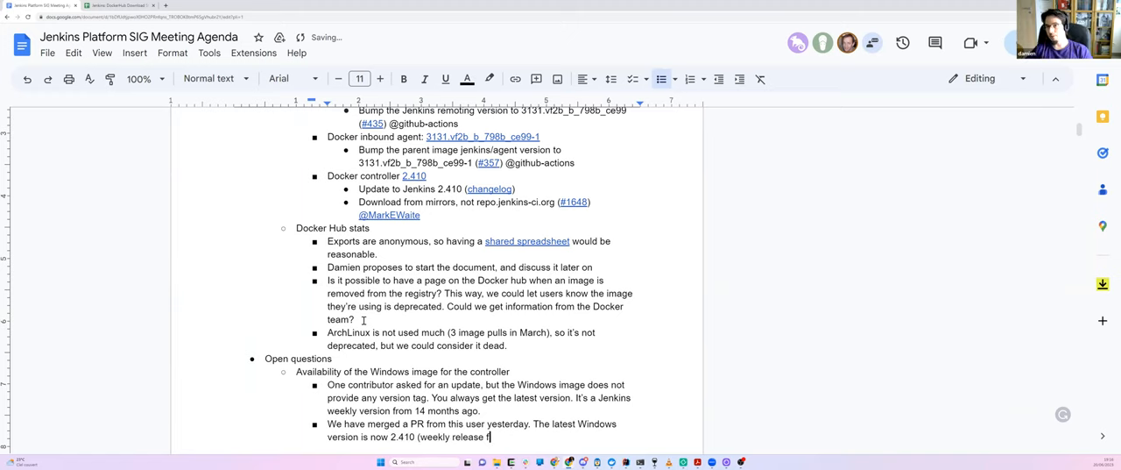
pyautogui.write('rom last week).')
pyautogui.write('Ne')
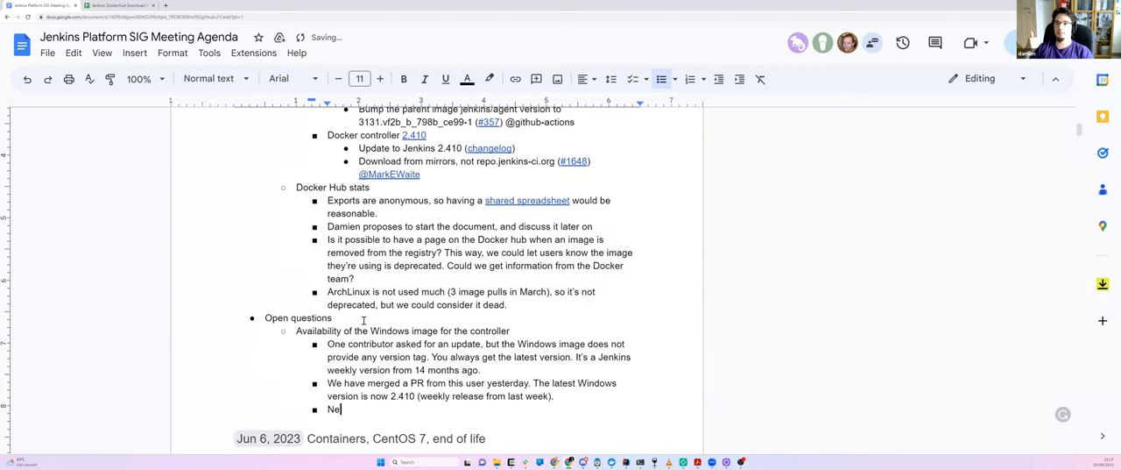
# Write 'Next step would be to have the right tag and image for Windows (2.412 and LTS) controller images'
pyautogui.write('xt step')
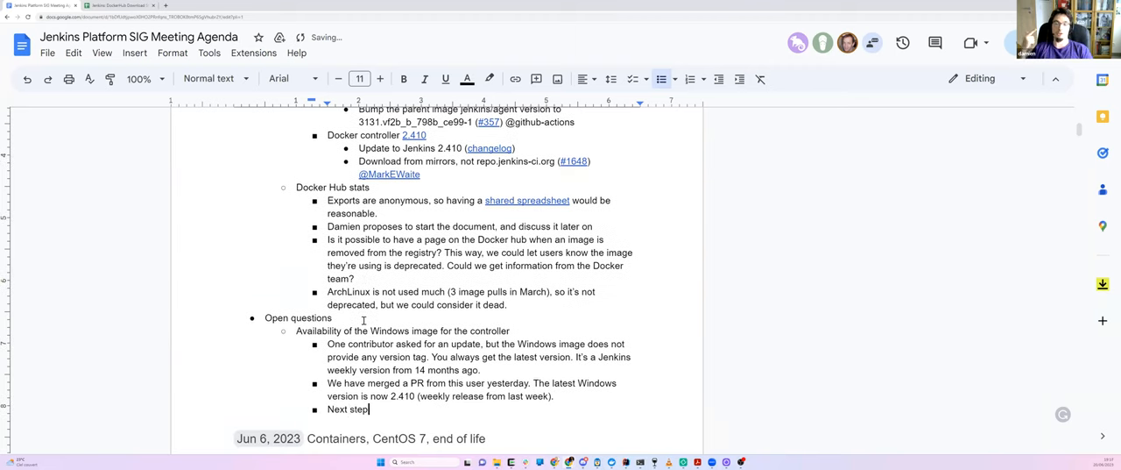
pyautogui.write('would be to have the right tag and')
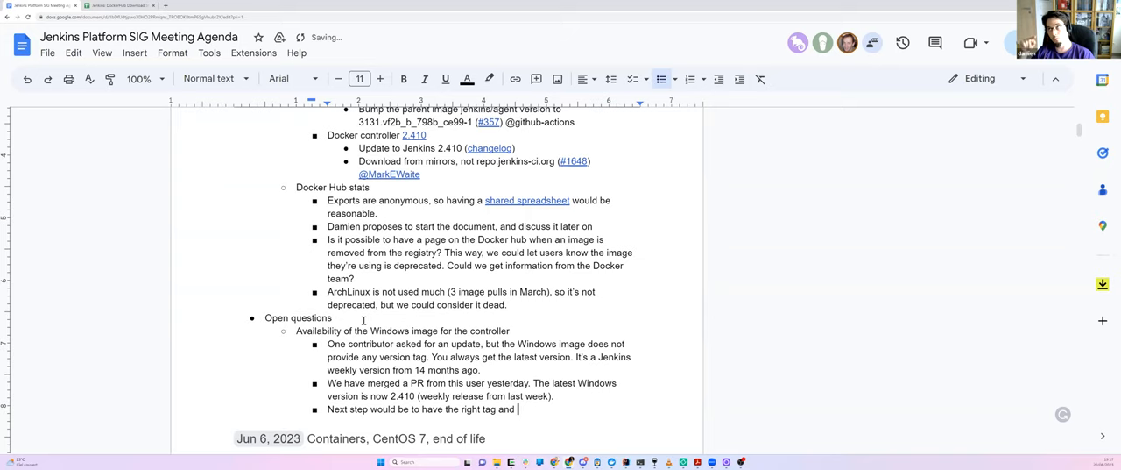
pyautogui.write('image for')
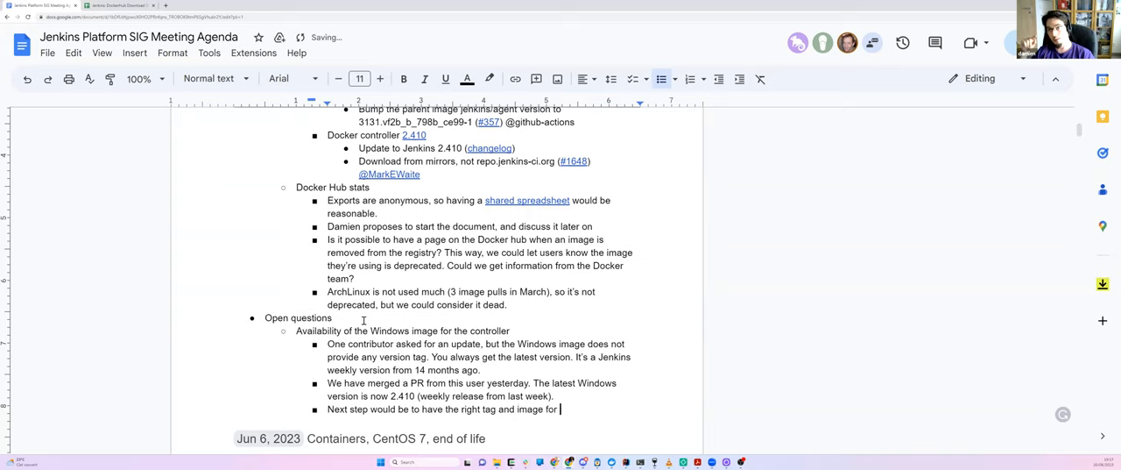
pyautogui.write('Windows (')
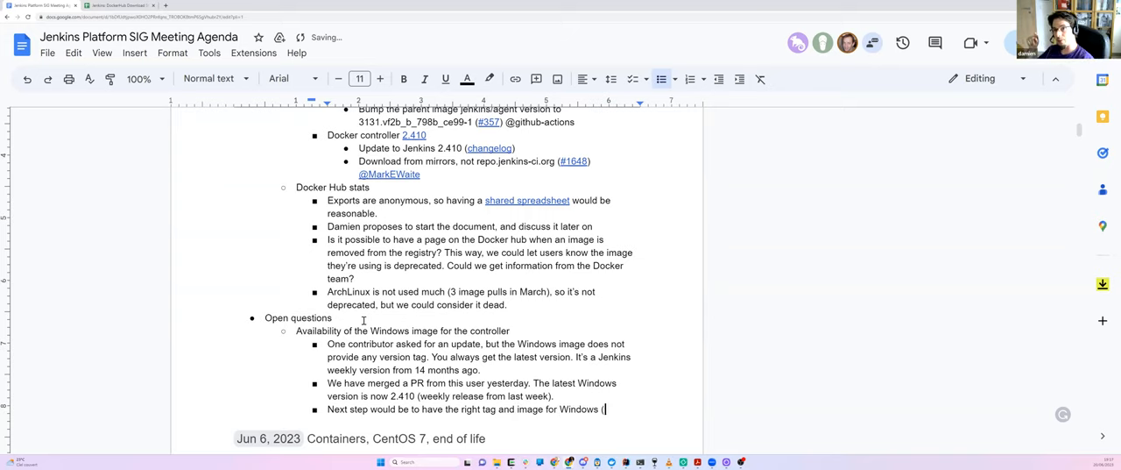
pyautogui.write('2')
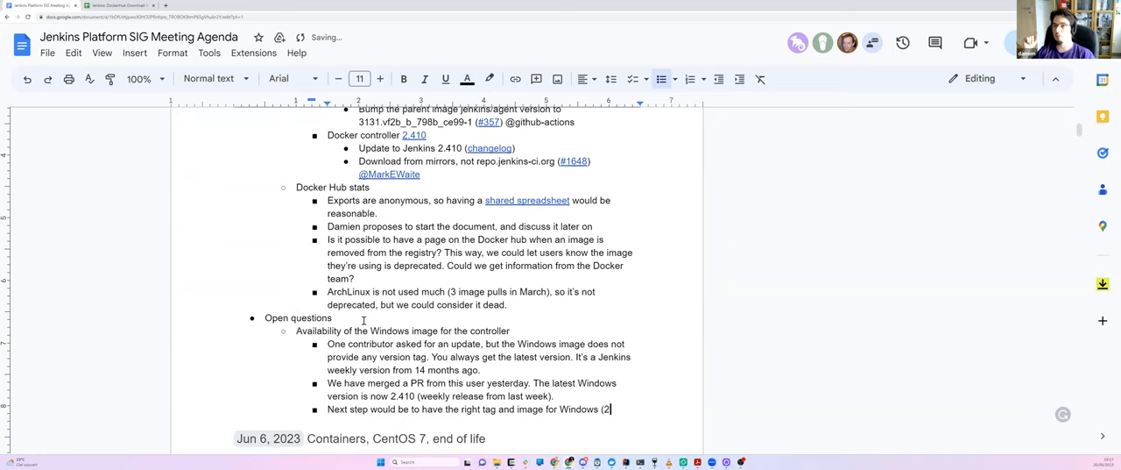
pyautogui.write('412')
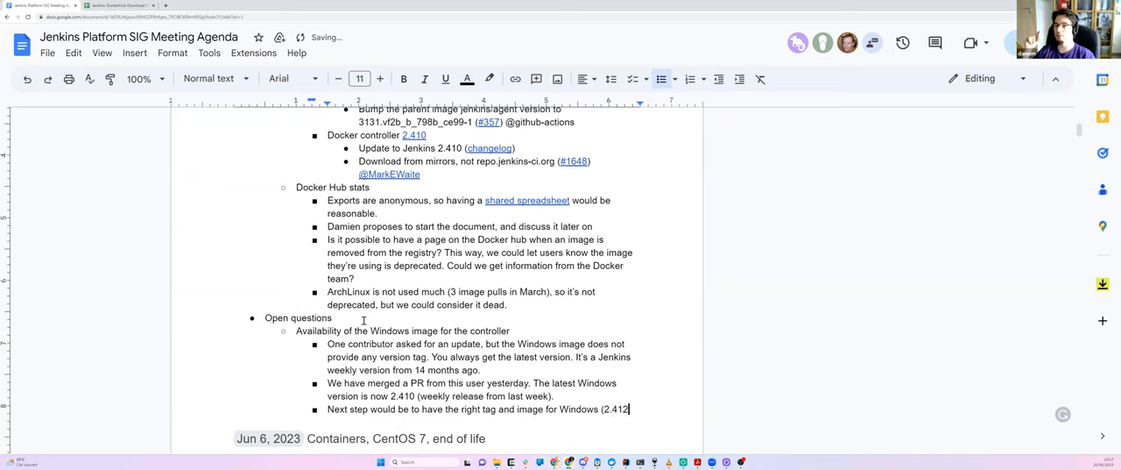
pyautogui.write('and LTS')
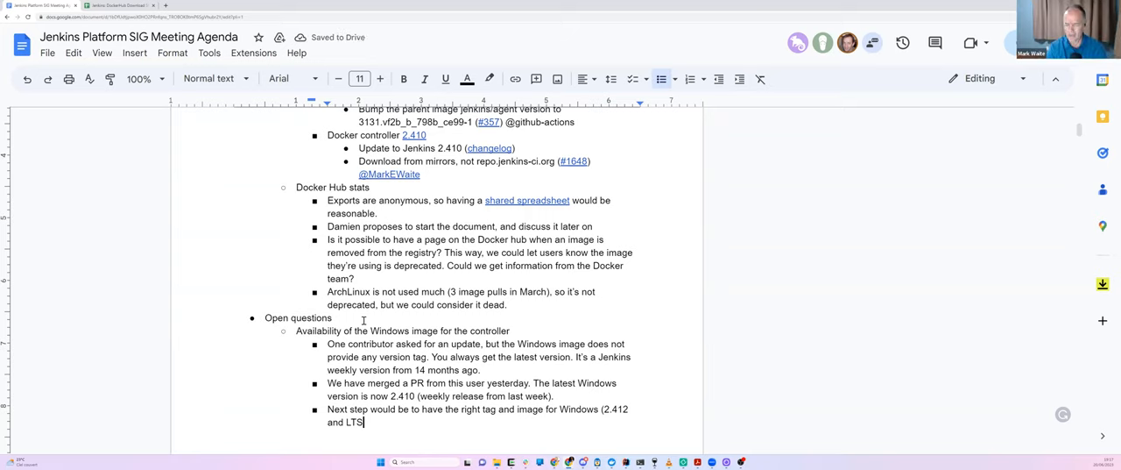
pyautogui.write('controller images')
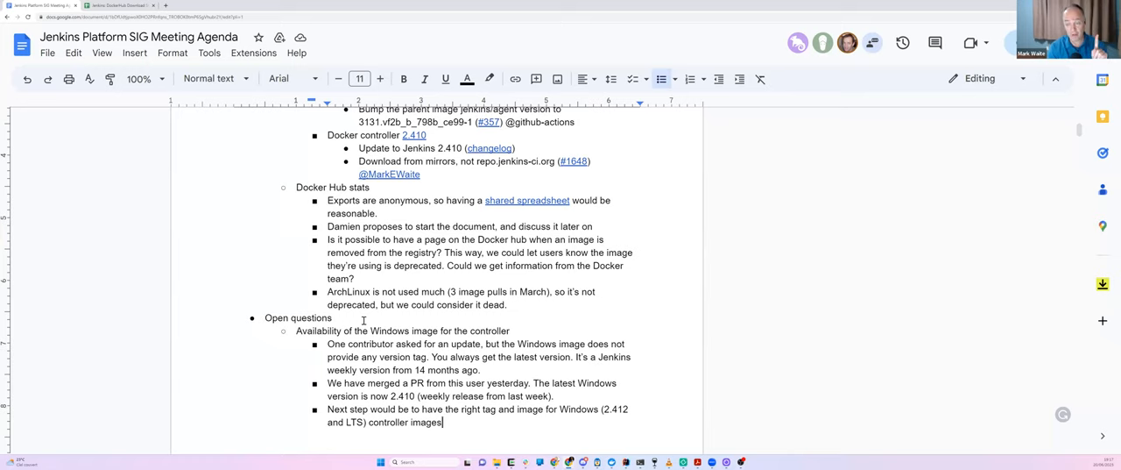
# On a new bullet, write that Mark asks if this much effort is worth continuing and 'Would the contributor continue to help?'
pyautogui.press('Return')
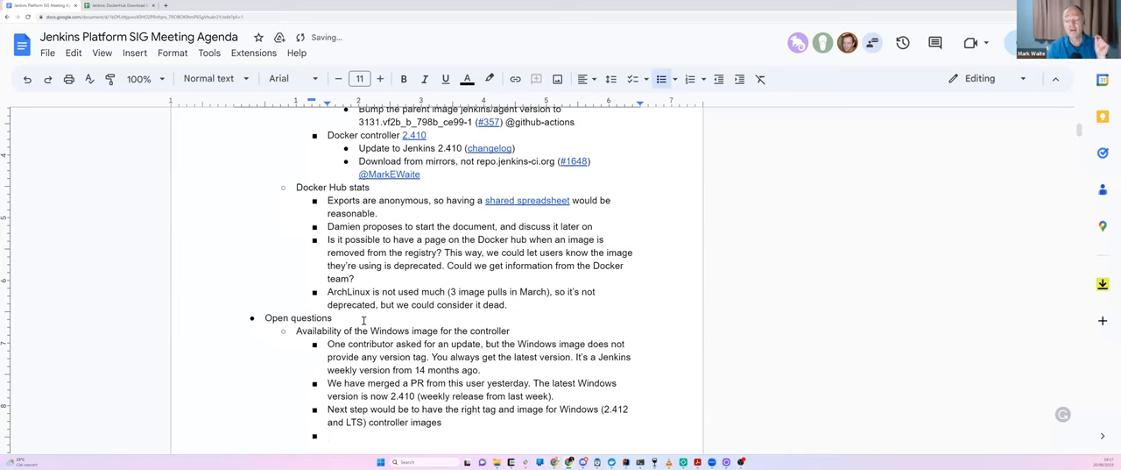
pyautogui.write('Mark ask')
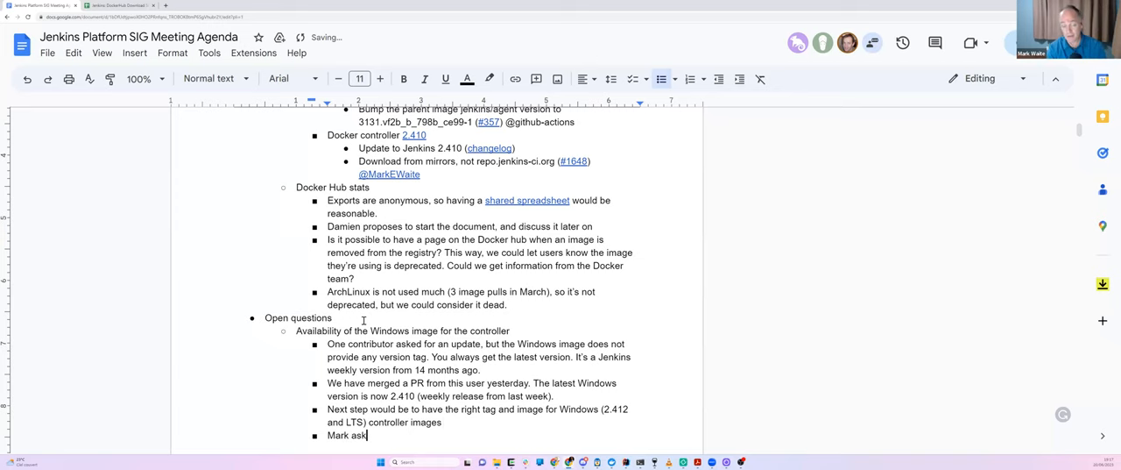
pyautogui.write('s if this is enough to invest that')
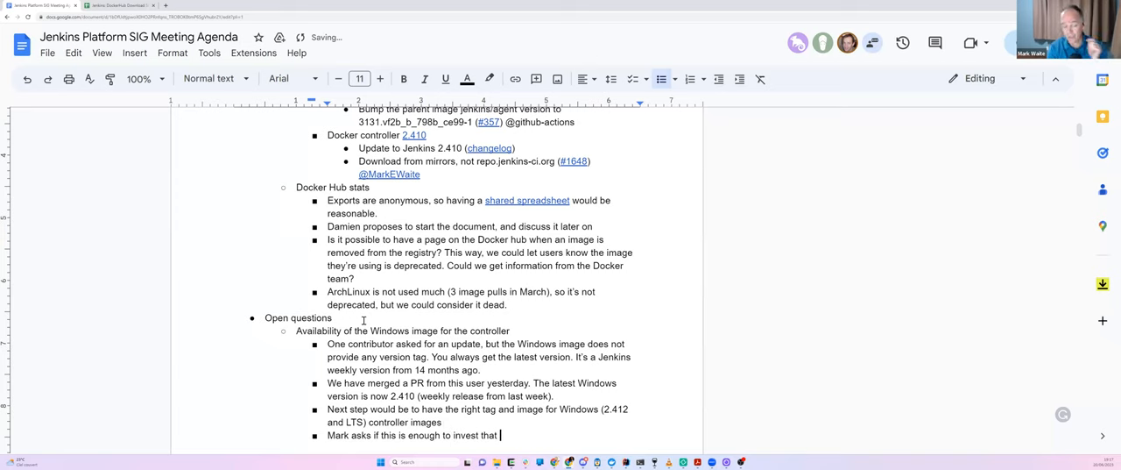
pyautogui.write('much? Is it wor')
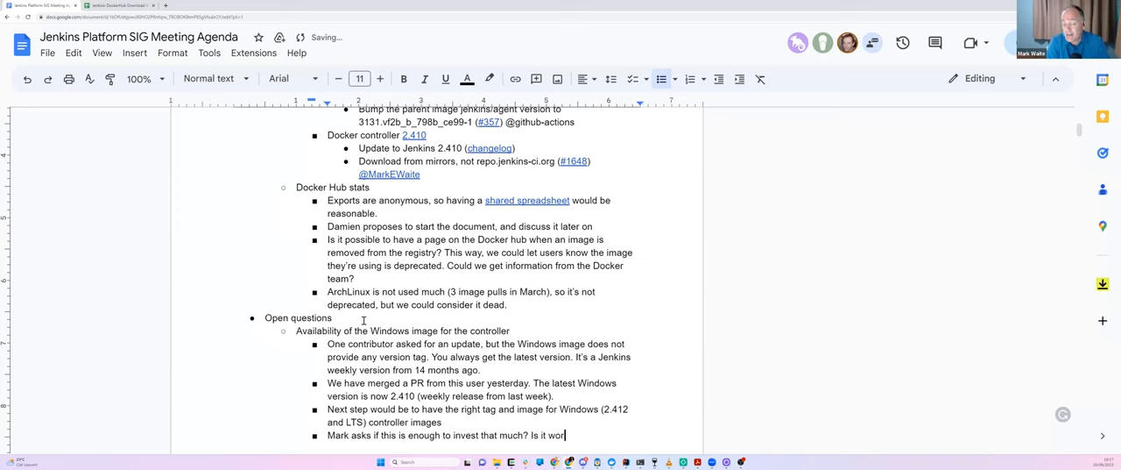
pyautogui.write('thy to continue the effort?')
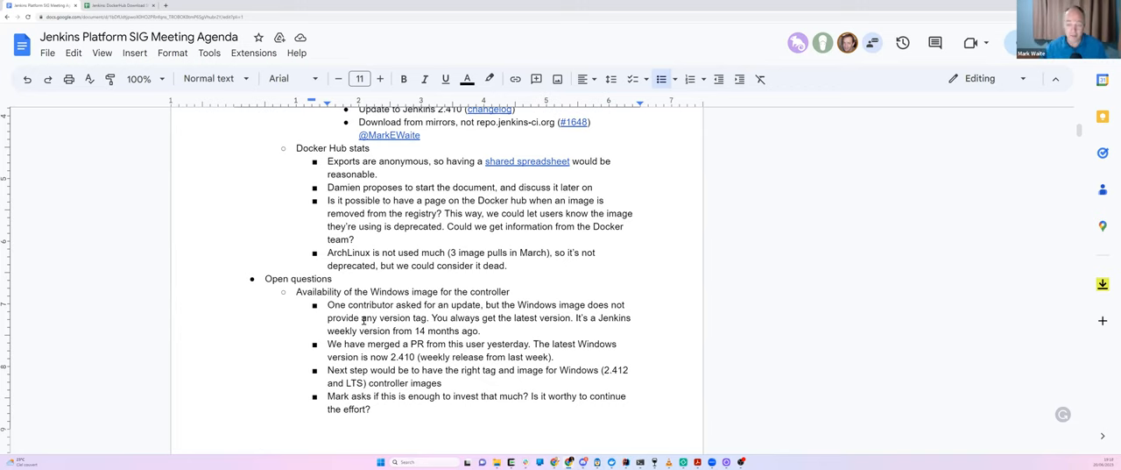
pyautogui.write('Would the')
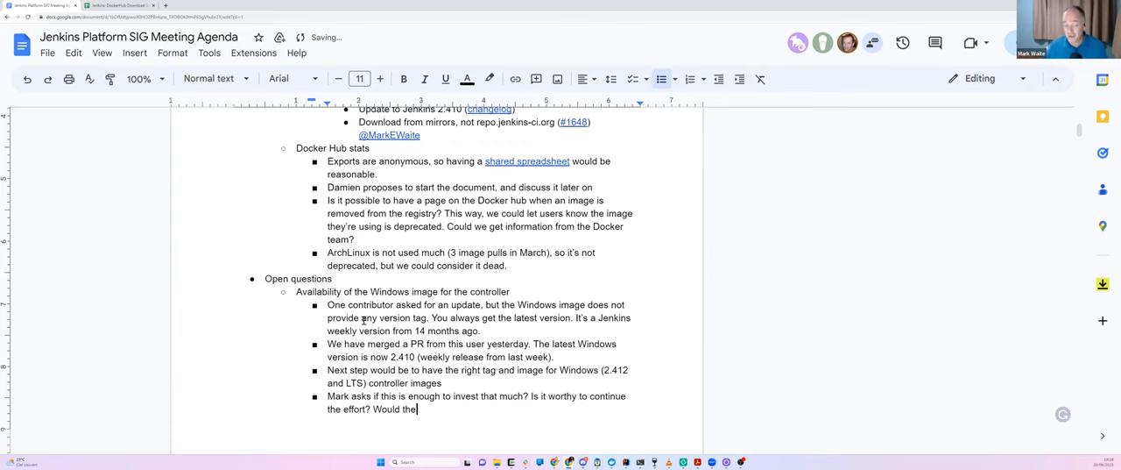
pyautogui.write('contributor')
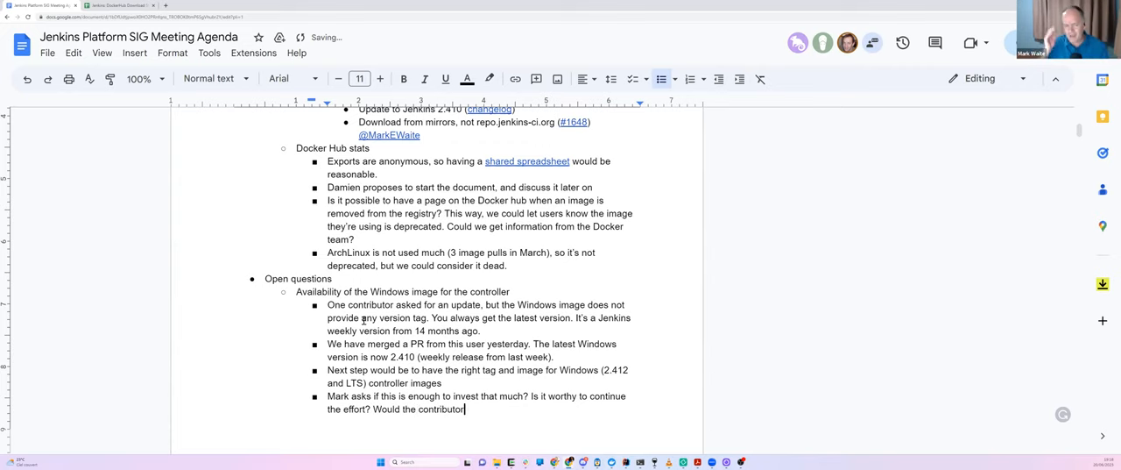
pyautogui.write('continue')
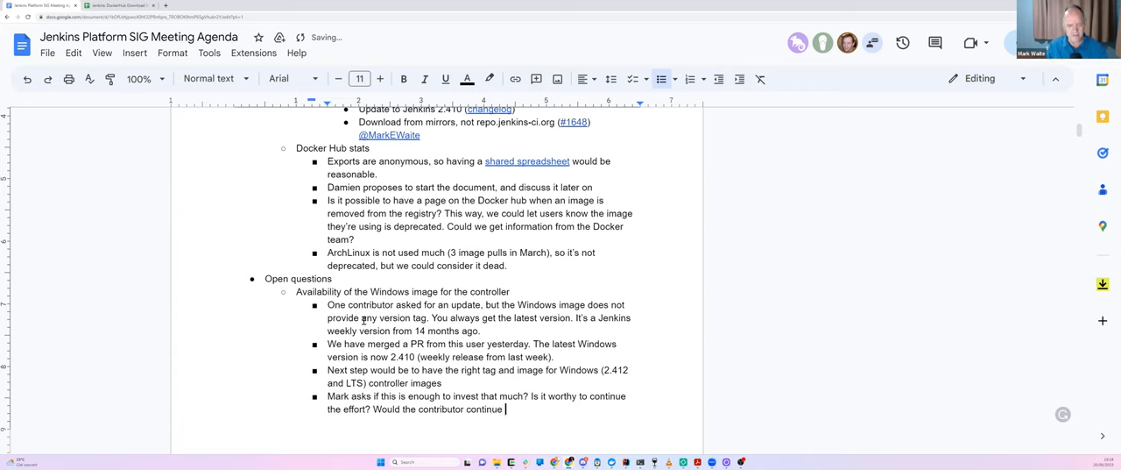
pyautogui.write('to help?')
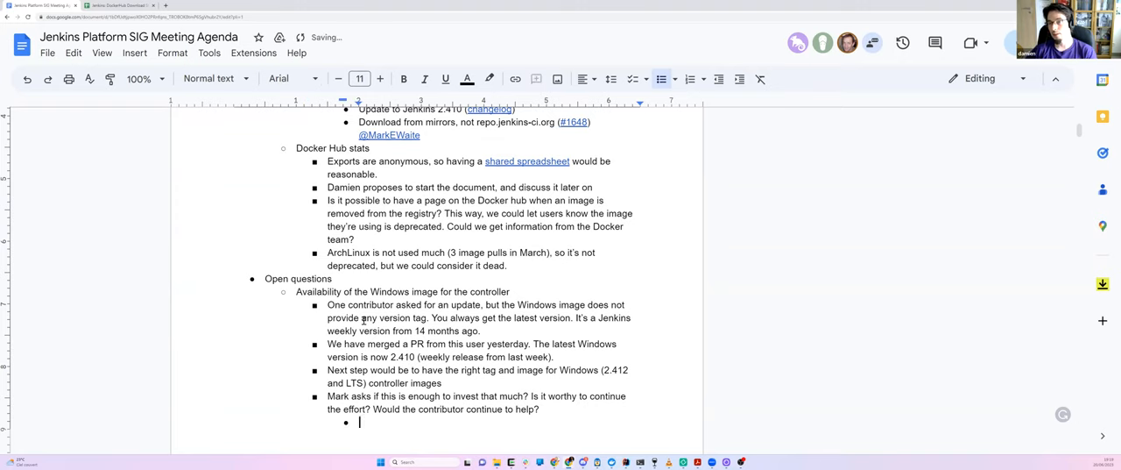
# Write that Damien Duportal says the effort is worth it as we already build and push; should we stop publishing a Windows image?
pyautogui.write('Damien Duportal')
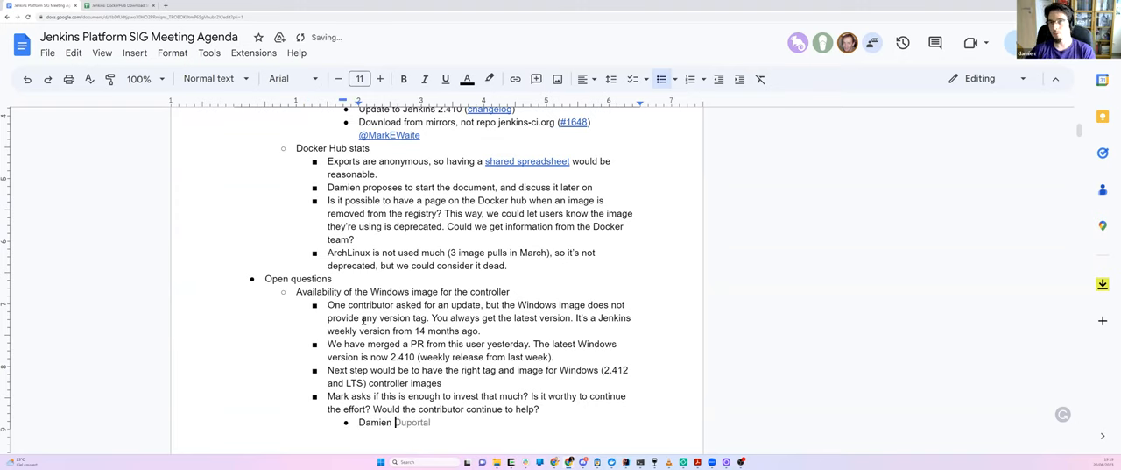
pyautogui.write('says the')
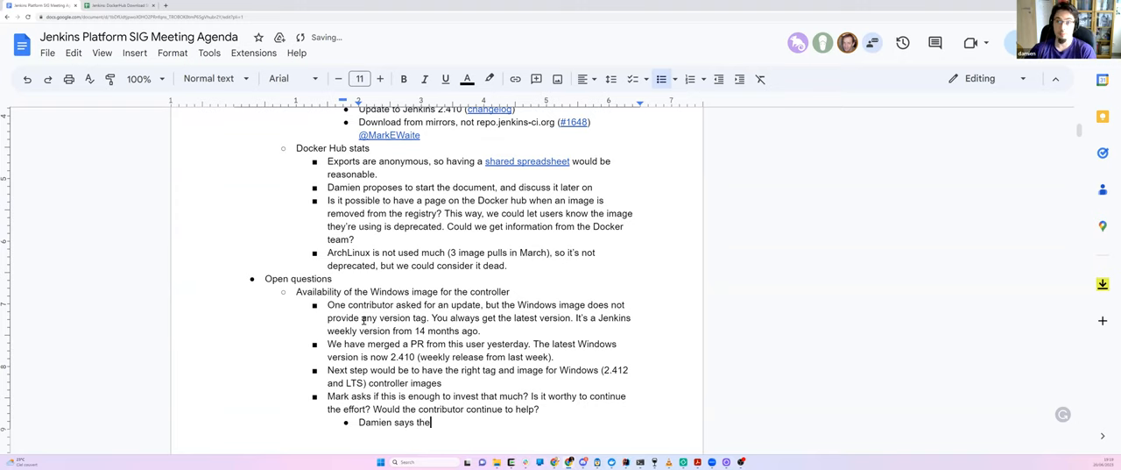
pyautogui.write('effort is wor')
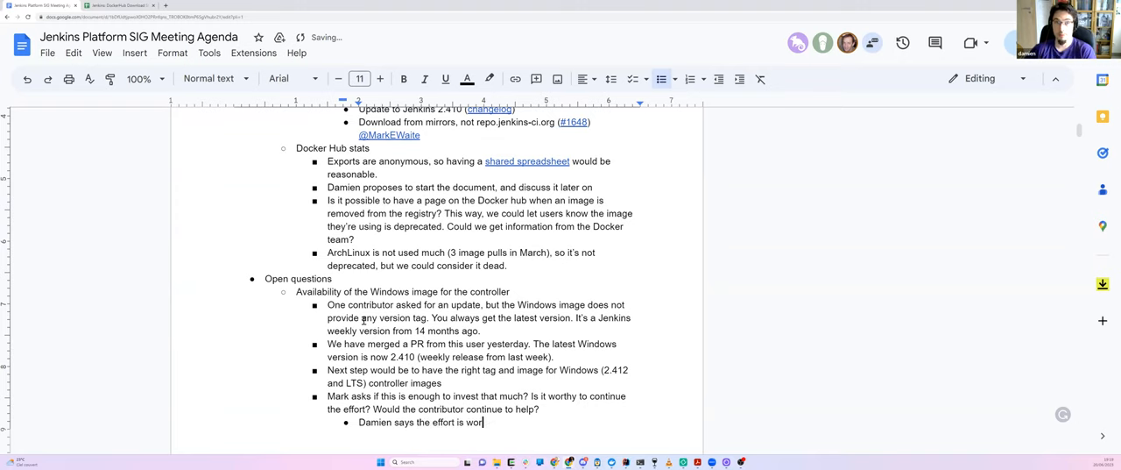
pyautogui.write('th it, as we')
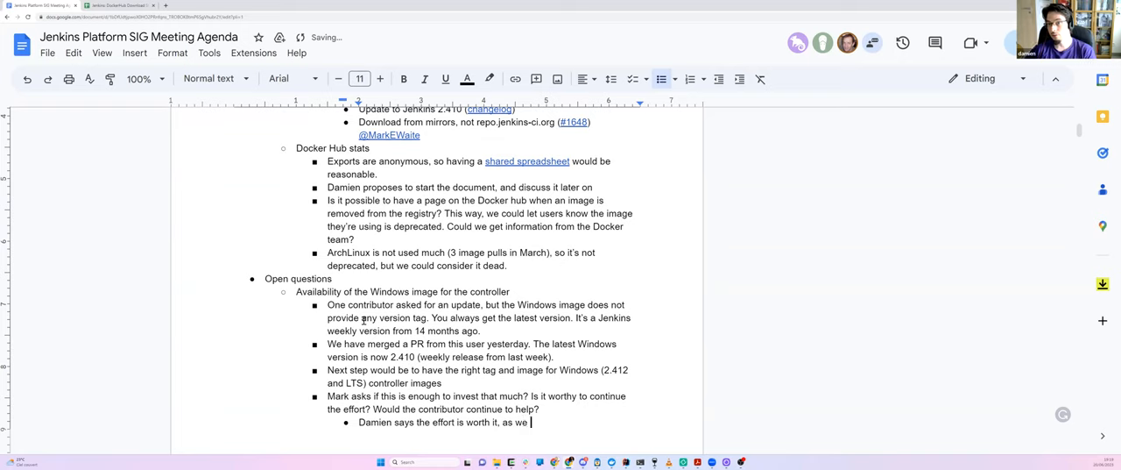
pyautogui.write('already p')
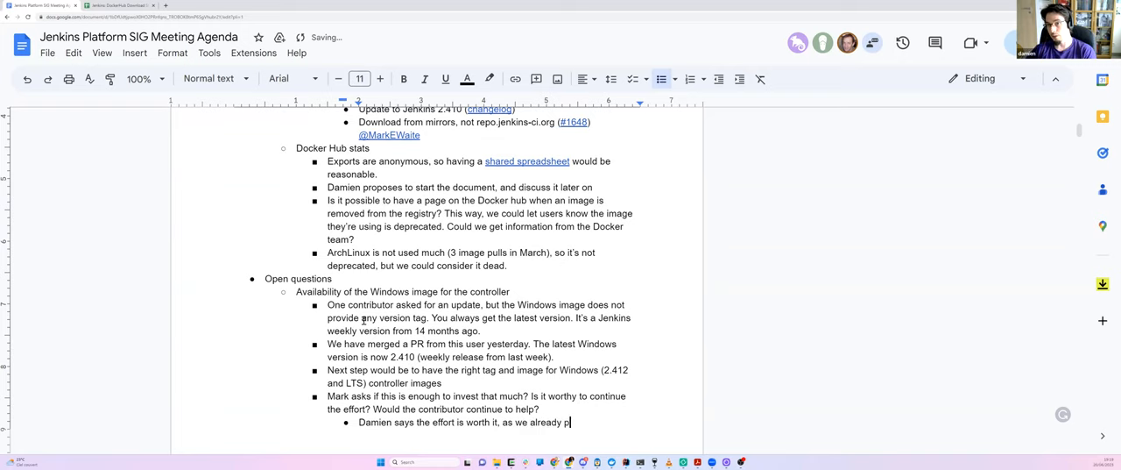
pyautogui.write('build and p')
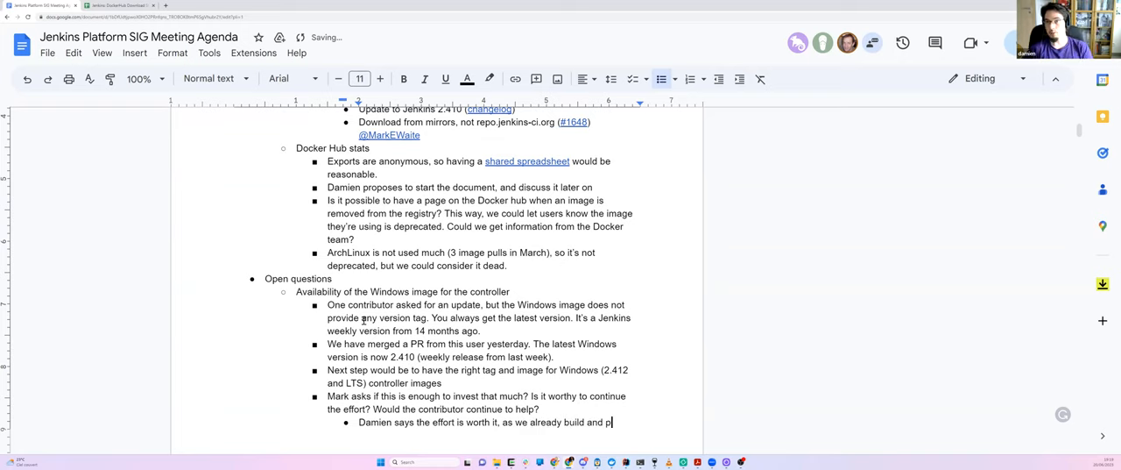
pyautogui.write('ush a Windows image. Shou')
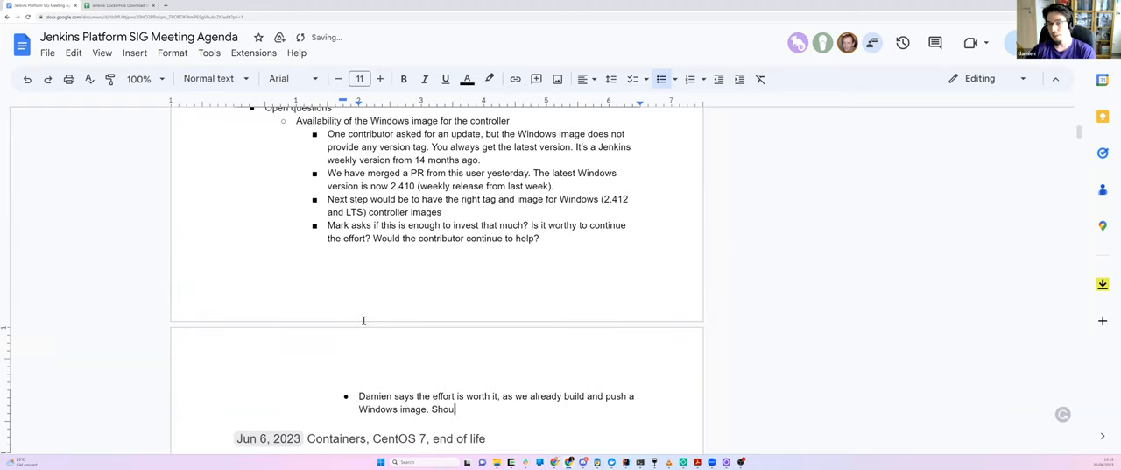
pyautogui.write('ld we stop publish')
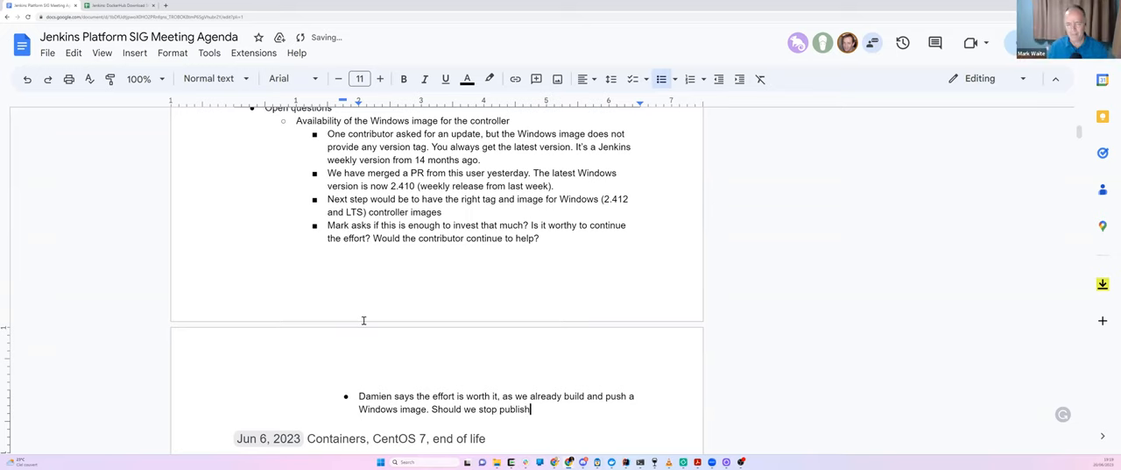
pyautogui.write('ing a Windows image')
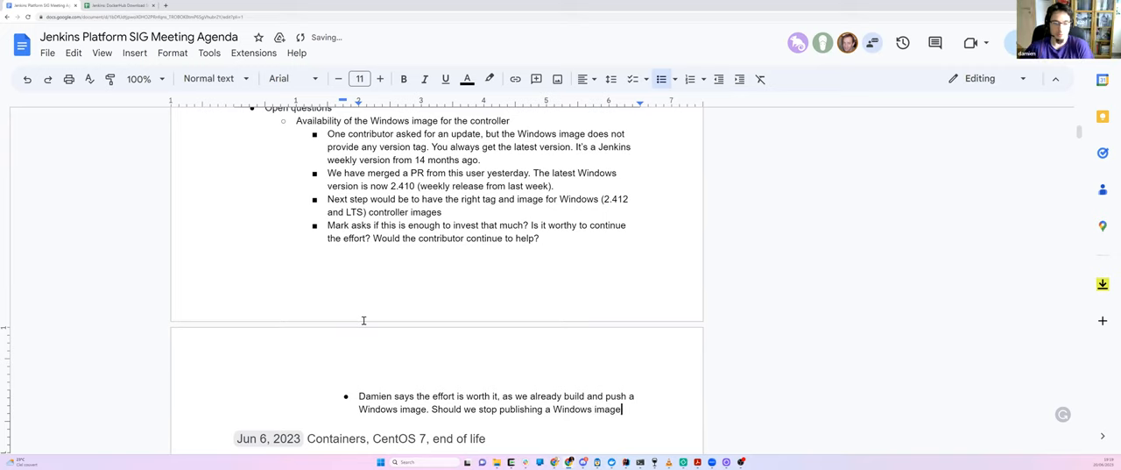
pyautogui.write('?')
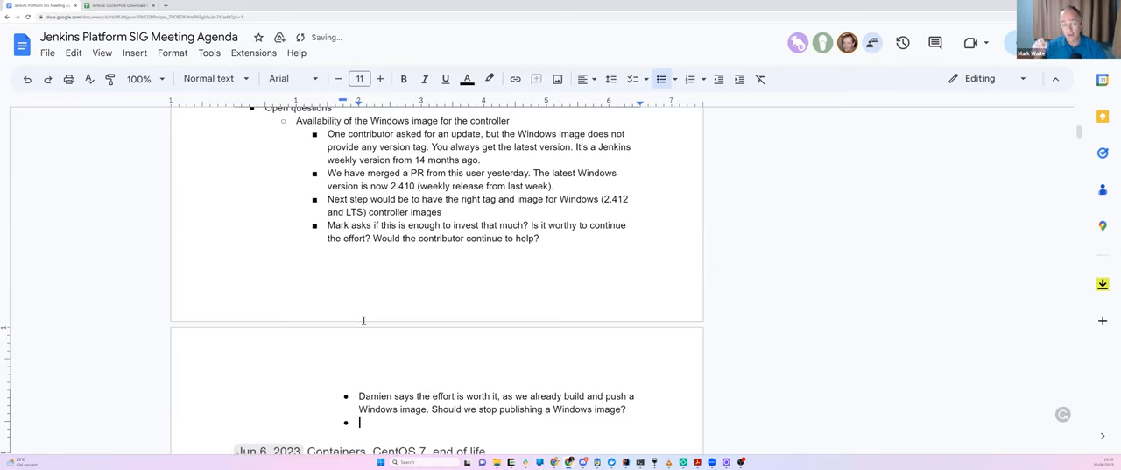
# Write 'Mark said: as long as we have a maintainer … continue.'
pyautogui.write('Mark said:')
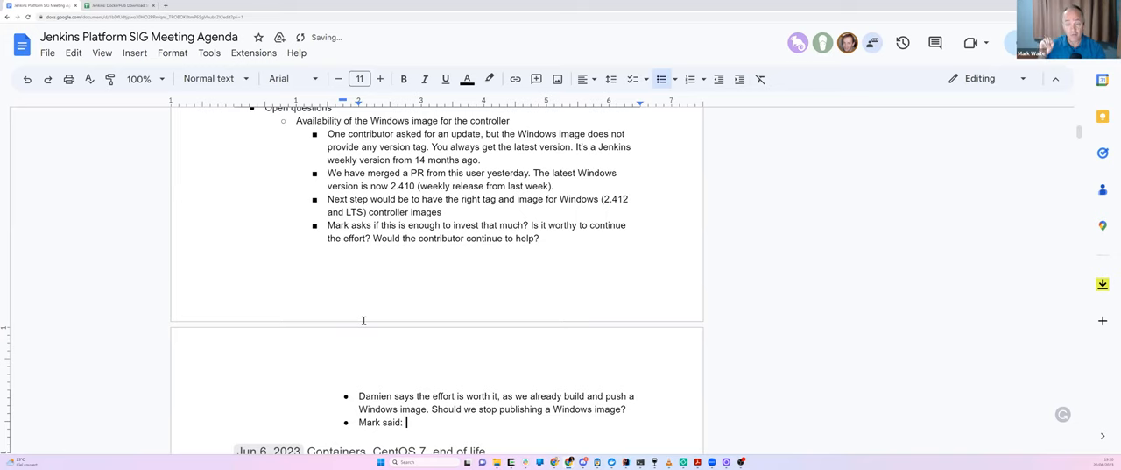
pyautogui.write('as long as we have')
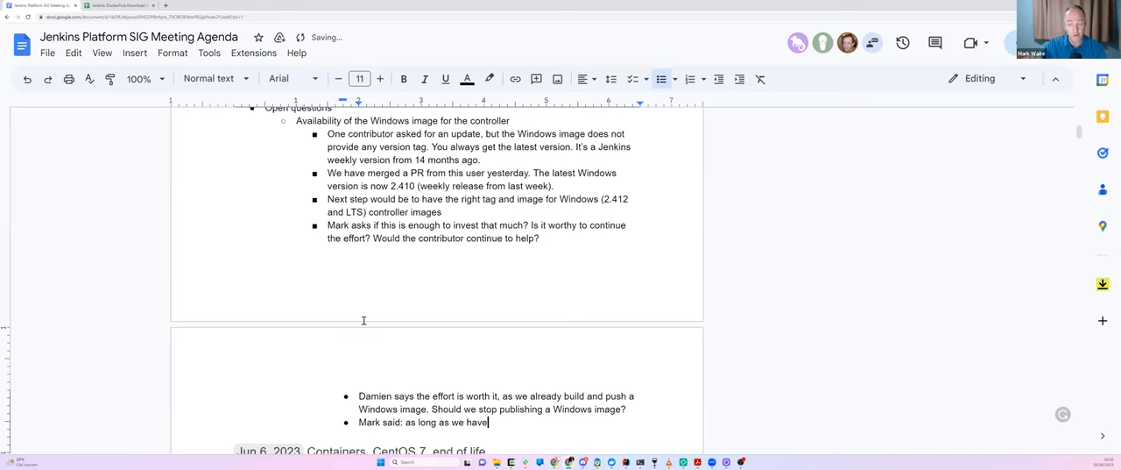
pyautogui.write('a maintain')
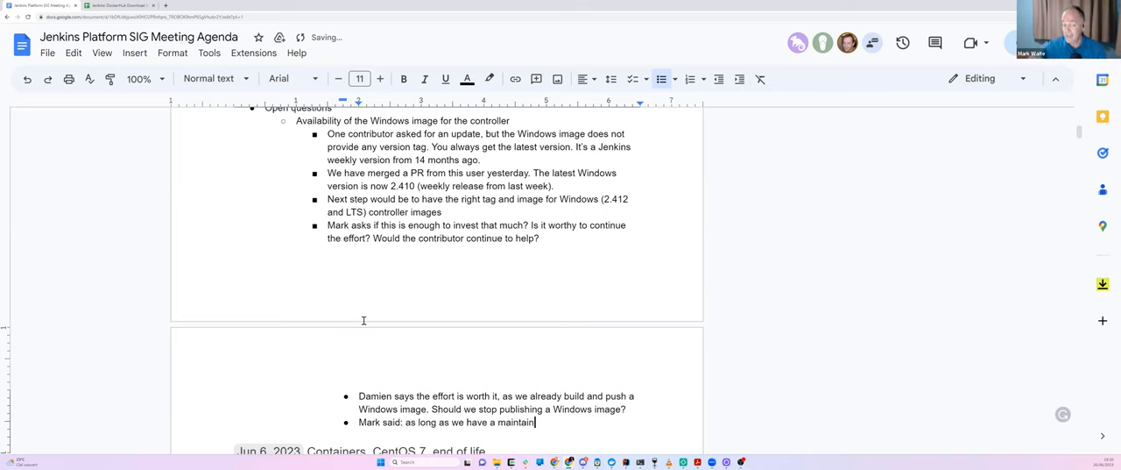
pyautogui.write('er, we')
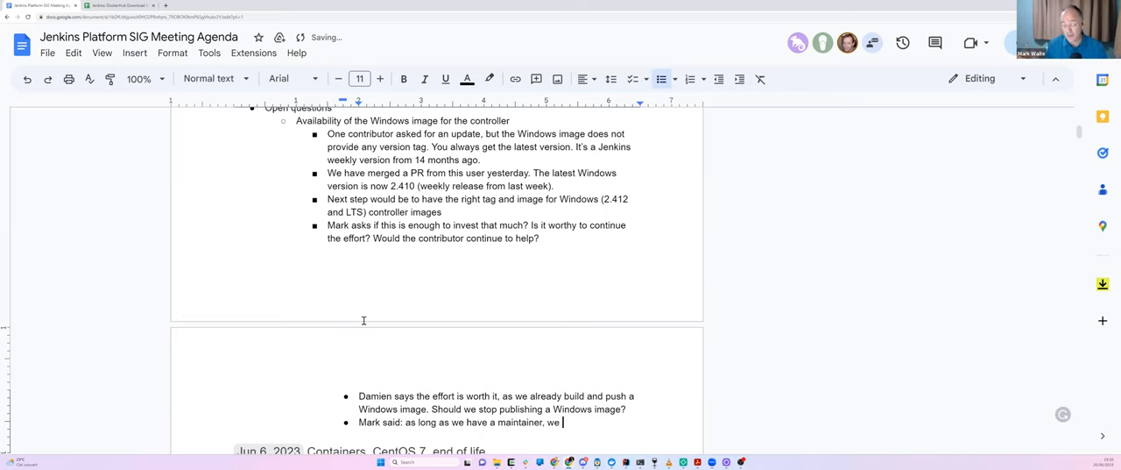
pyautogui.press('Backspace')
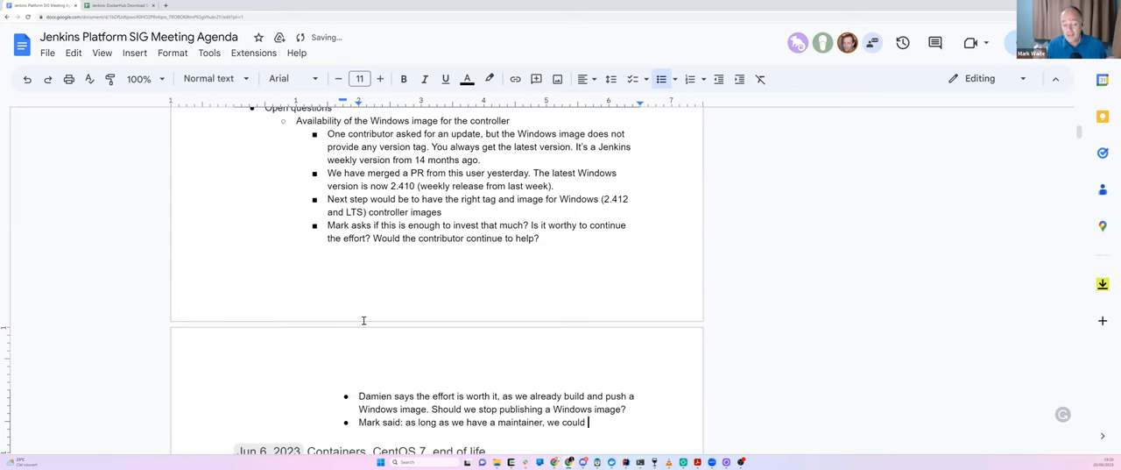
pyautogui.write('continue.')
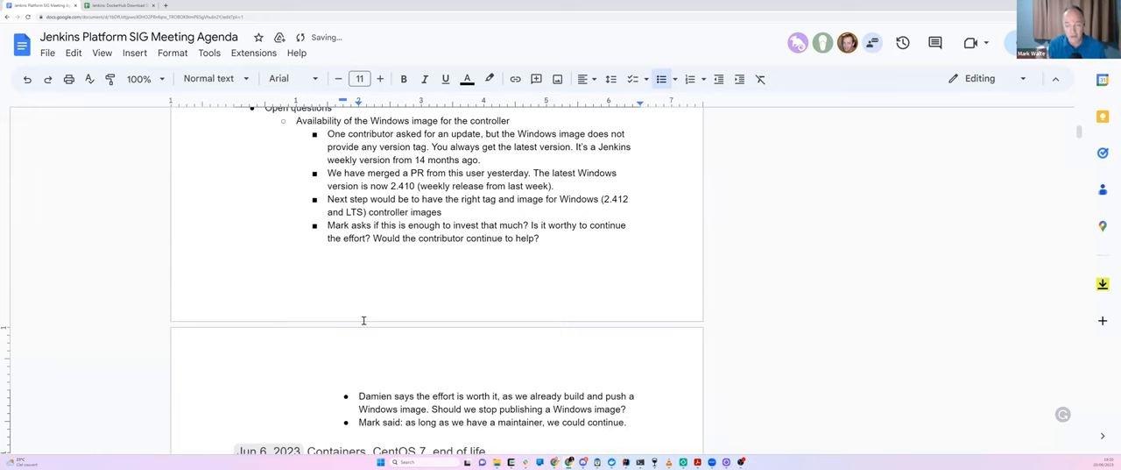
# Add 'Should we ask the contributor if he wants to become a maintainer?'
pyautogui.write('SH')
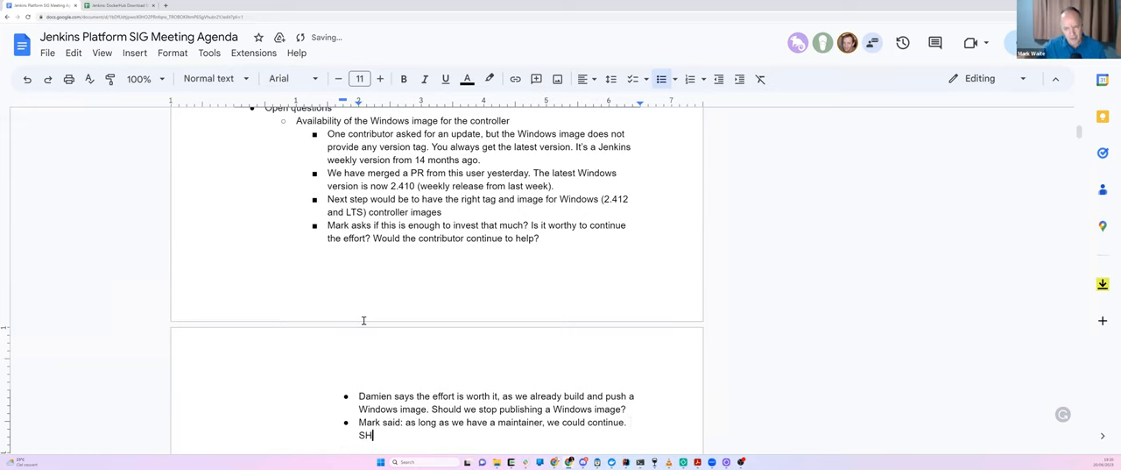
pyautogui.write('ould we ask')
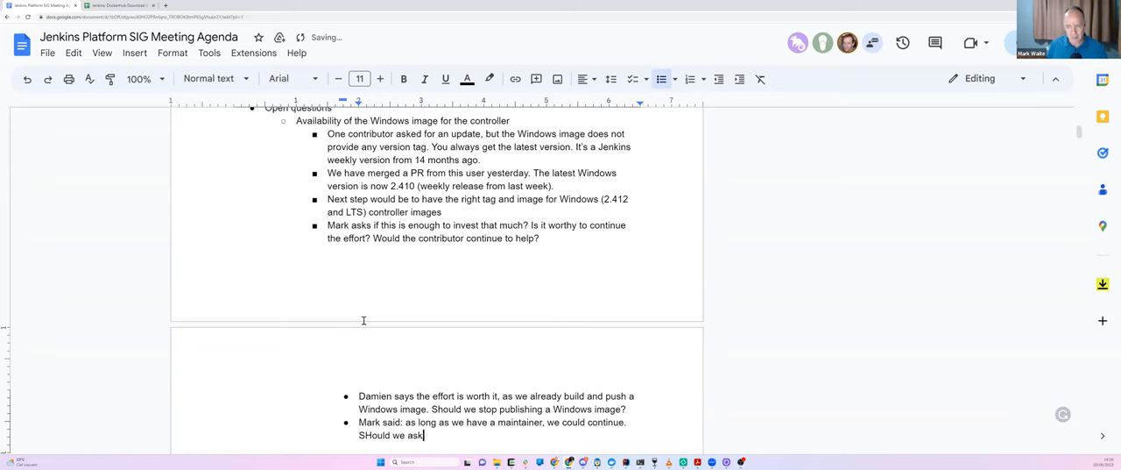
pyautogui.write('the contributor')
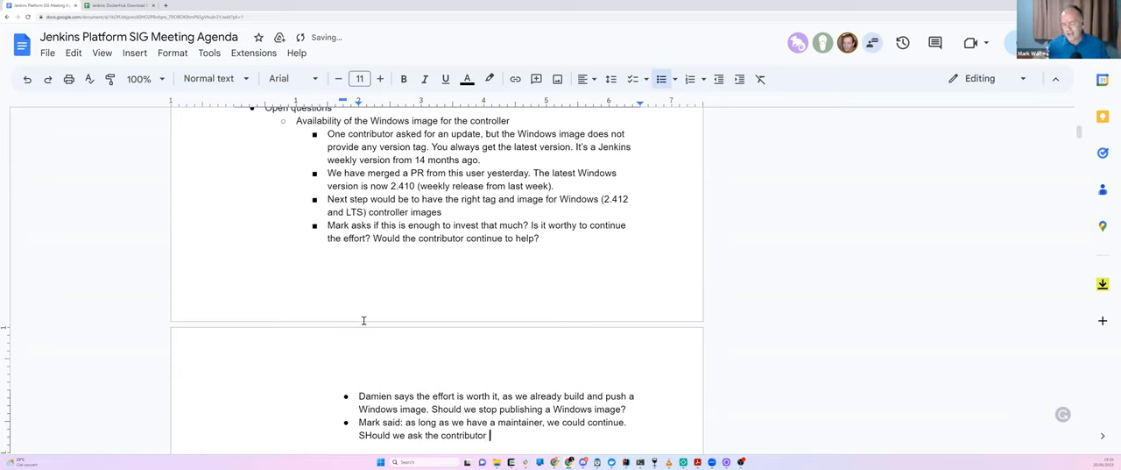
pyautogui.write('he')
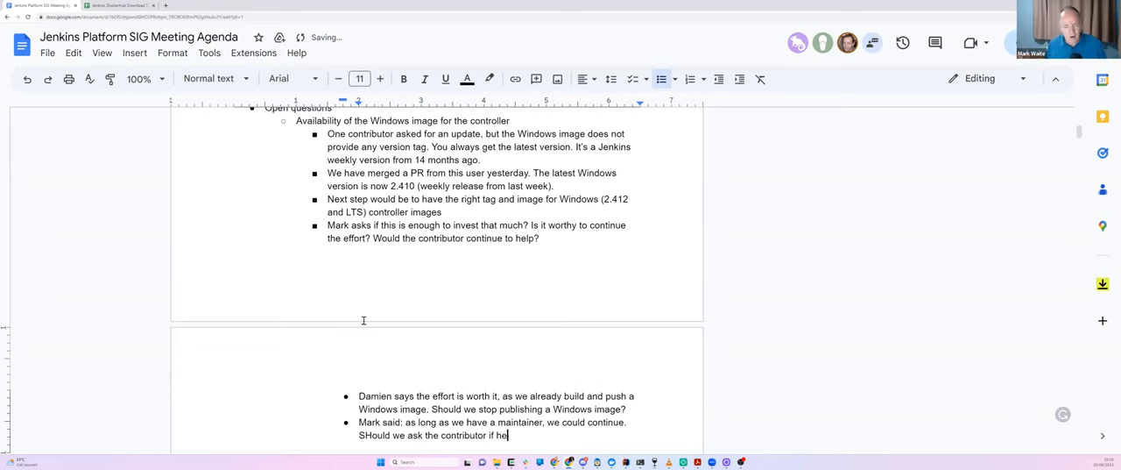
pyautogui.write('wants to')
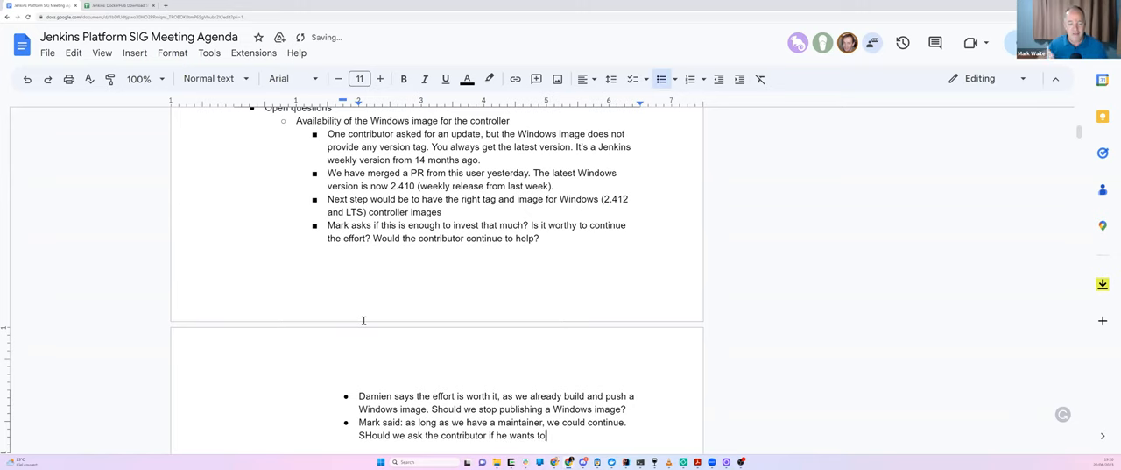
pyautogui.write('become a')
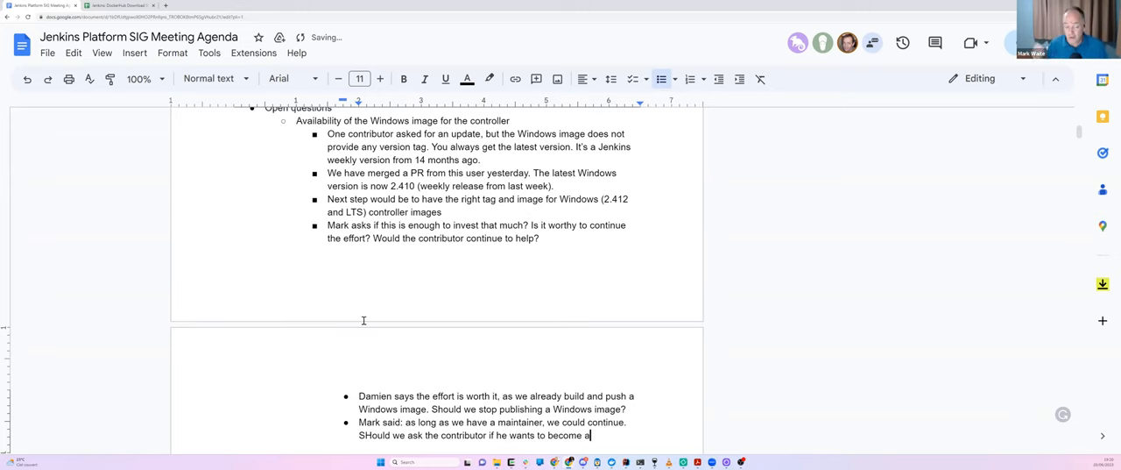
pyautogui.write('maintainer?')
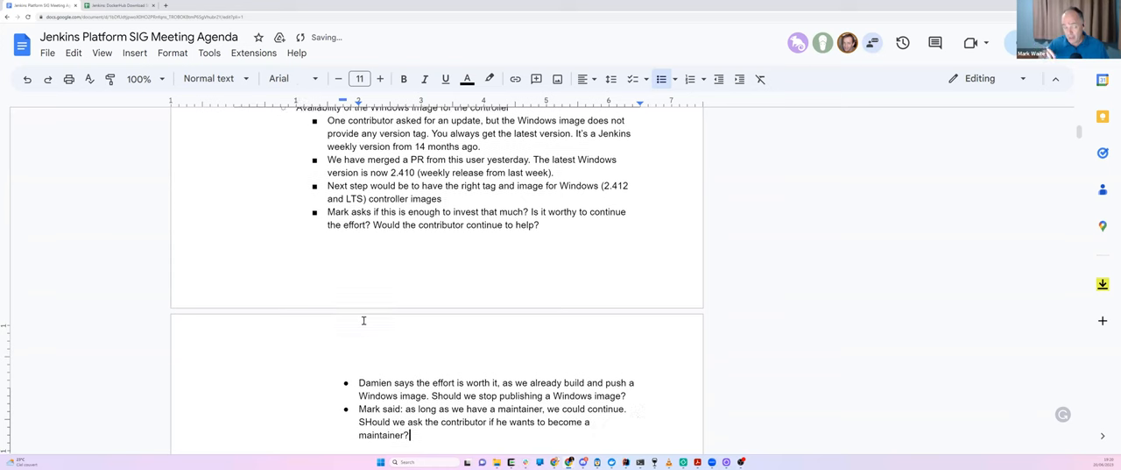
# Add that we'll waste more energy announcing end of life than keeping it alive
pyautogui.scroll(-3)
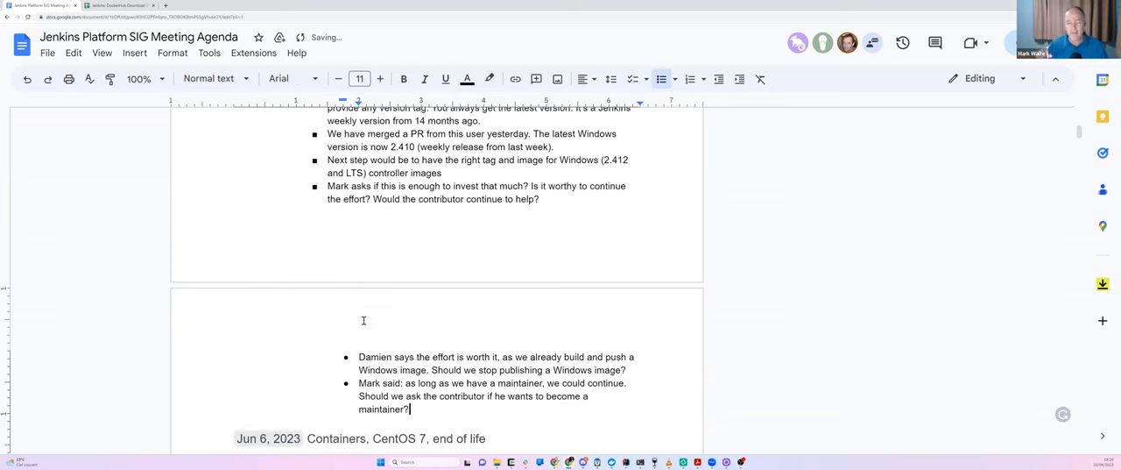
pyautogui.write("We'll m")
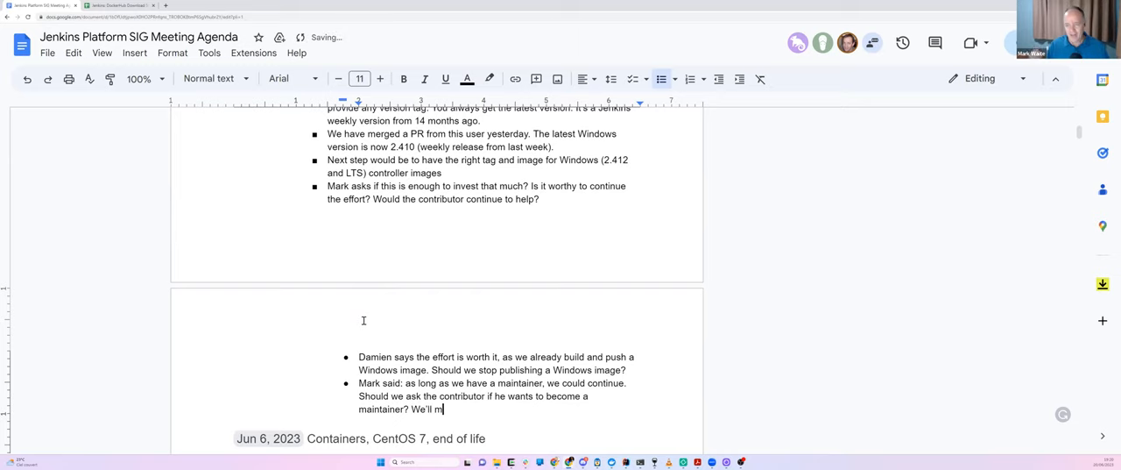
pyautogui.write('waste')
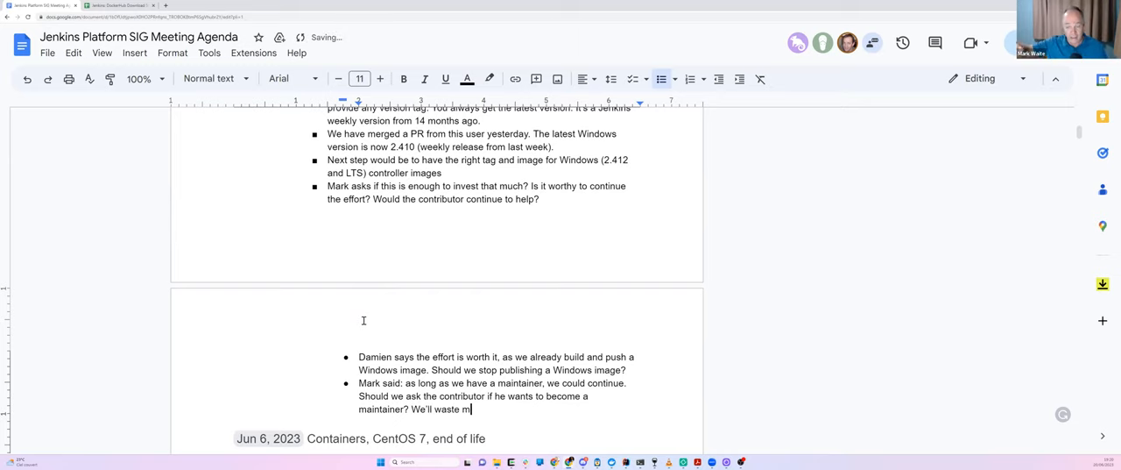
pyautogui.write('ore energy')
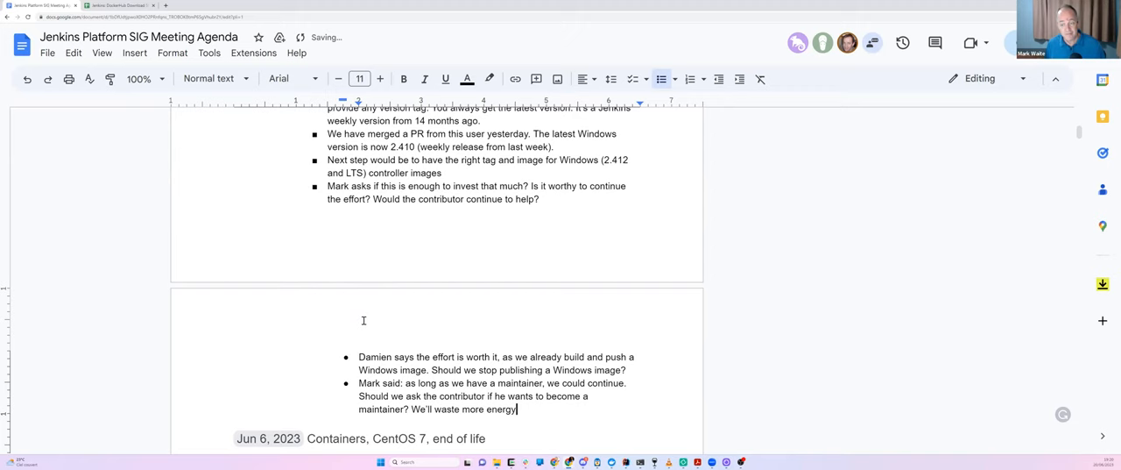
pyautogui.write('annoucing the end of life.')
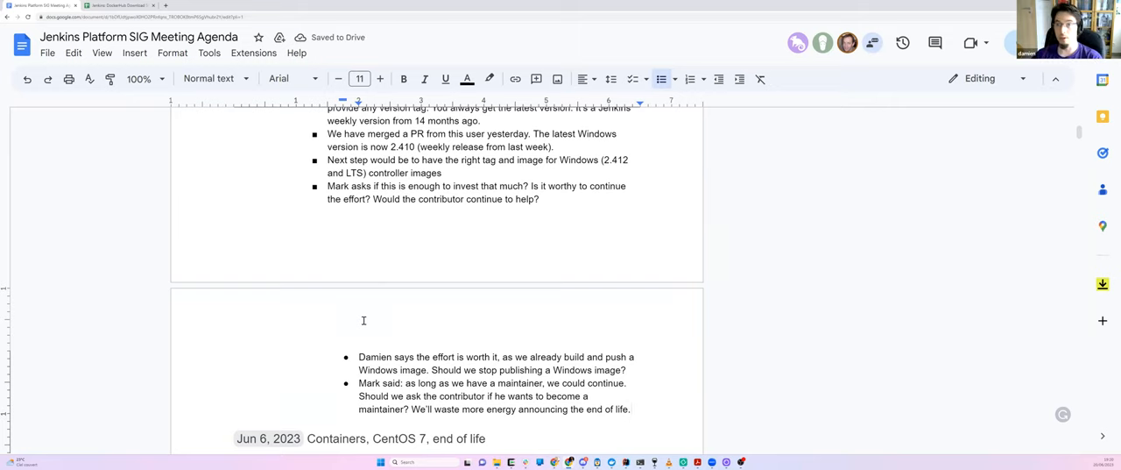
pyautogui.write('than')
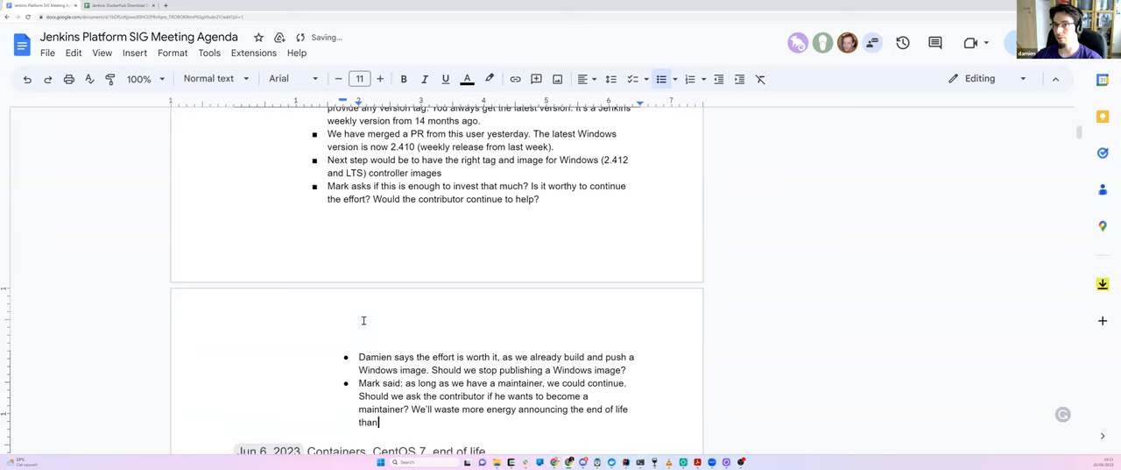
pyautogui.write('keeping it al')
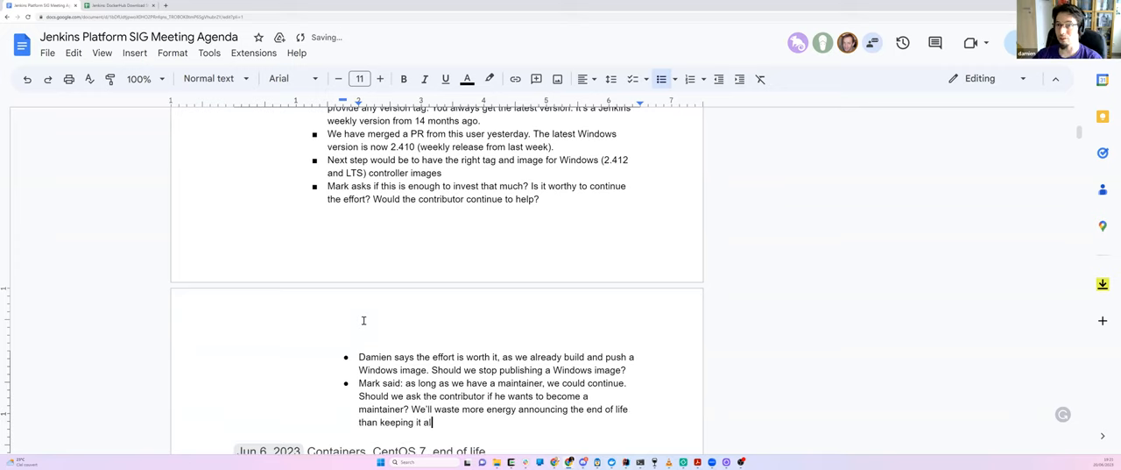